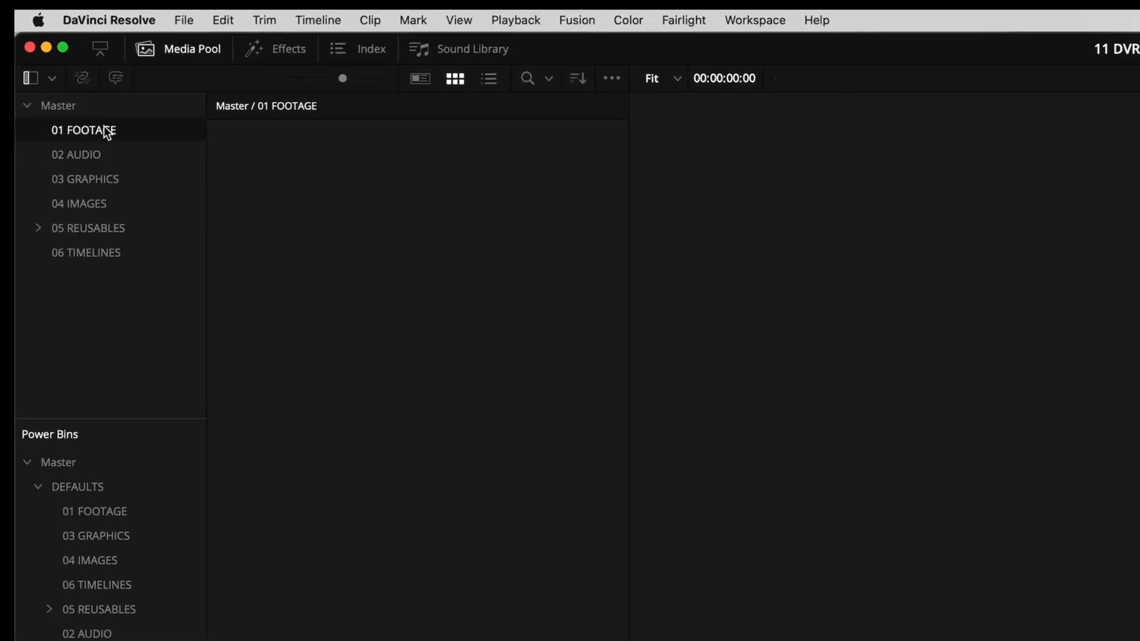
mouse_move(422, 492)
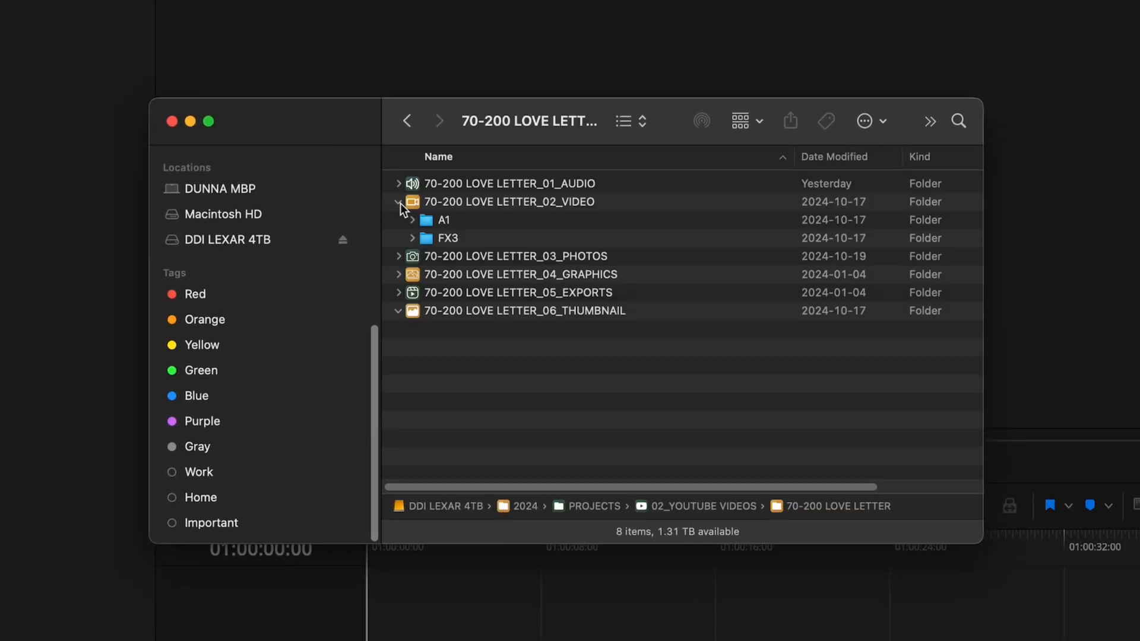
- Expand the 02_VIDEO folder and select both the A1 and FX3 camera folders together
click(510, 201)
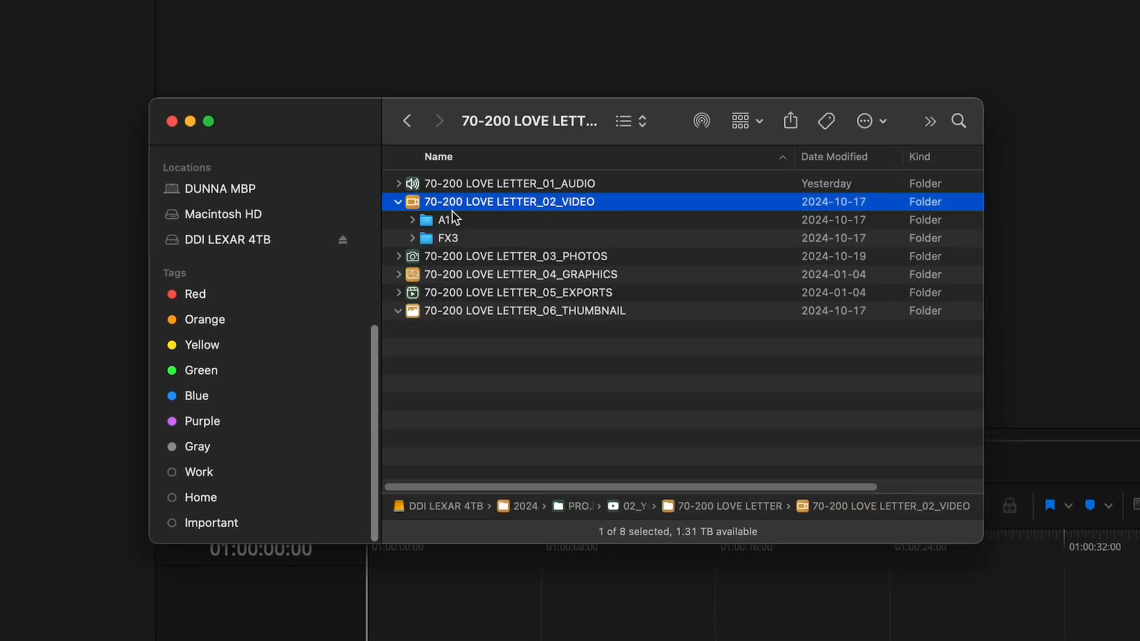
click(439, 220)
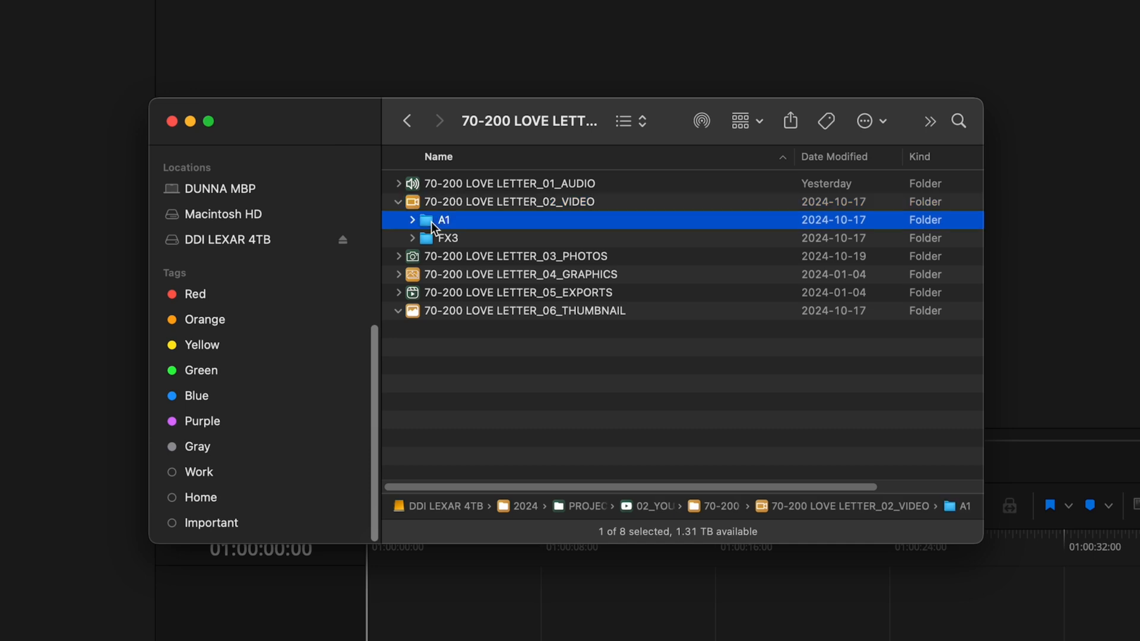
click(443, 237)
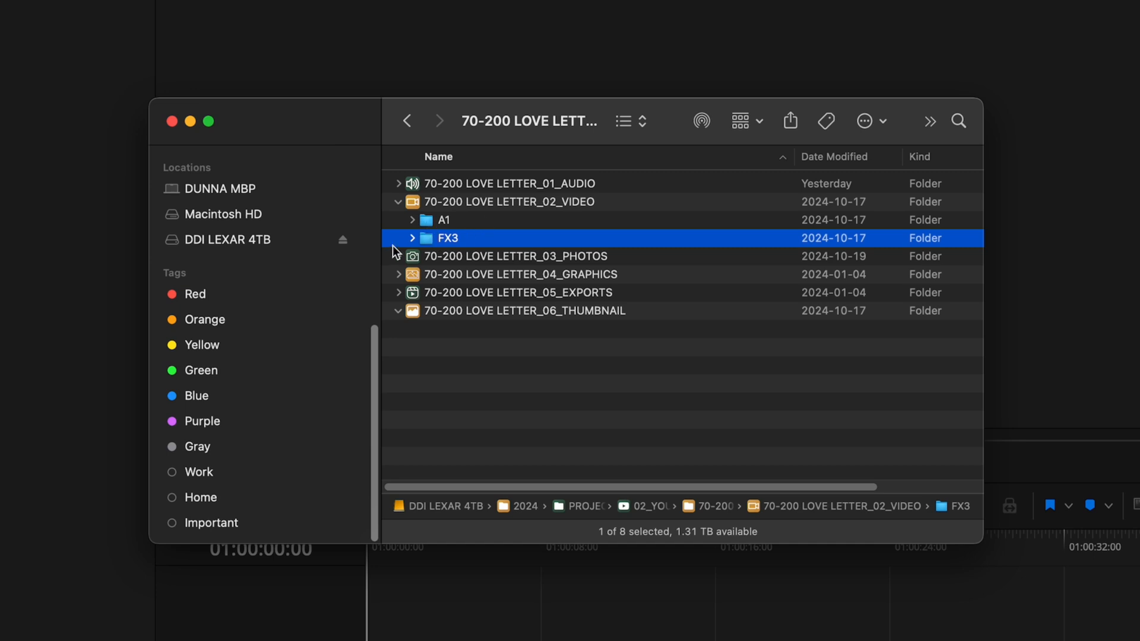
click(412, 238)
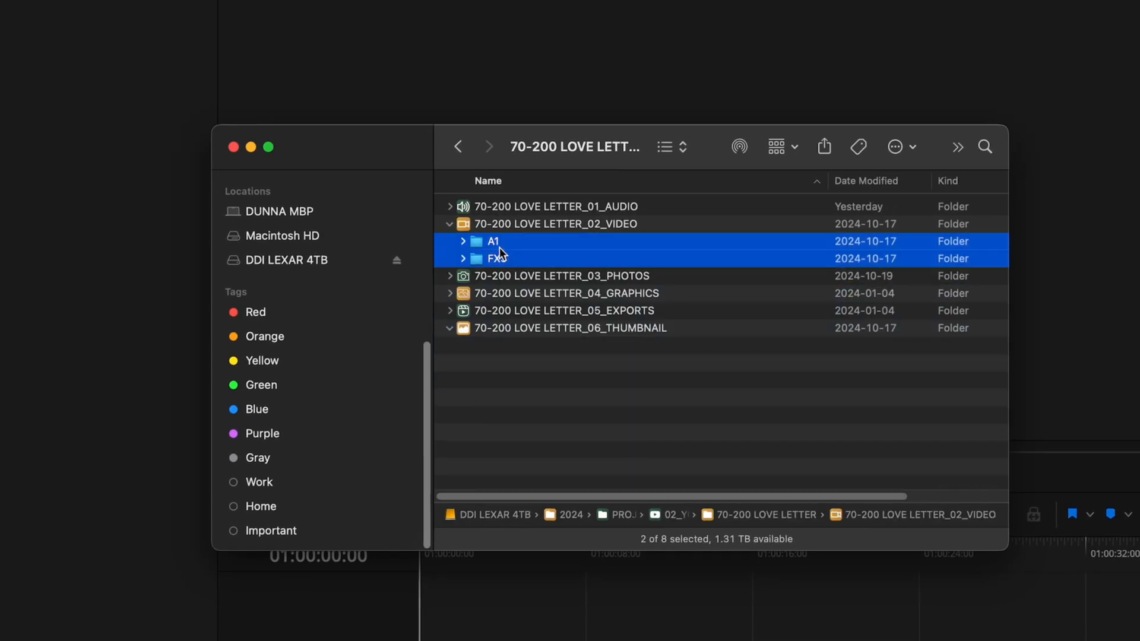
- Drop the A1 and FX3 folders into the 01 FOOTAGE bin as sub-bins and enter the A1 bin
drag(500, 249, 400, 223)
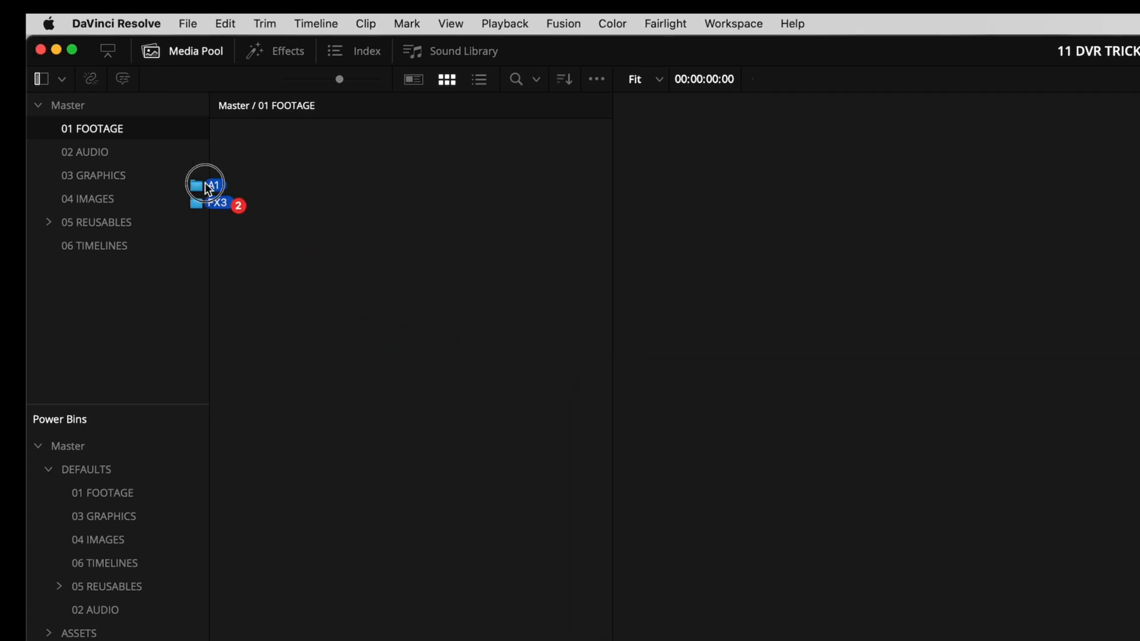
drag(205, 184, 109, 129)
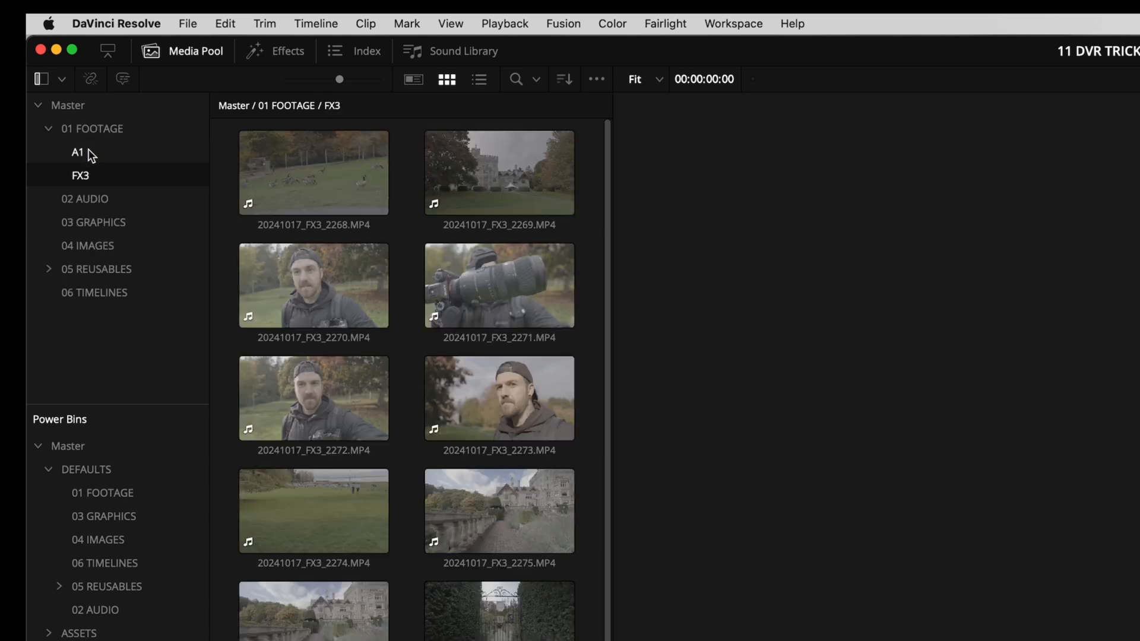
click(93, 129)
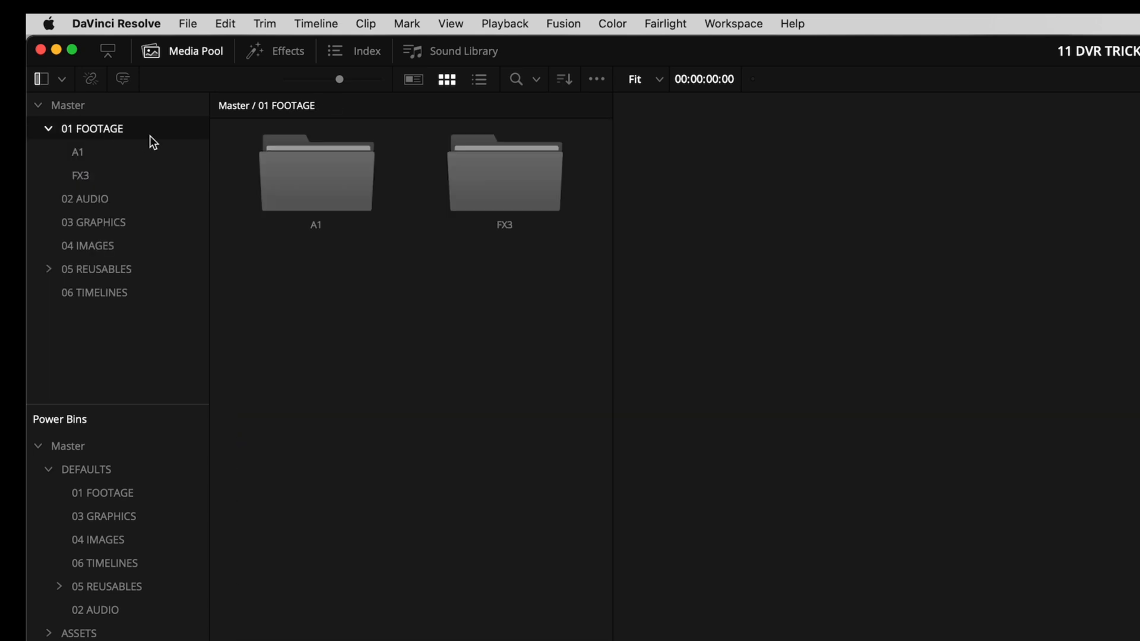
click(316, 174)
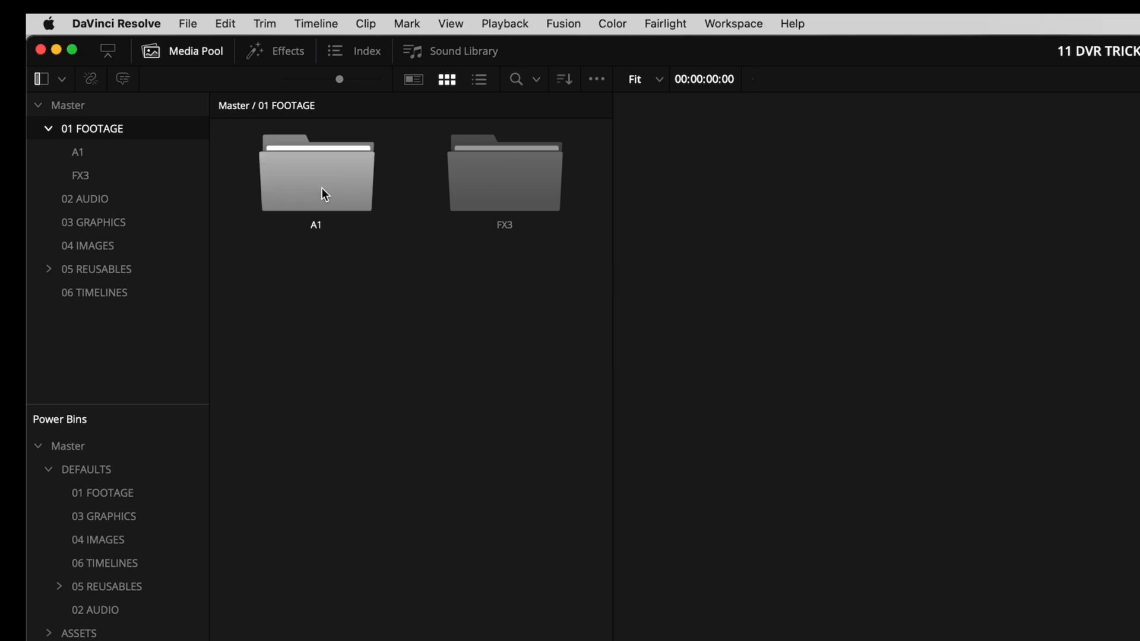
double_click(316, 172)
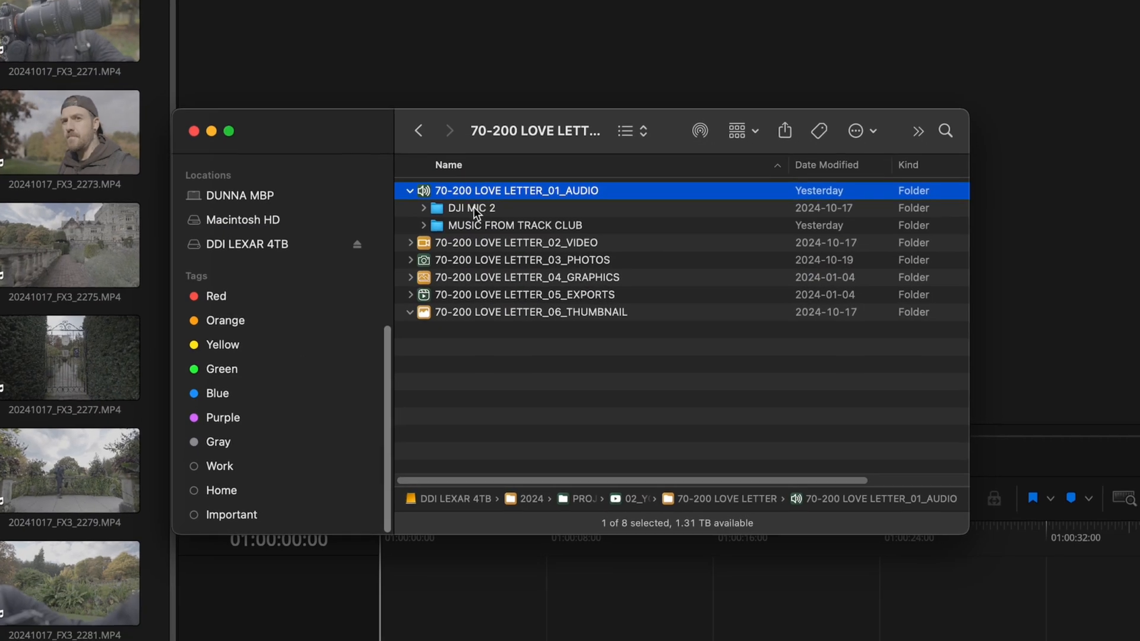
- Select the DJI MIC 2 and MUSIC FROM TRACK CLUB folders for the 02 AUDIO bin
click(472, 208)
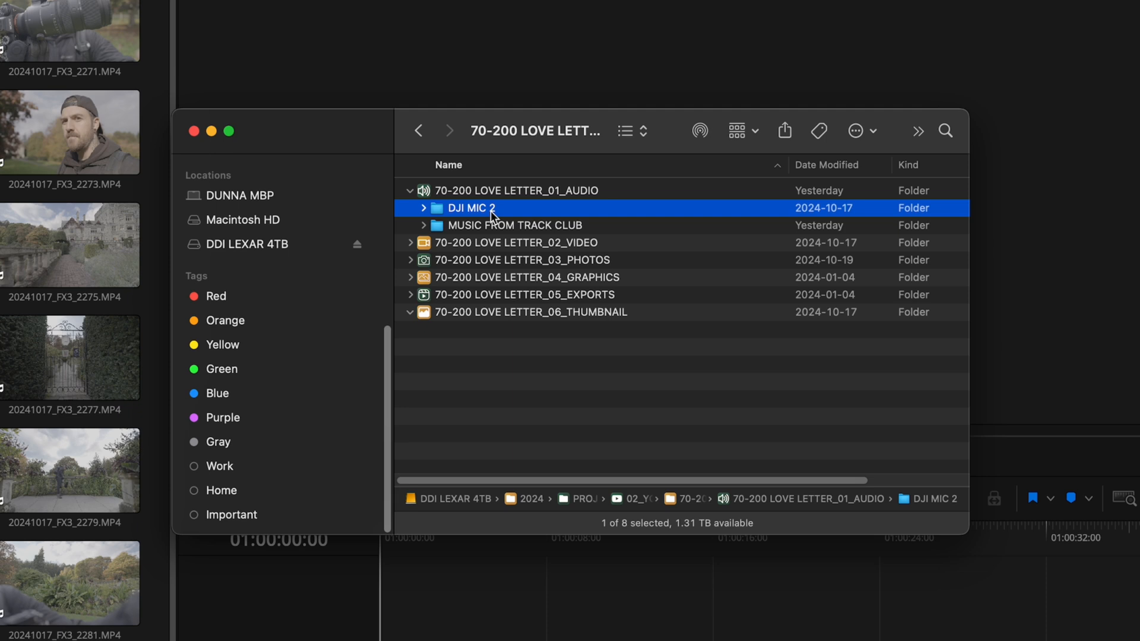
mouse_move(479, 218)
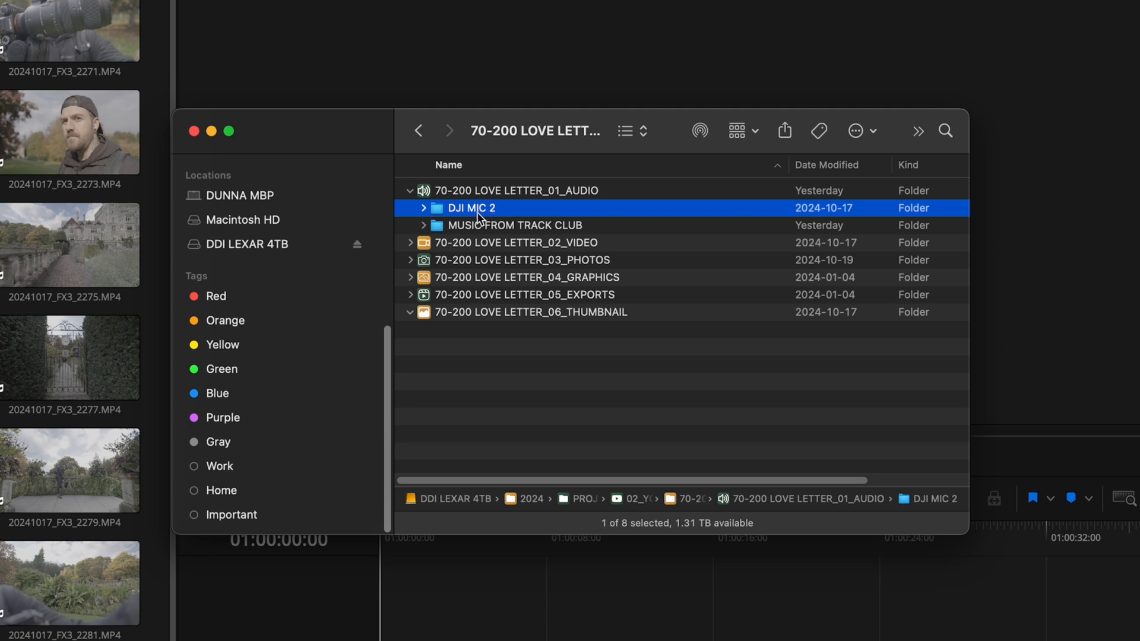
click(514, 224)
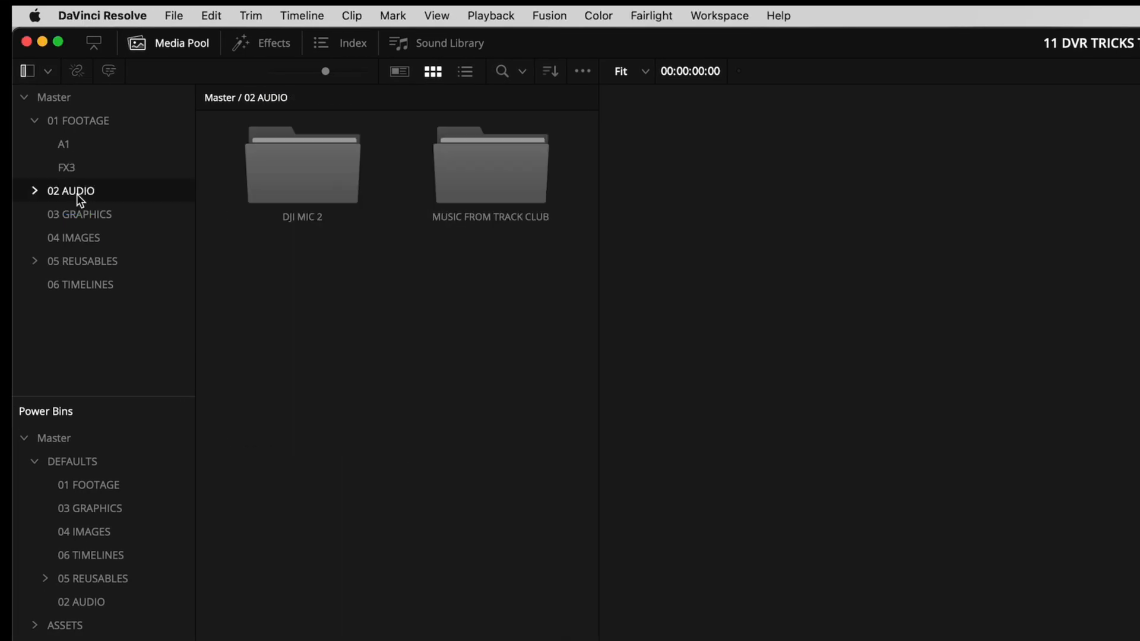
click(34, 190)
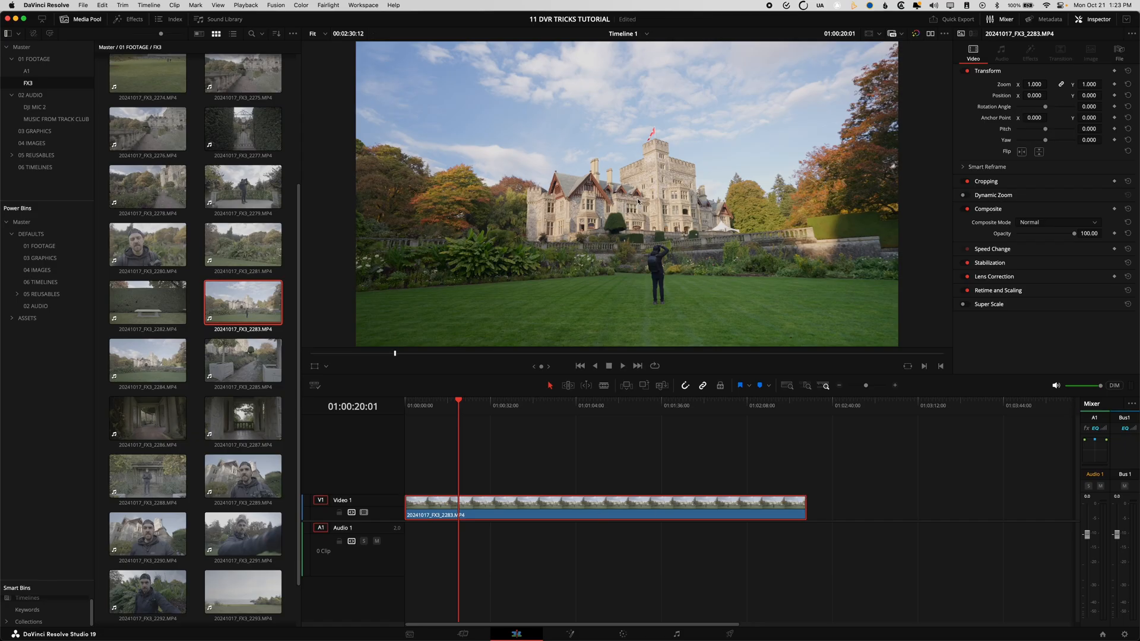
click(987, 181)
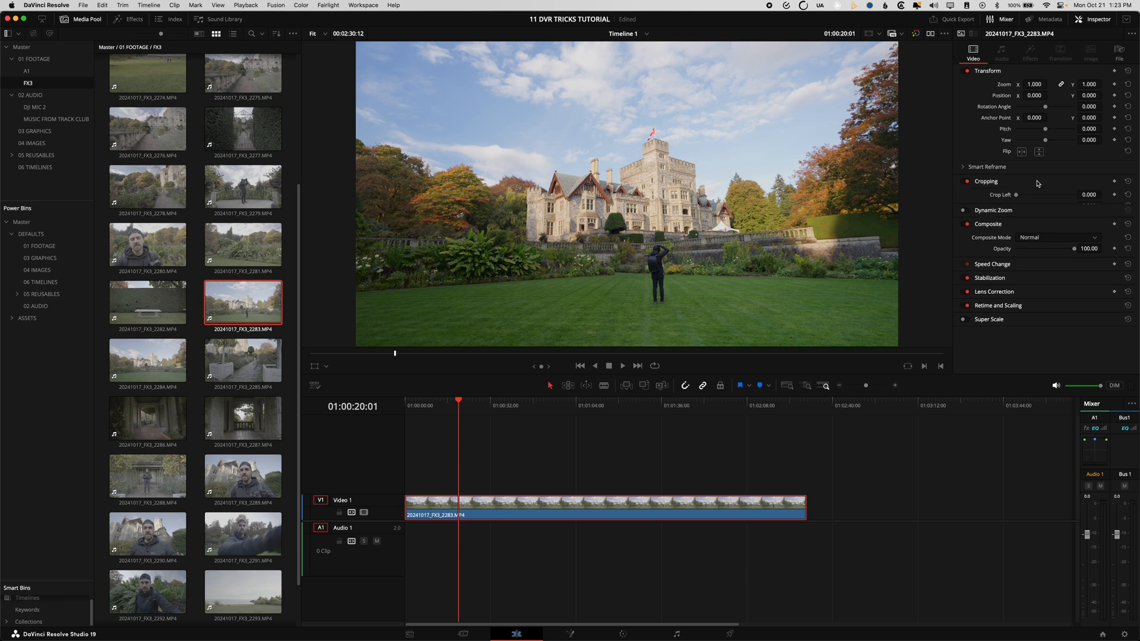
click(985, 181)
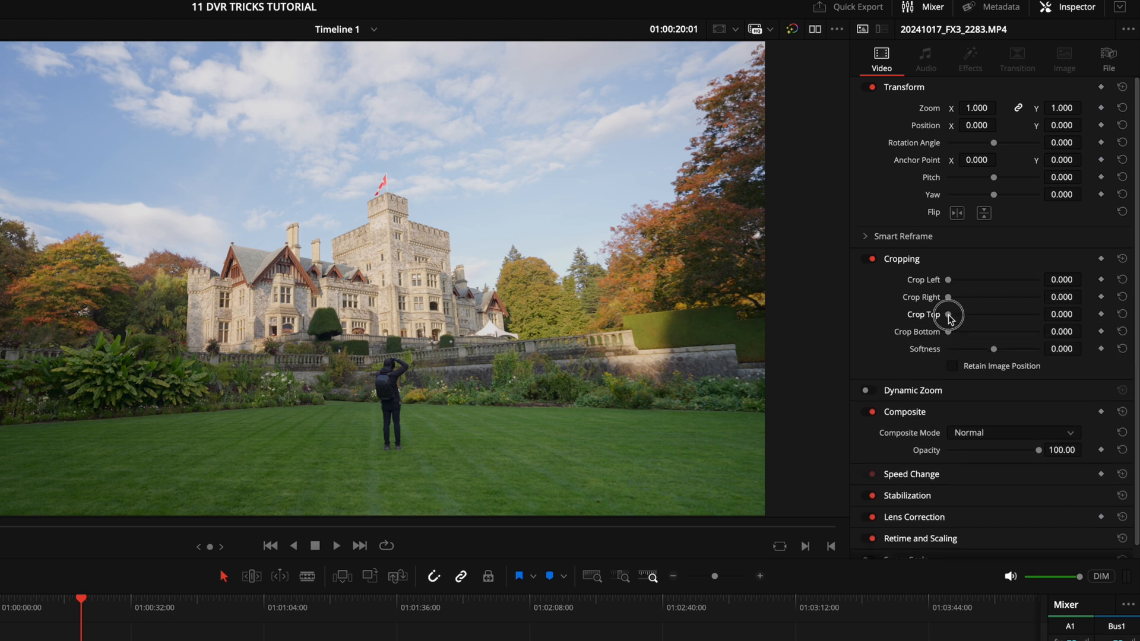
drag(949, 314, 956, 336)
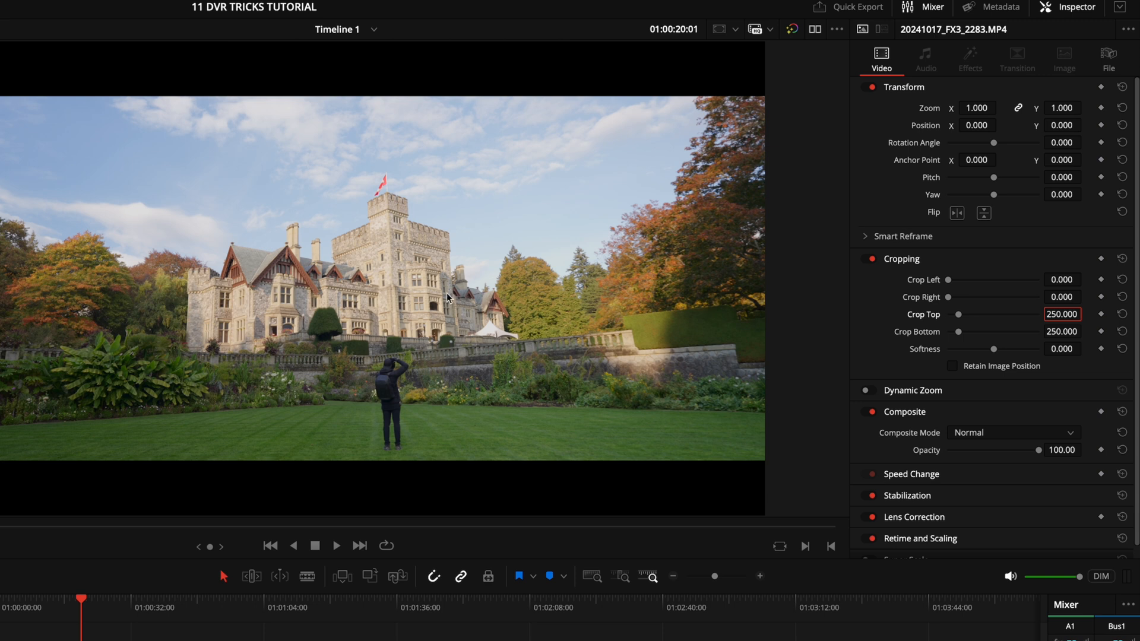
mouse_move(1124, 319)
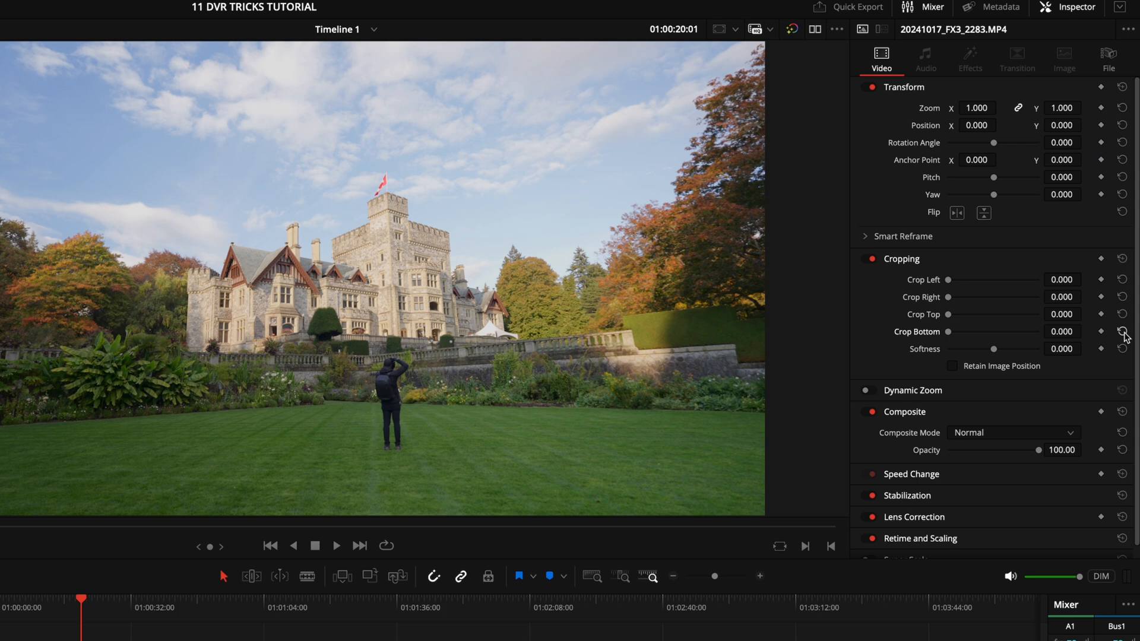
mouse_move(34, 558)
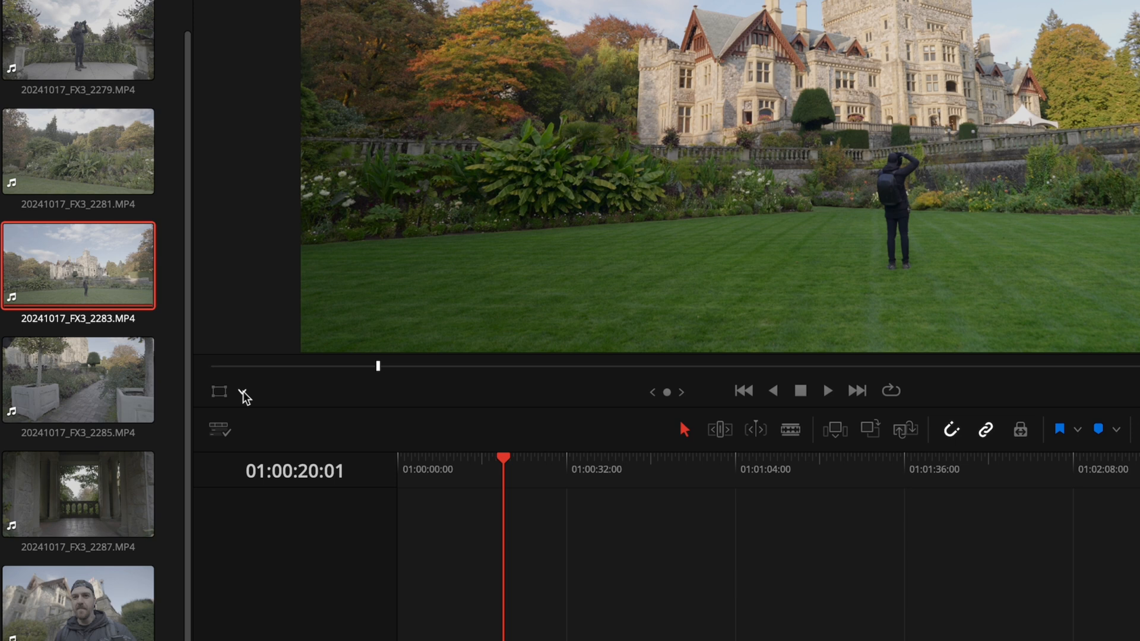
- Set the viewer overlay to Crop and trim the castle clip's bottom and left edges on screen
click(240, 392)
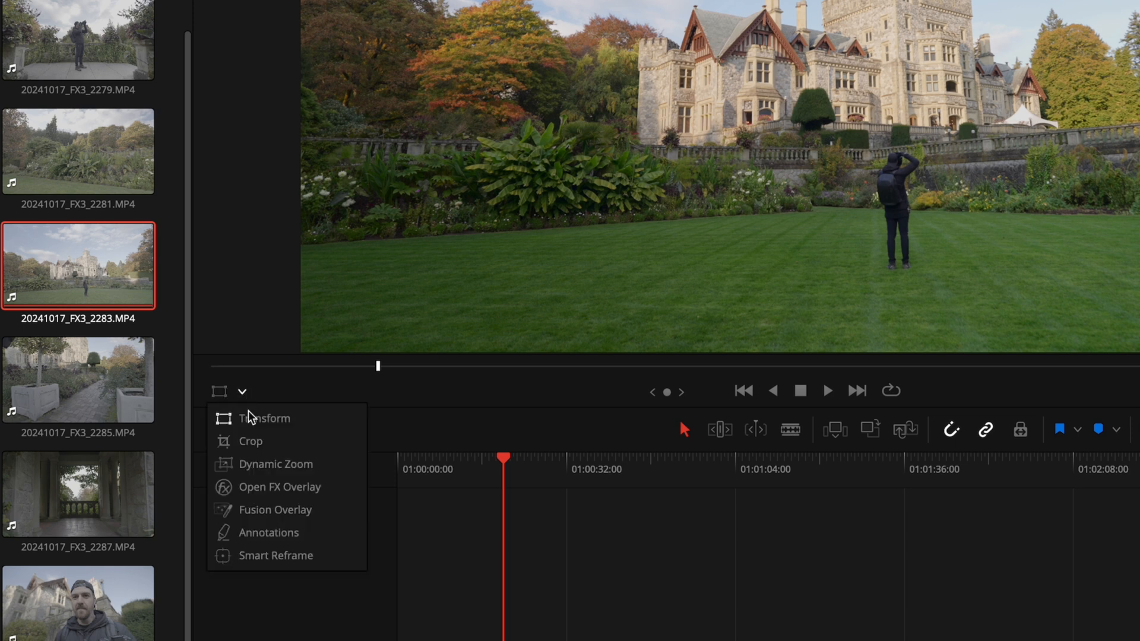
click(251, 440)
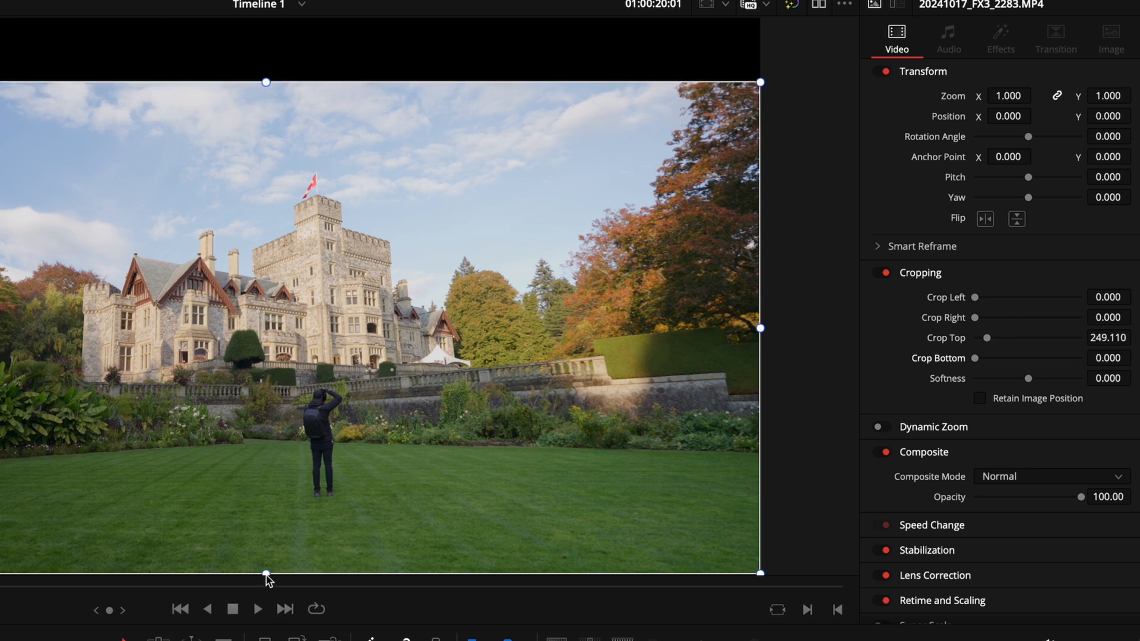
drag(265, 573, 269, 513)
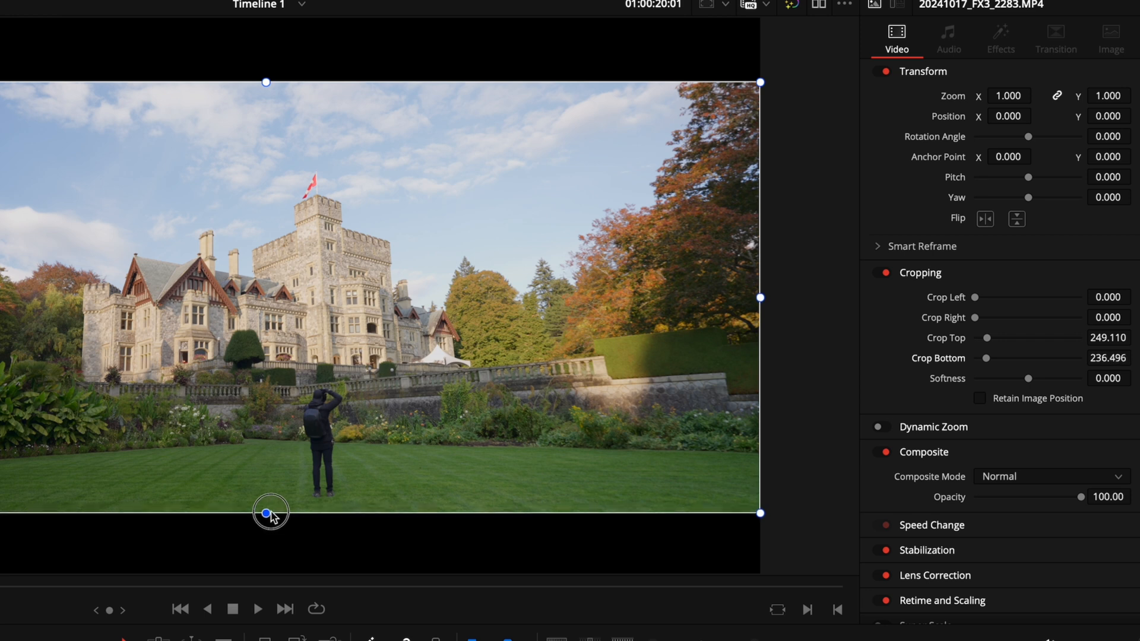
drag(266, 513, 266, 509)
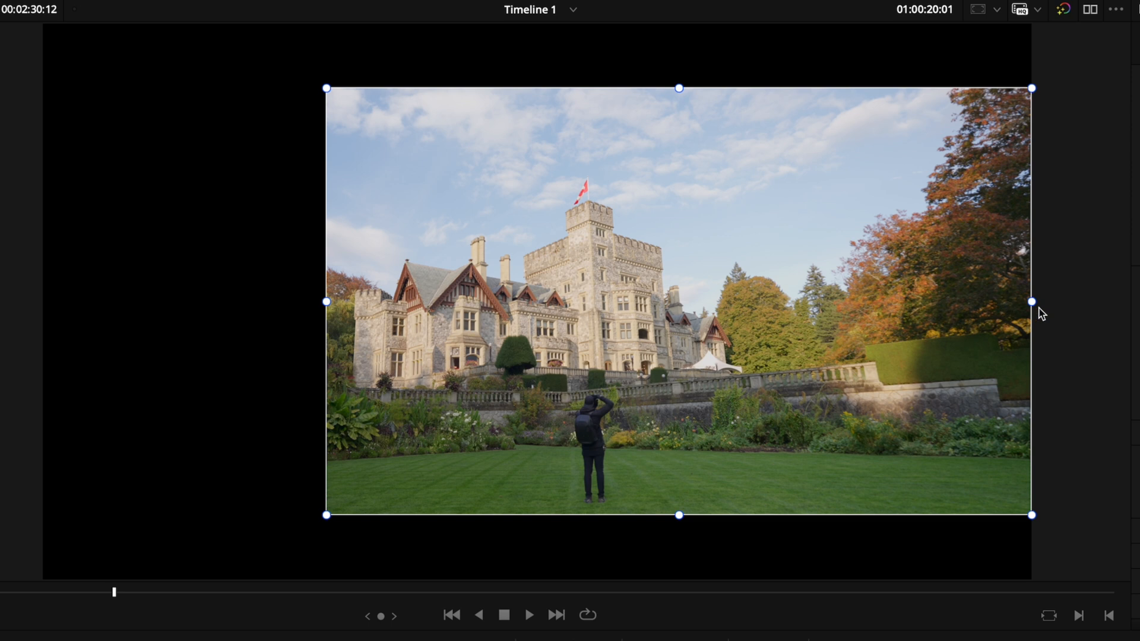
drag(1031, 301, 762, 300)
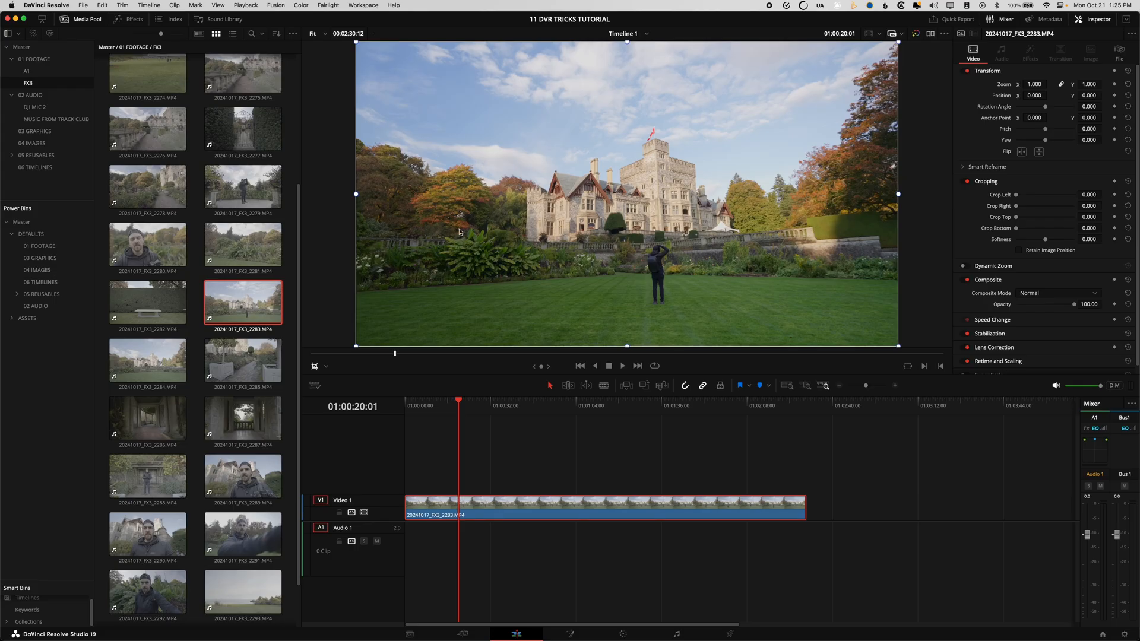
mouse_move(328, 369)
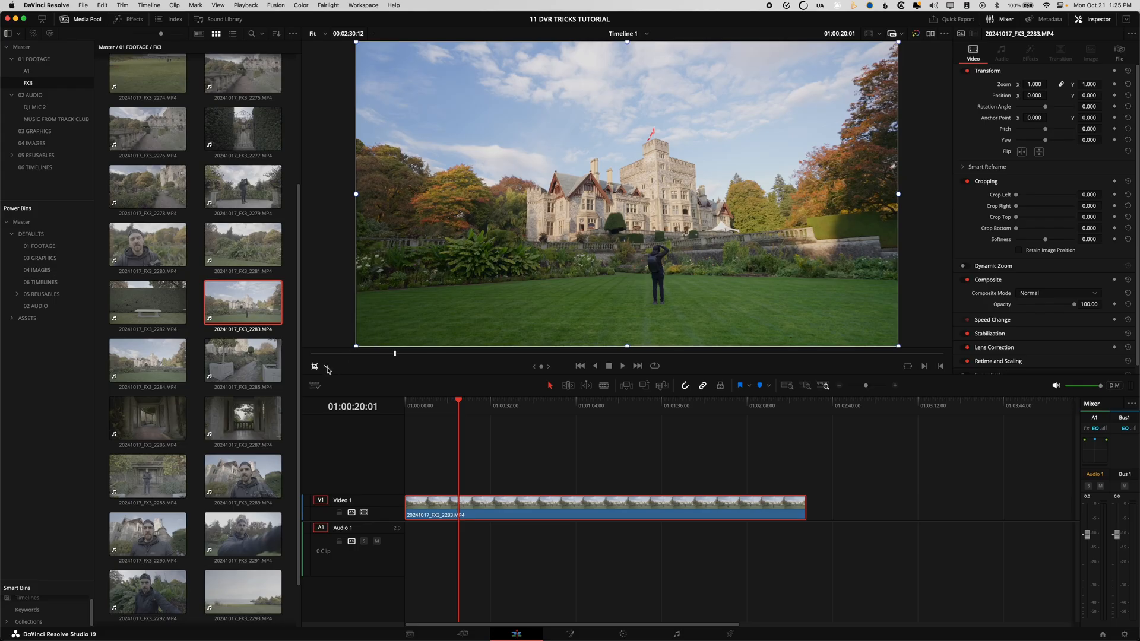
- Set the viewer overlay to Transform and show the clip's Transform, Cropping and Composite settings in the Inspector
click(326, 368)
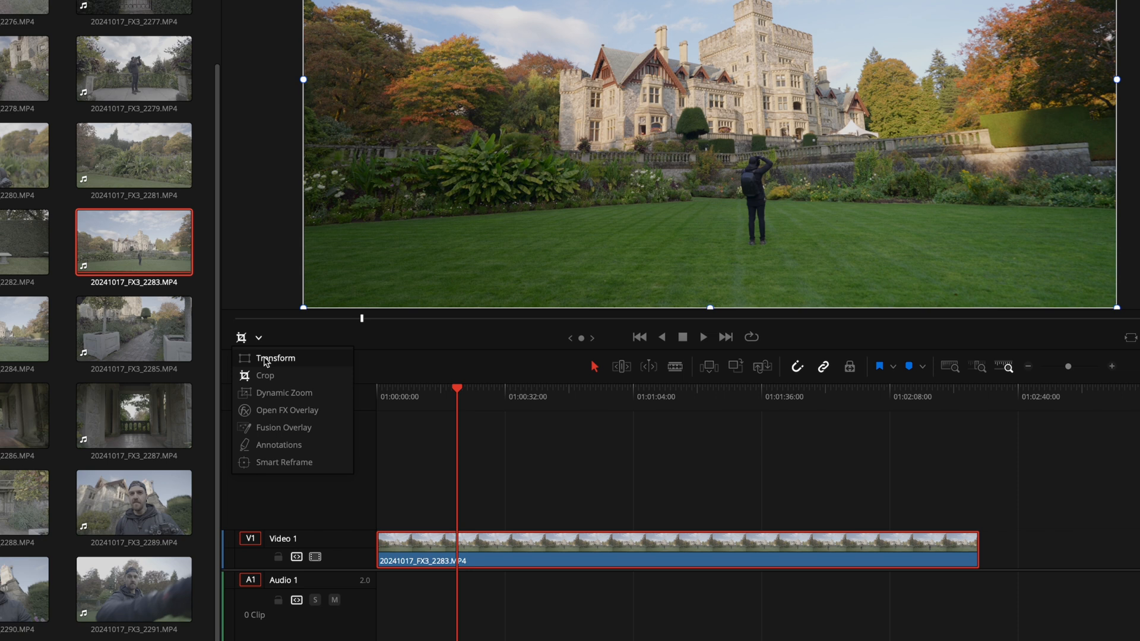
click(265, 376)
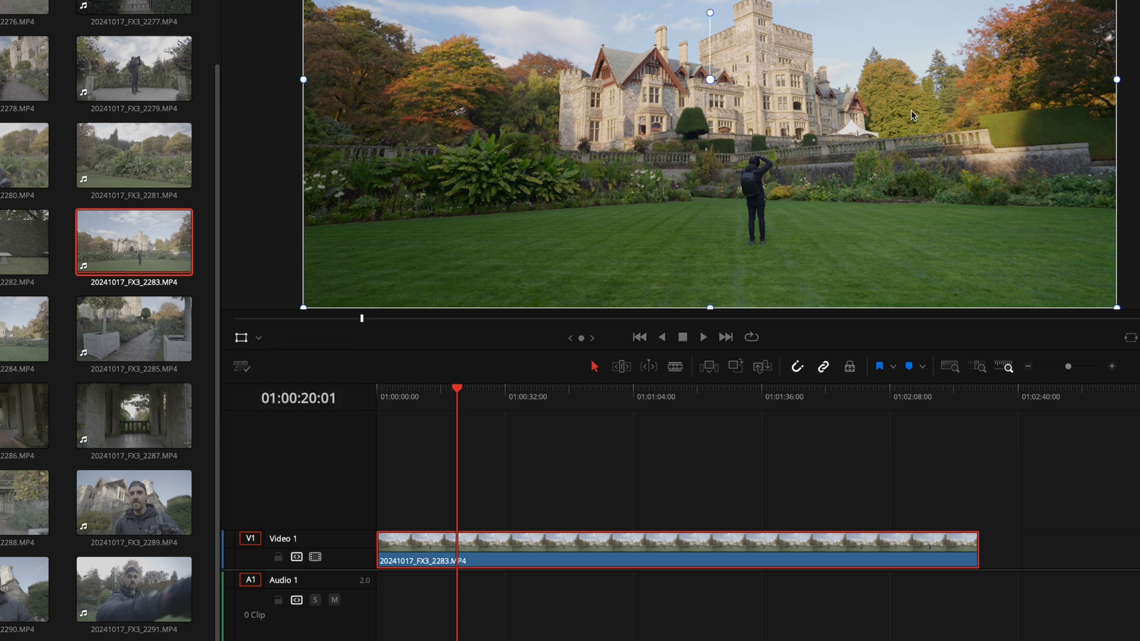
click(1093, 9)
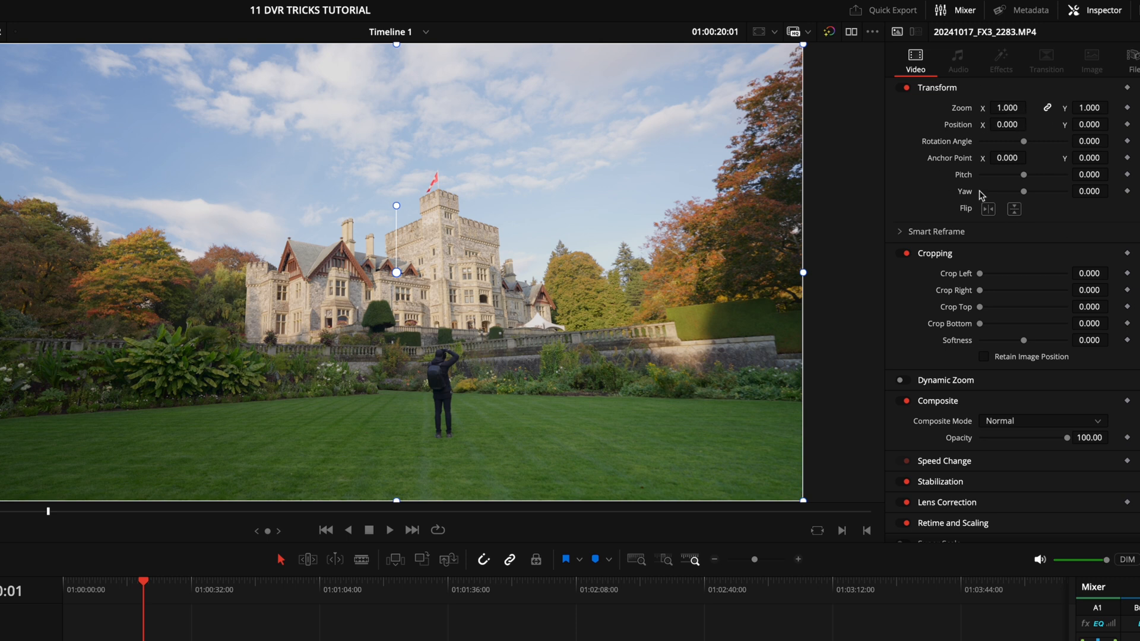
drag(1006, 108, 1040, 109)
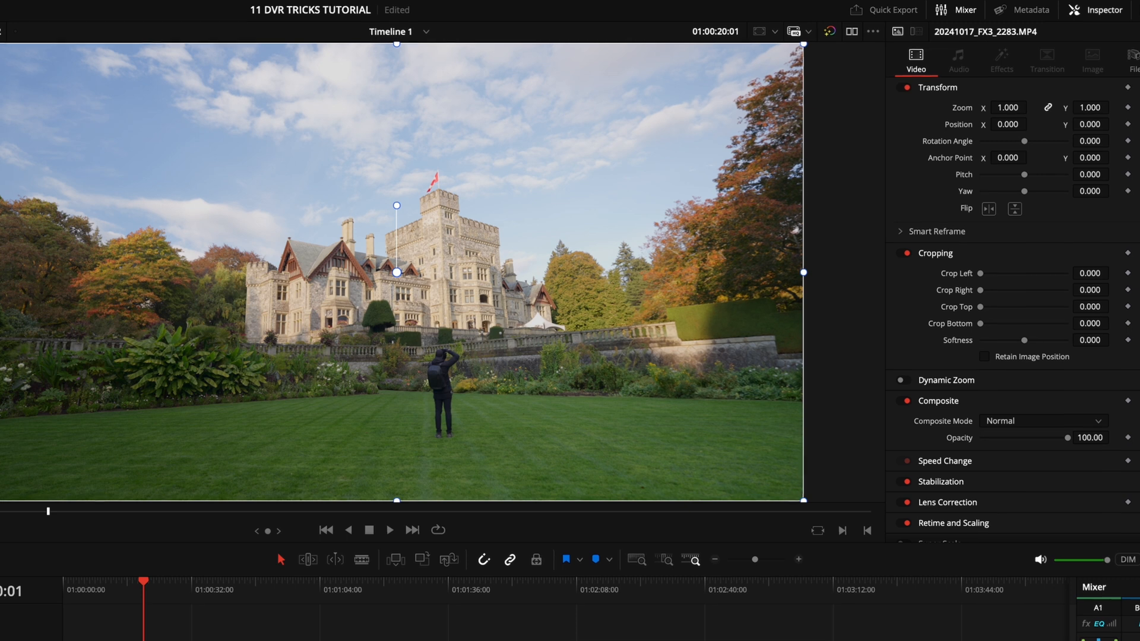
- With the Transform overlay on, scale the castle clip up until it extends past the frame edges
click(177, 460)
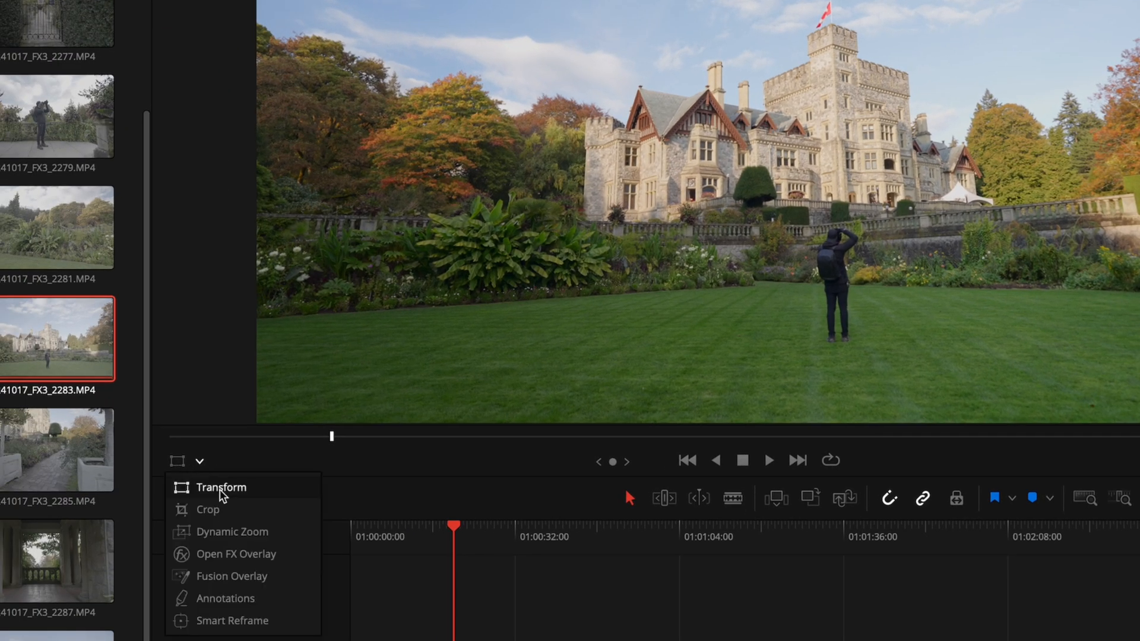
click(221, 487)
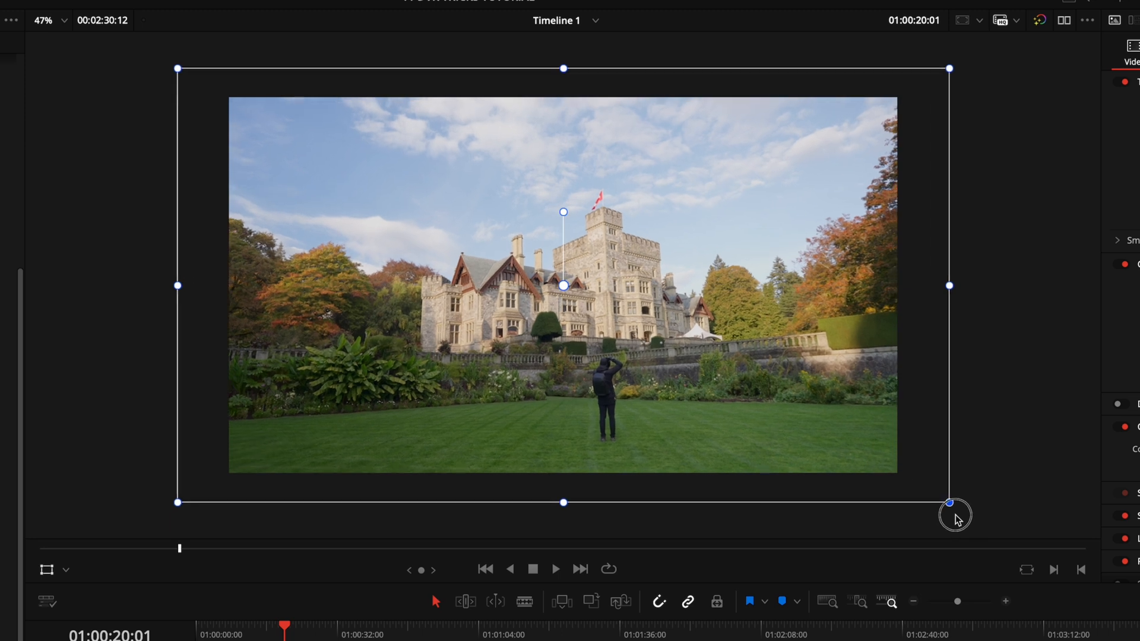
drag(949, 502, 982, 520)
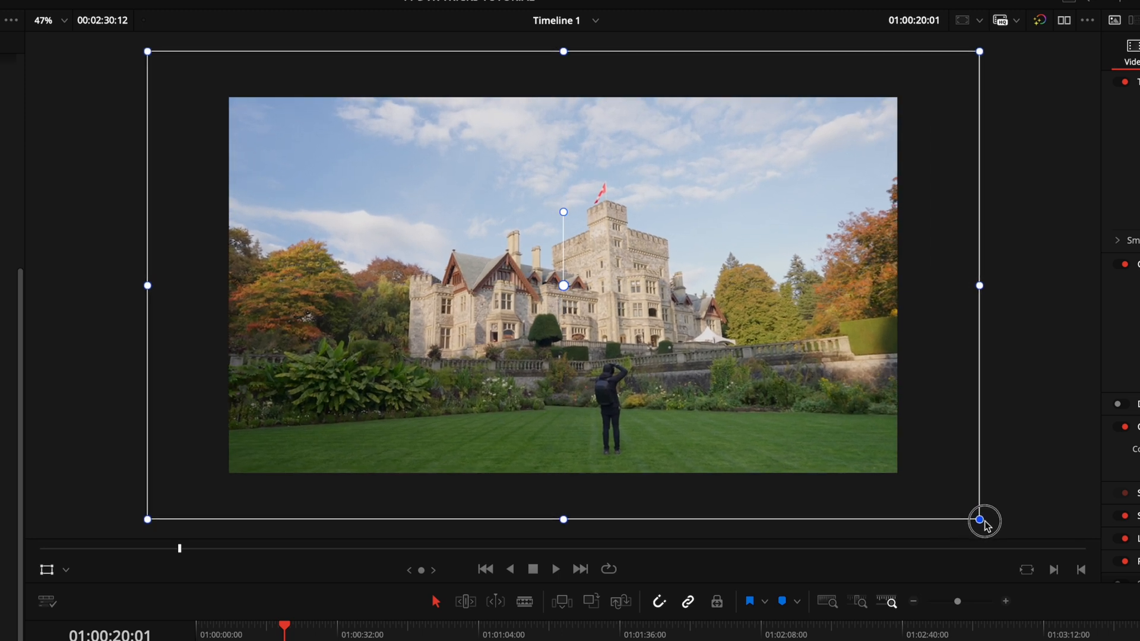
drag(983, 520, 935, 516)
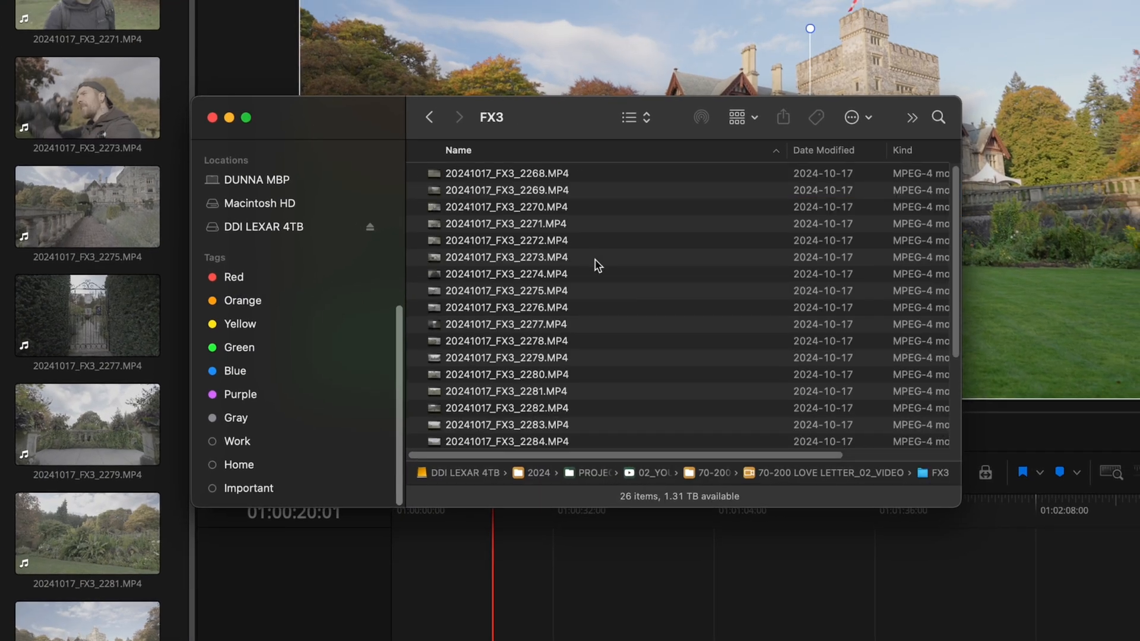
- Select the seven FX3 clips 2287 through 2293 in the FX3 folder
scroll(down, 3)
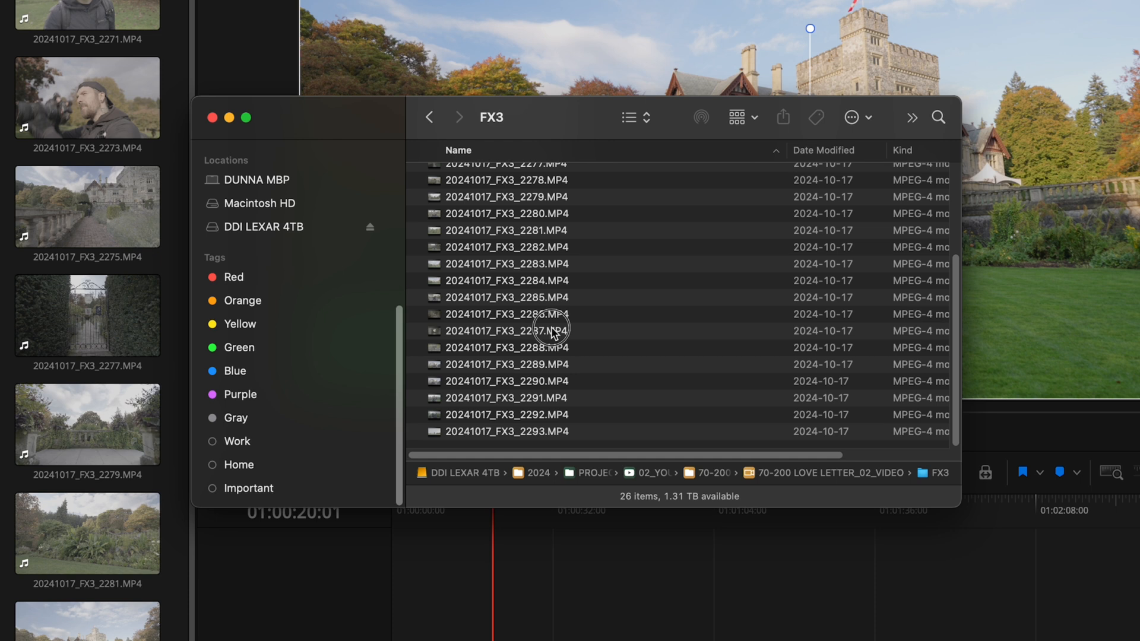
drag(507, 331, 506, 431)
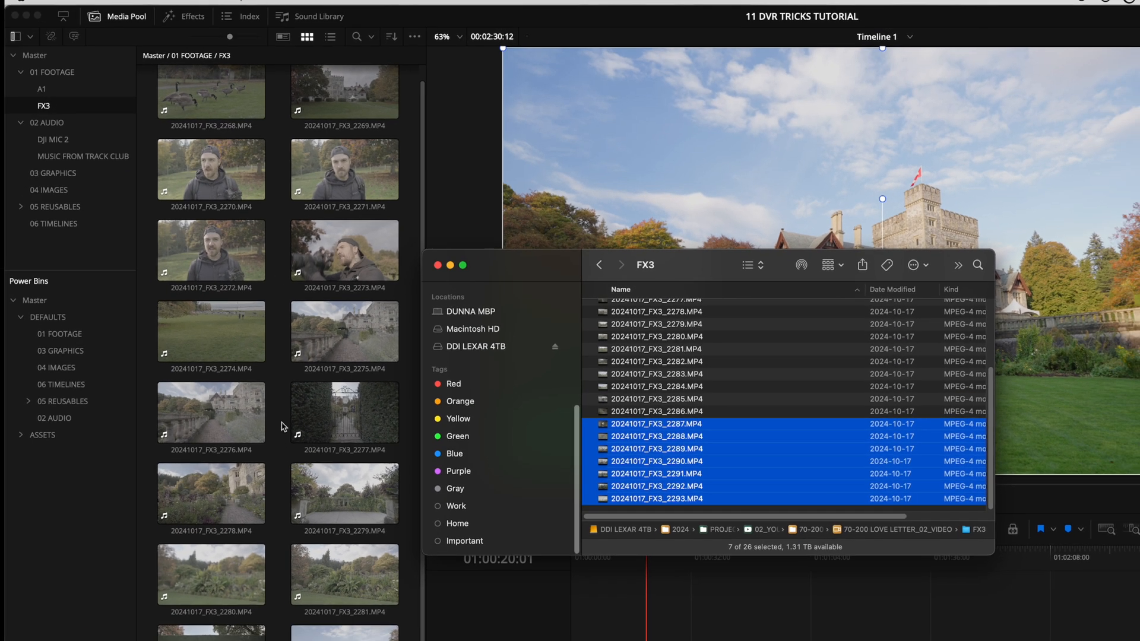
mouse_move(314, 284)
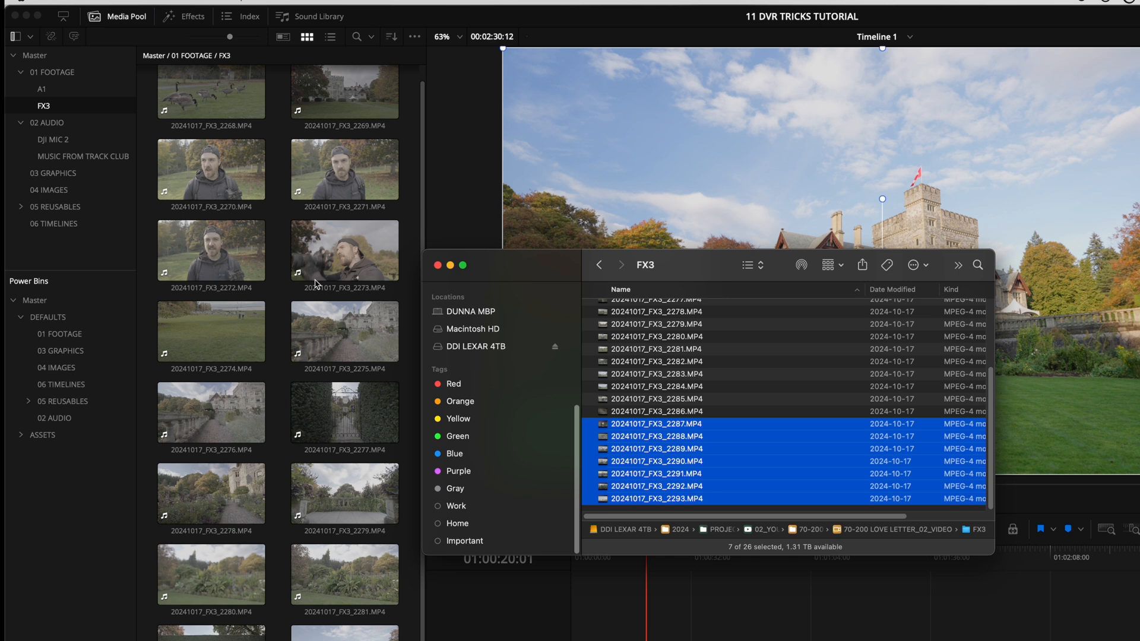
click(437, 265)
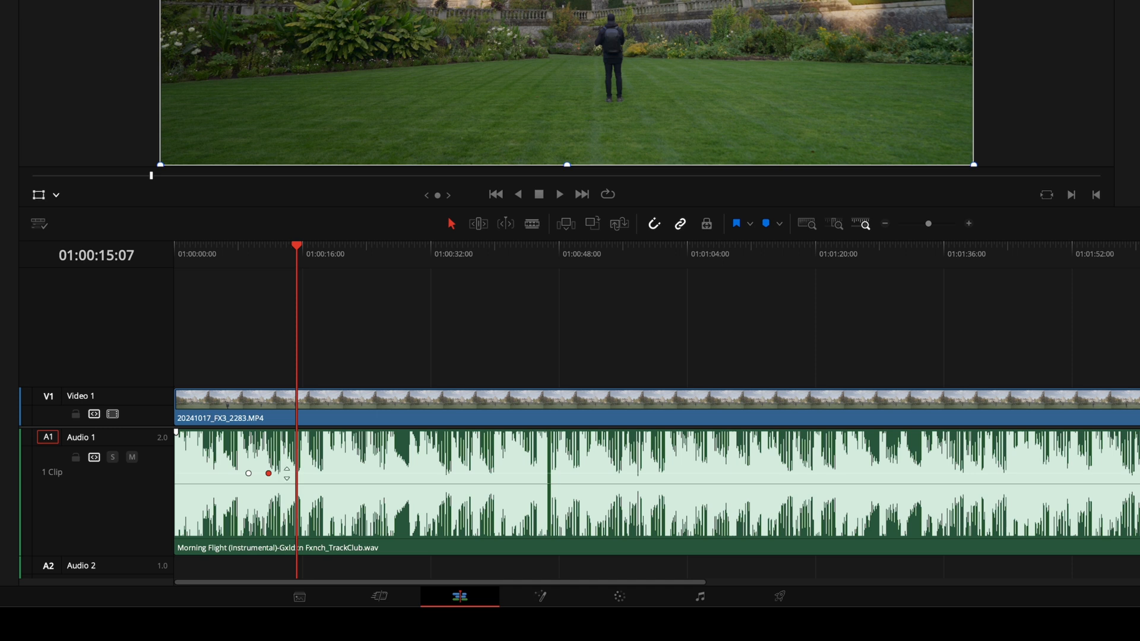
- Keyframe the Morning Flight volume down to about -8 and -13 dB in two sections, returning to full level between them
drag(268, 474, 286, 486)
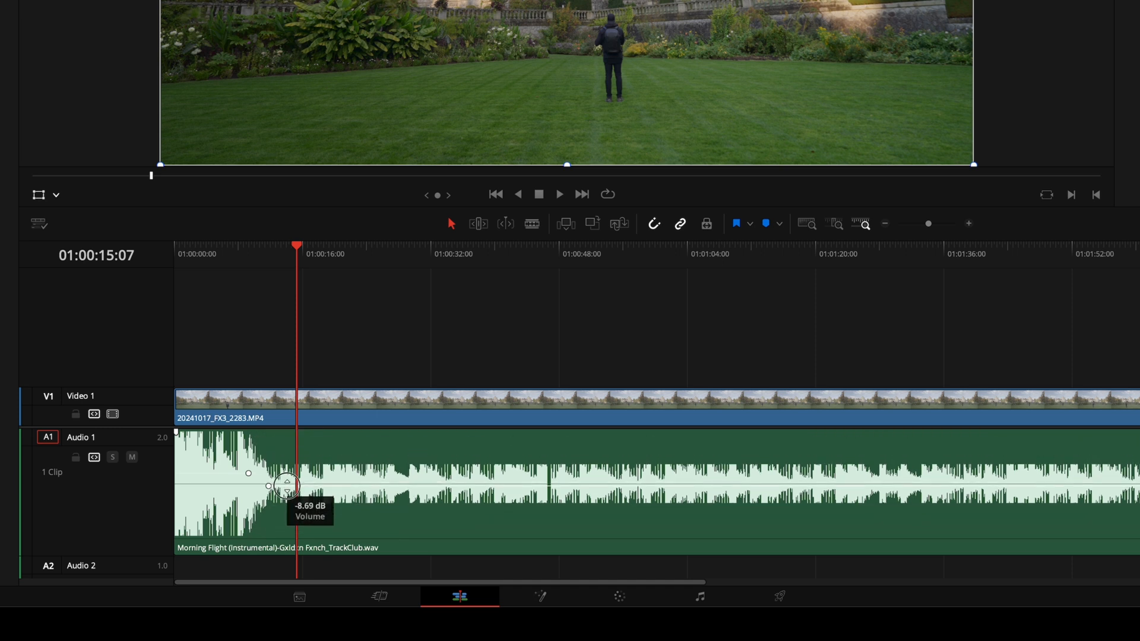
drag(286, 485, 267, 489)
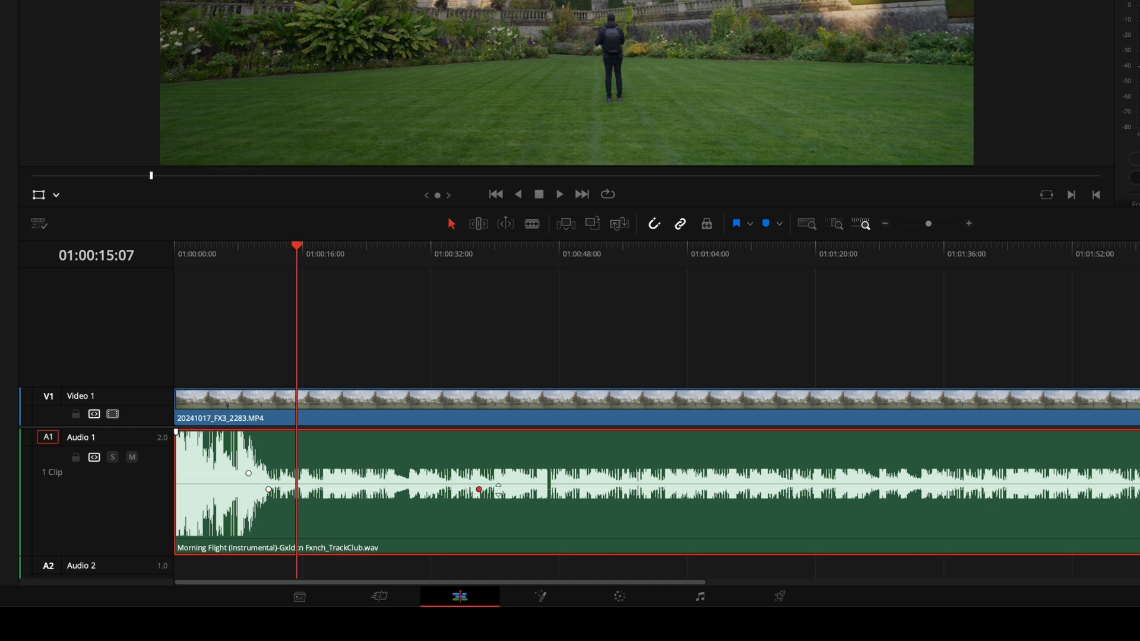
drag(500, 475, 542, 475)
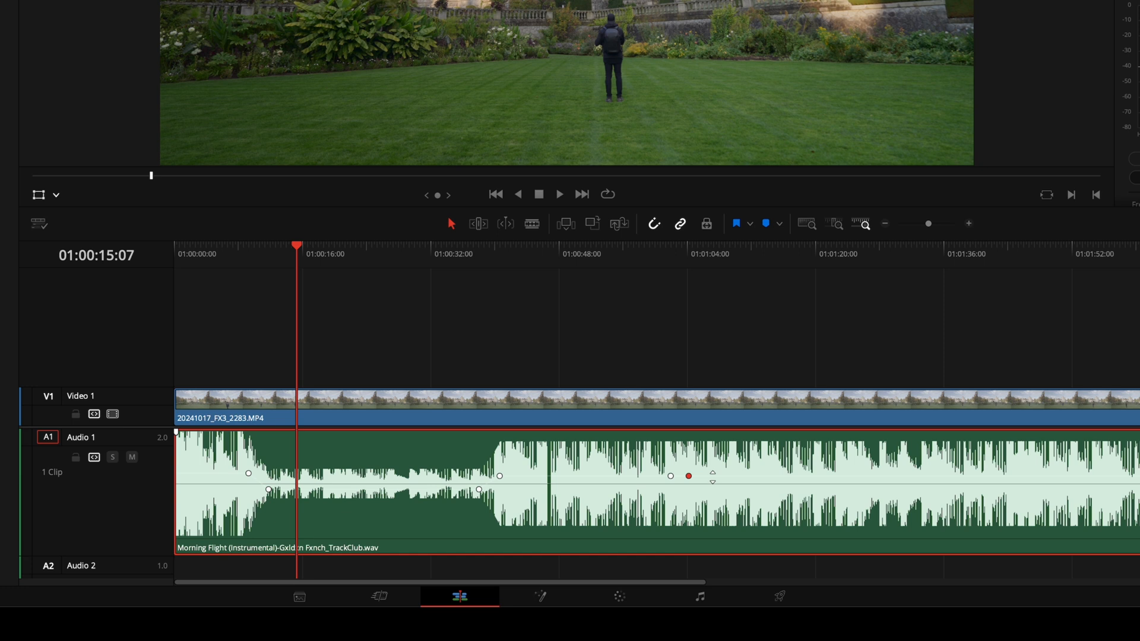
drag(689, 477, 688, 494)
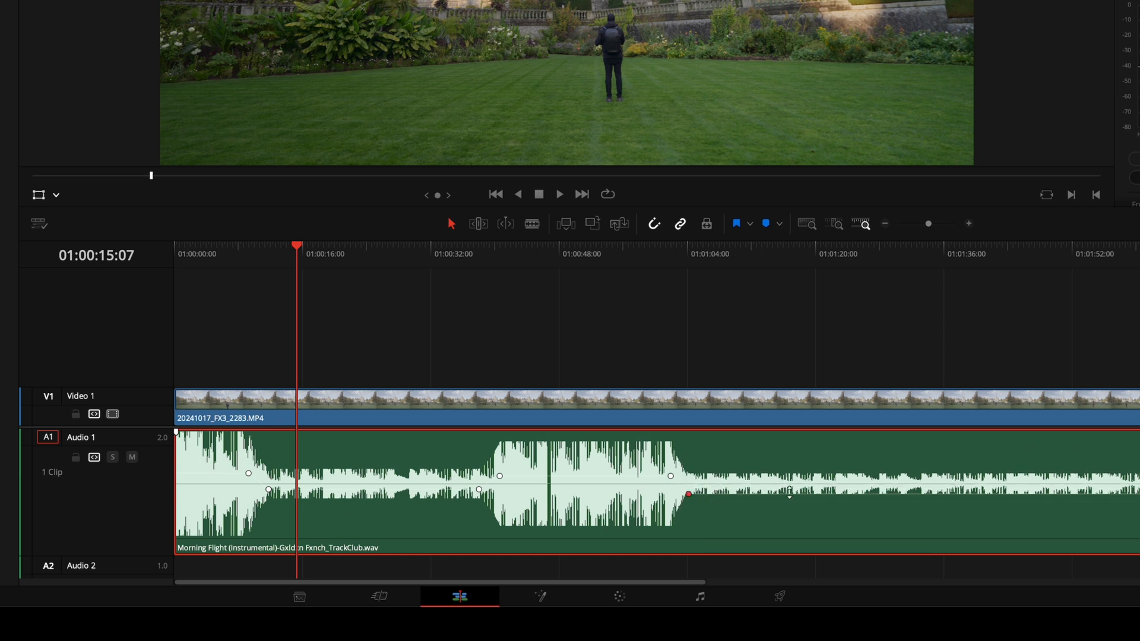
drag(689, 494, 841, 491)
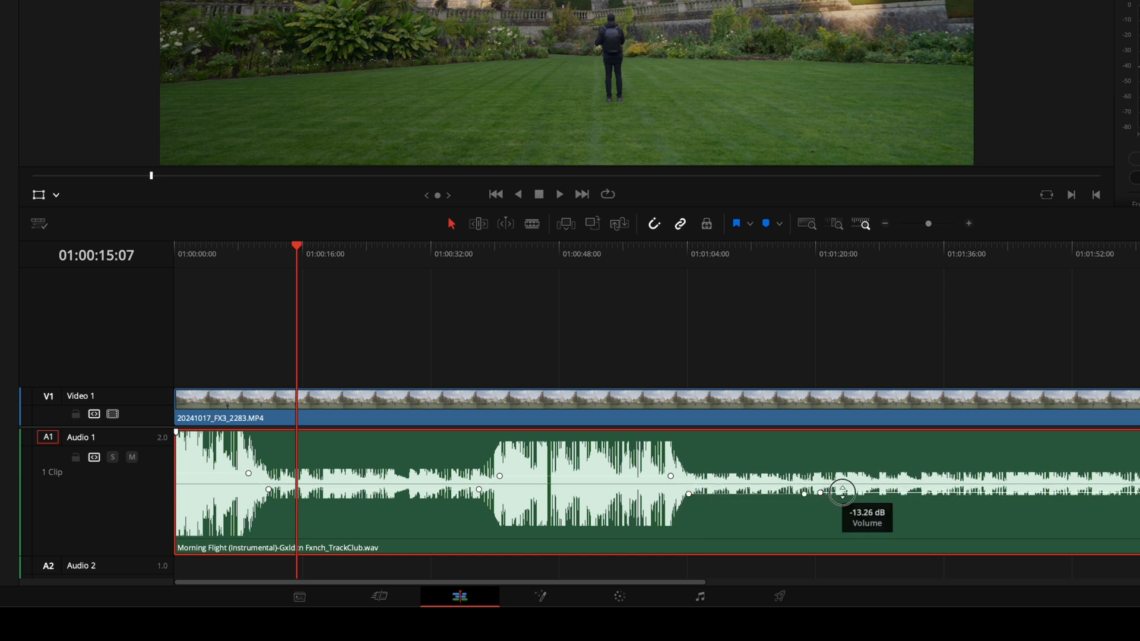
drag(841, 493, 821, 477)
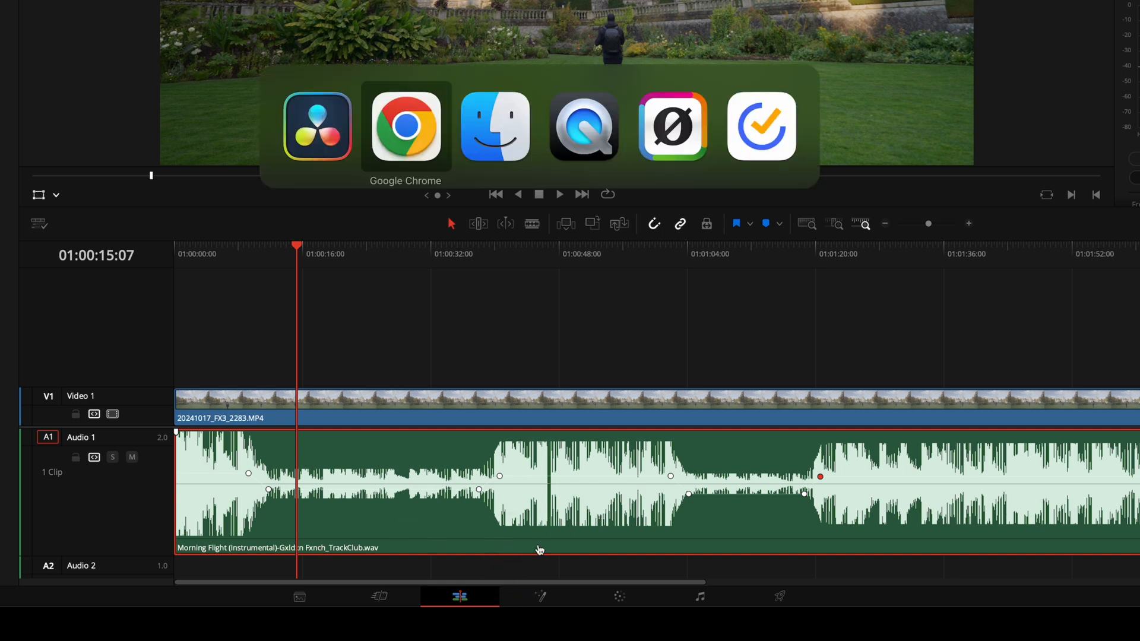
- Download the custom stem mix as a WAV, then browse Songs filtered to the Ambient genre
click(406, 127)
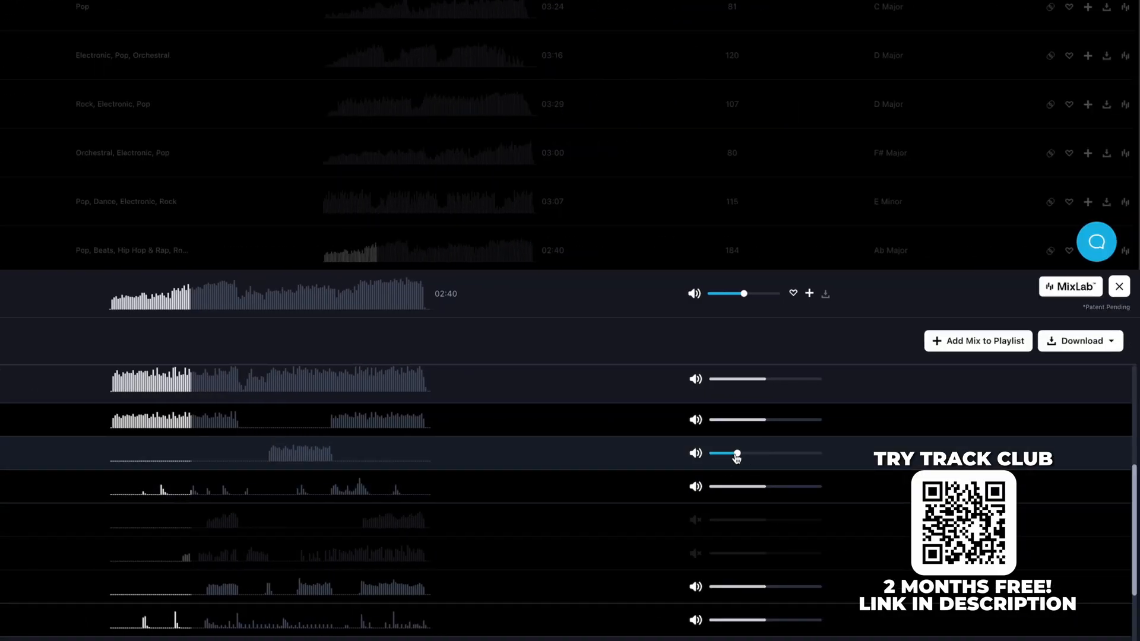
click(1079, 341)
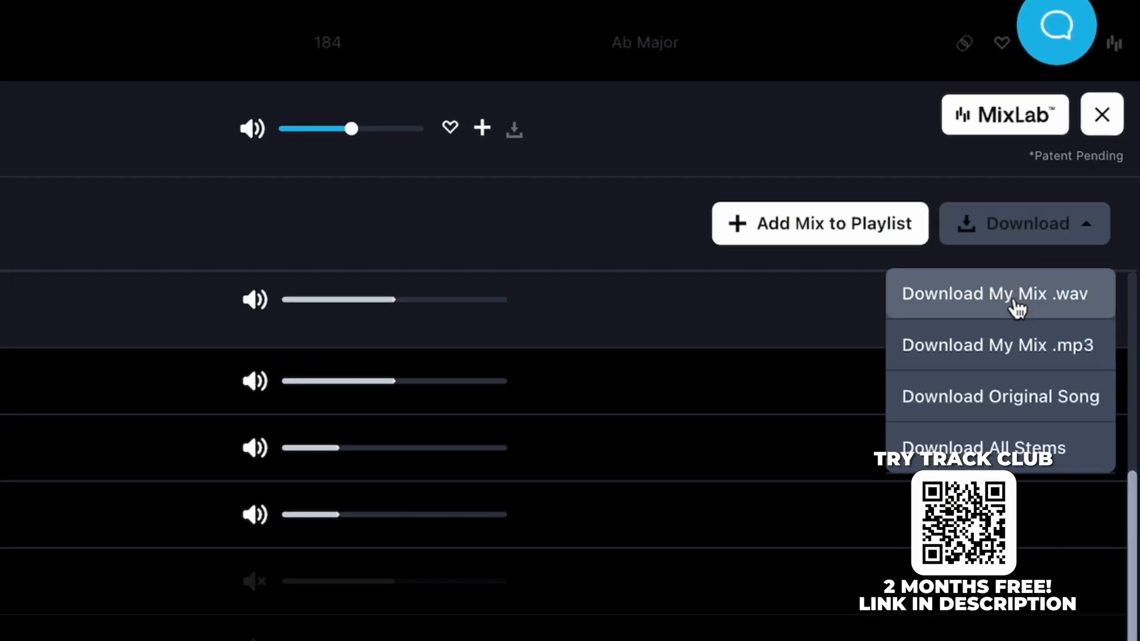
click(1101, 115)
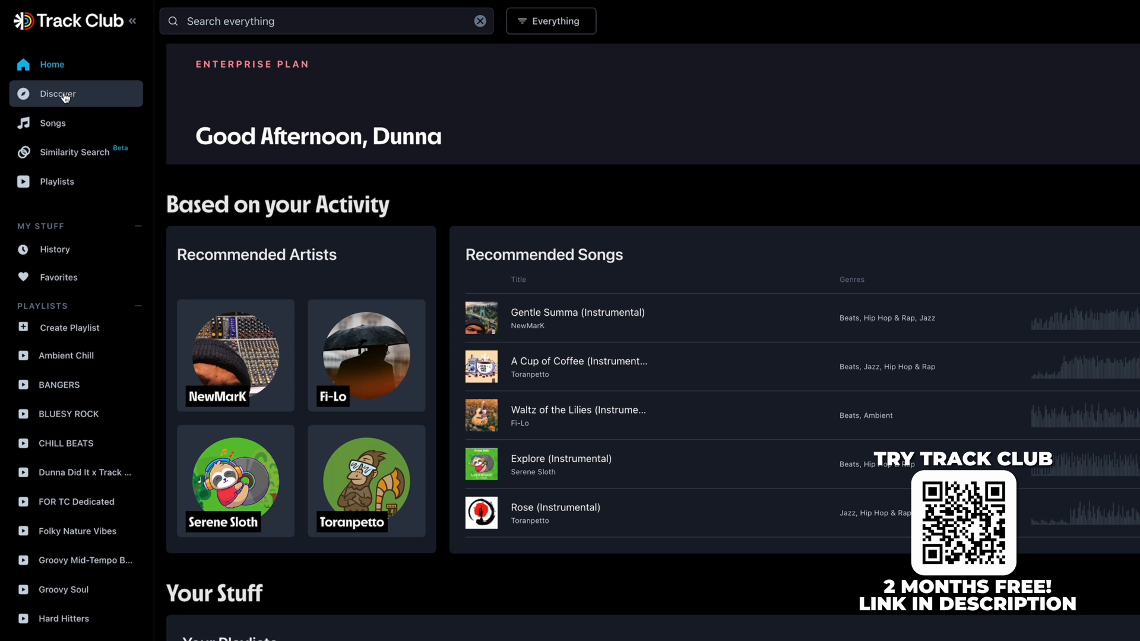
click(430, 100)
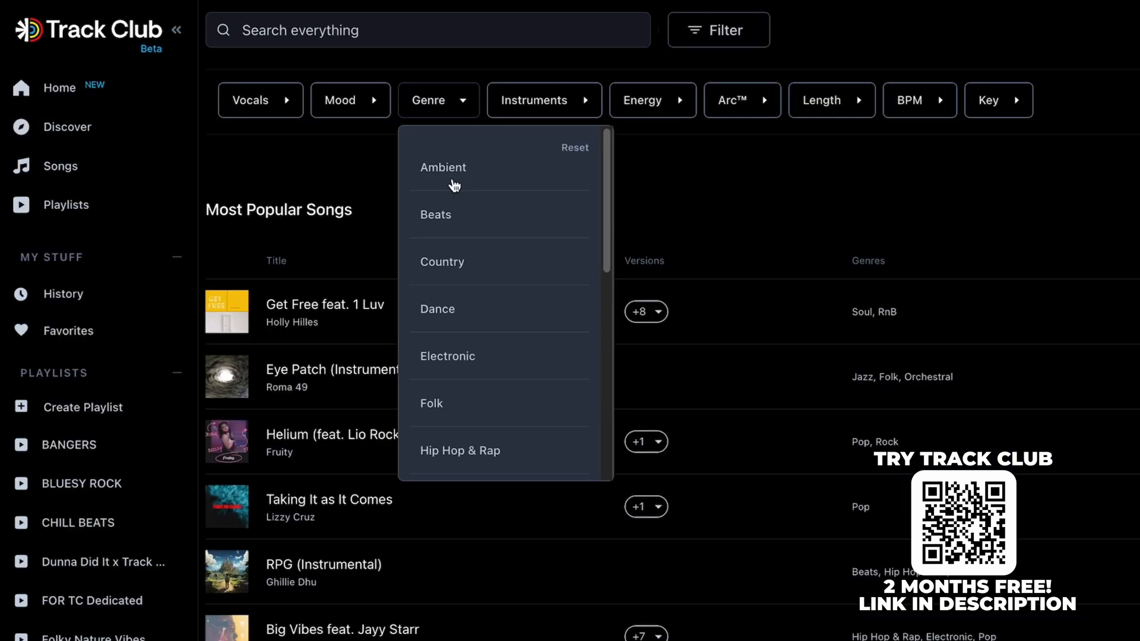
click(430, 329)
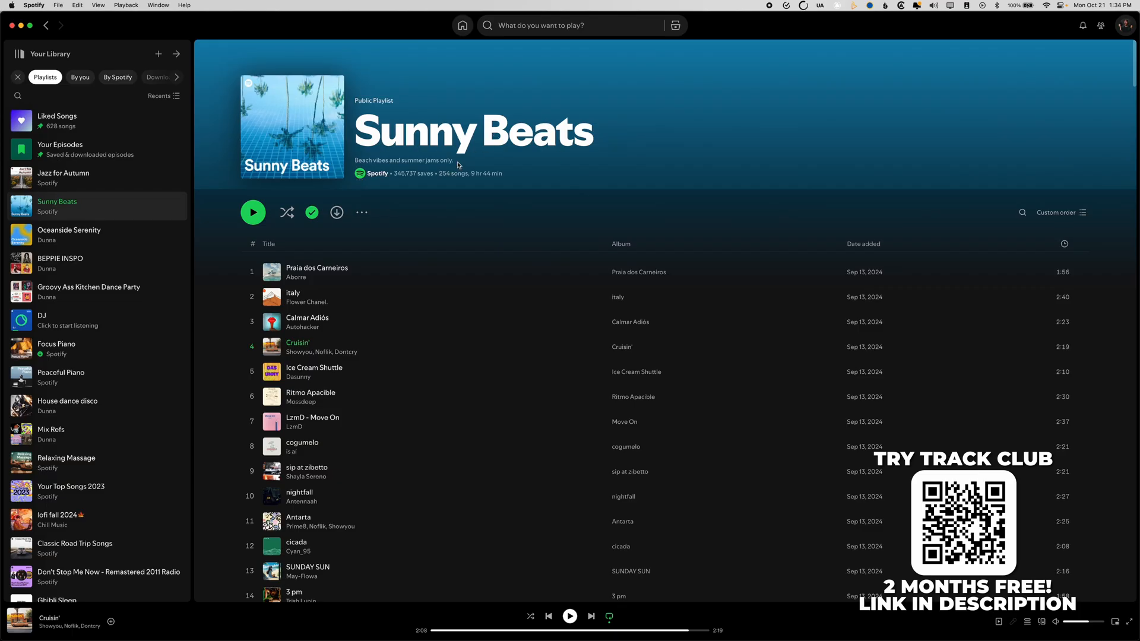
mouse_move(407, 278)
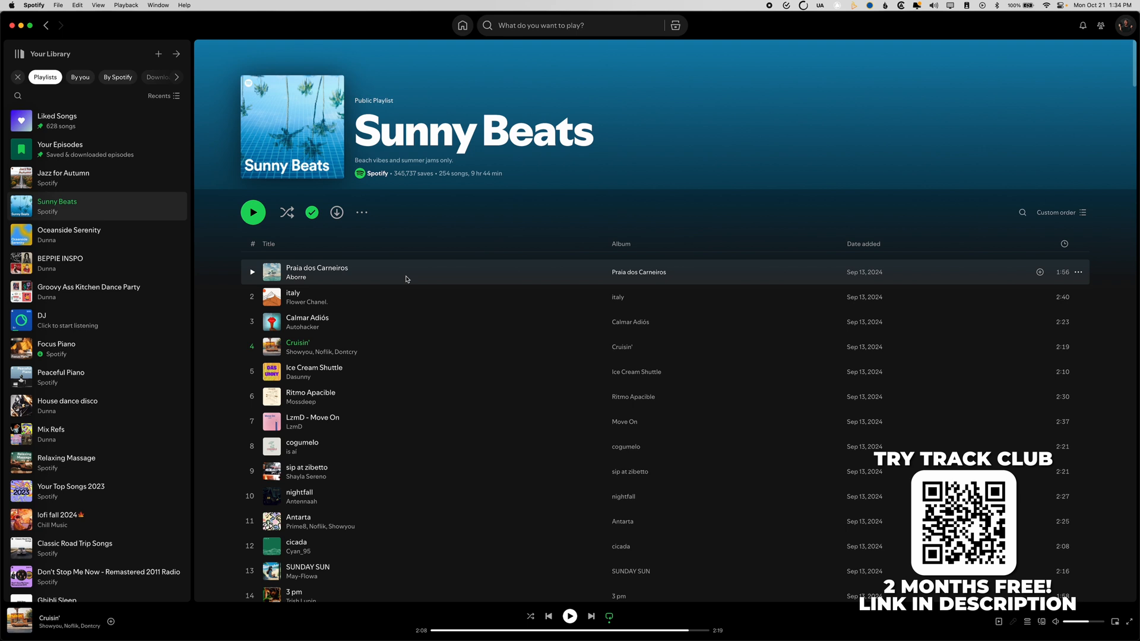
mouse_move(267, 300)
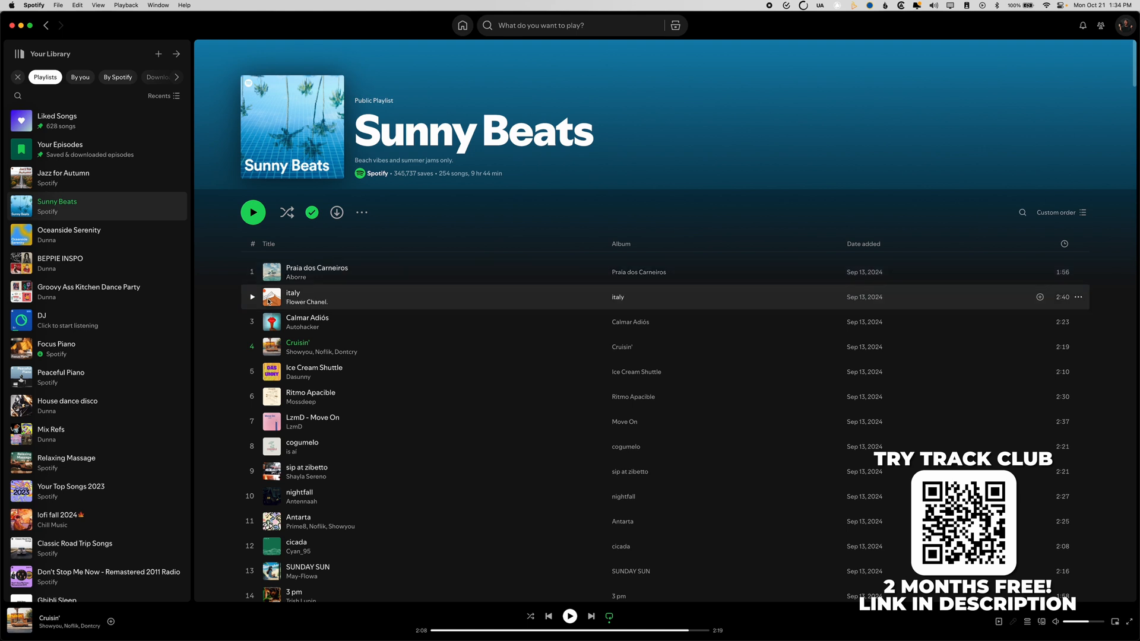
- Copy the Spotify song link for Cruisin' from the Sunny Beats playlist
click(1078, 347)
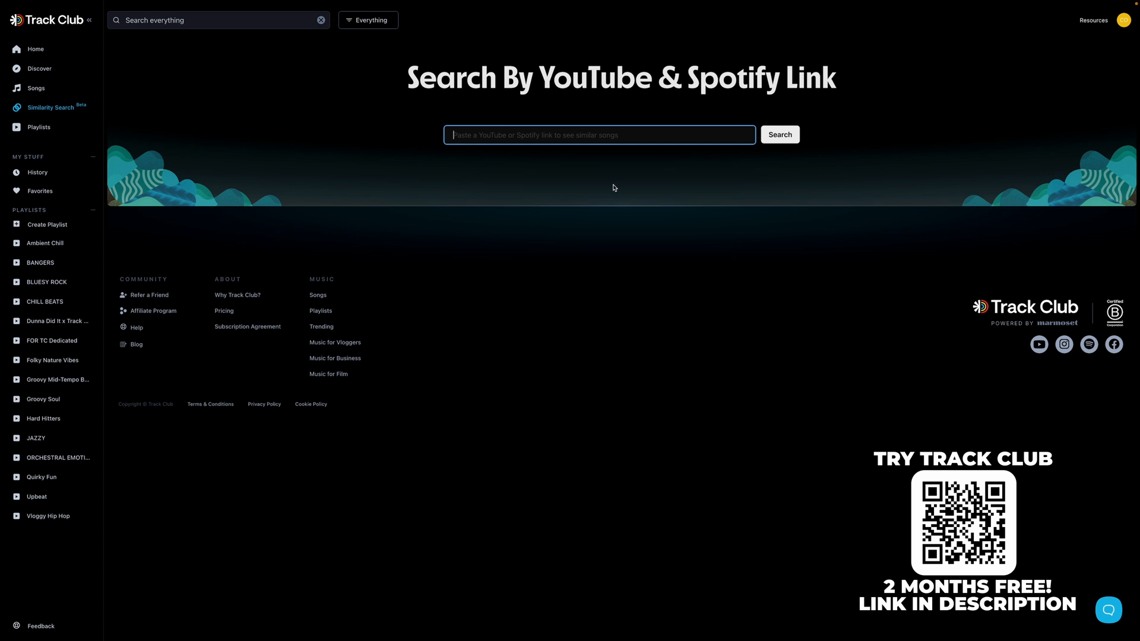
- Run a similarity search on the Spotify link for Cruisin'
text(https://open.spotify.com/track/5cQfqmLVX7UhOmSGg3SyYA?si=f0c079360939479b)
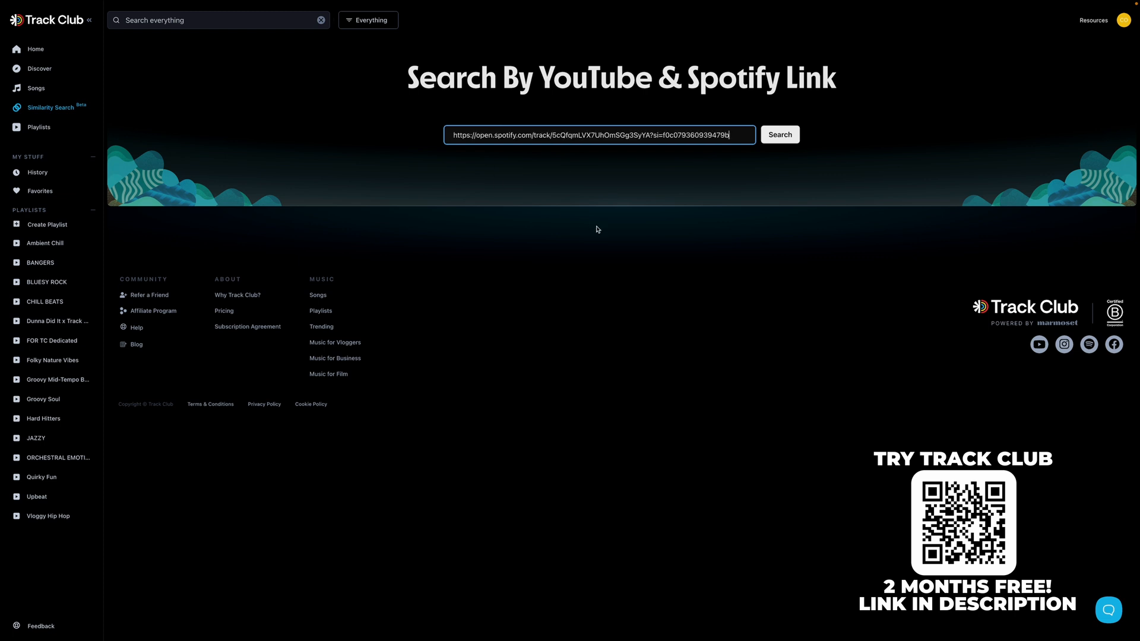
click(779, 134)
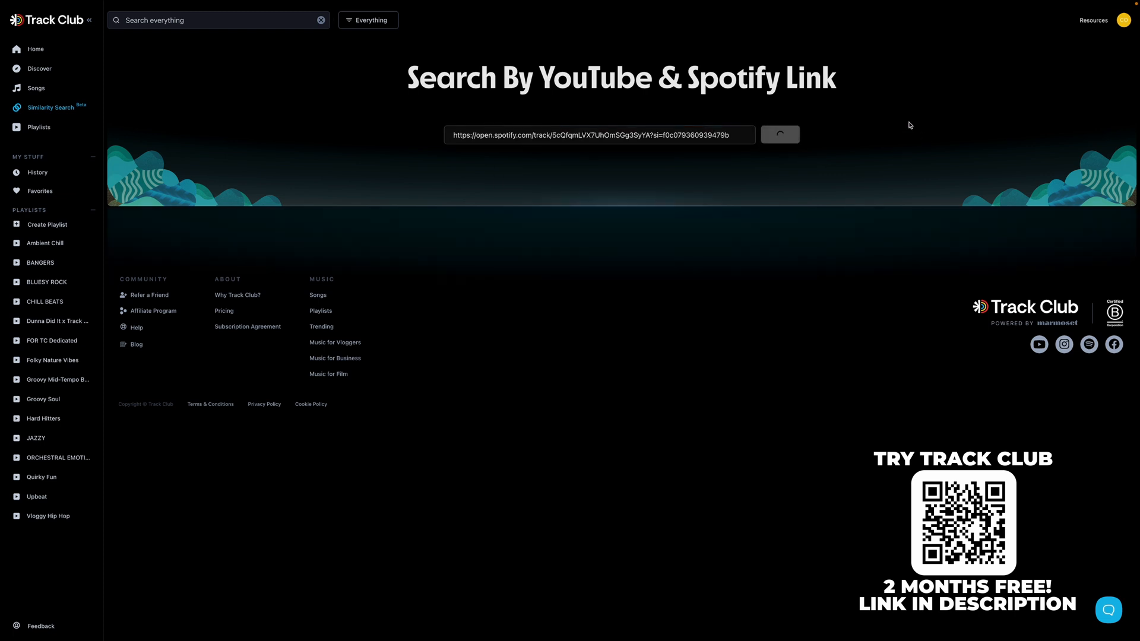
click(779, 134)
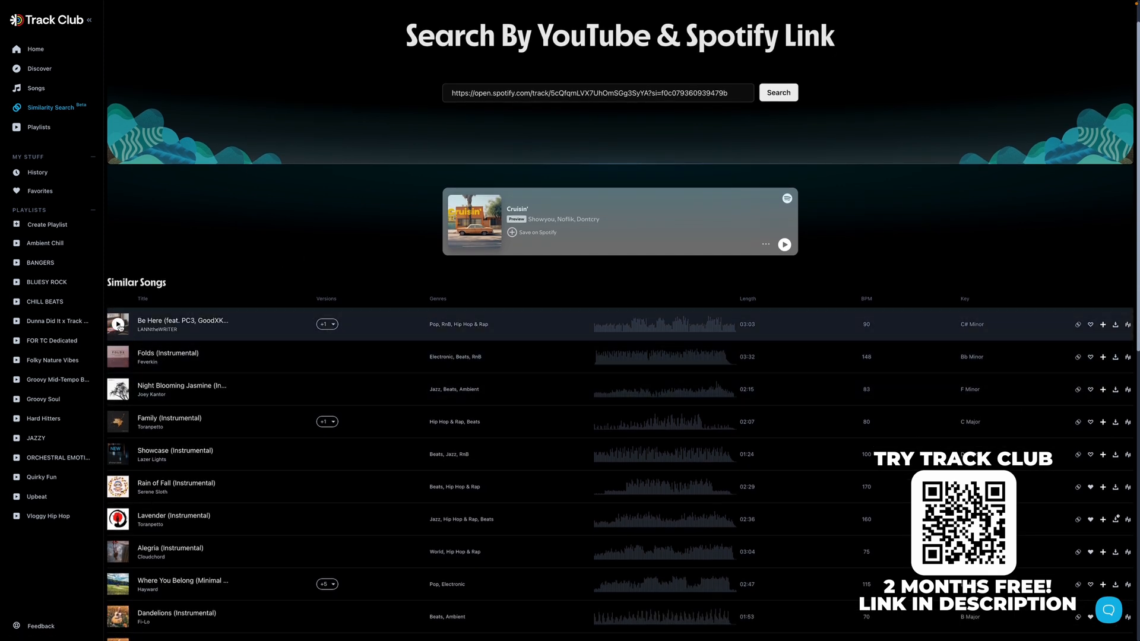
- Preview Folds (Instrumental) from the similarity results
click(118, 323)
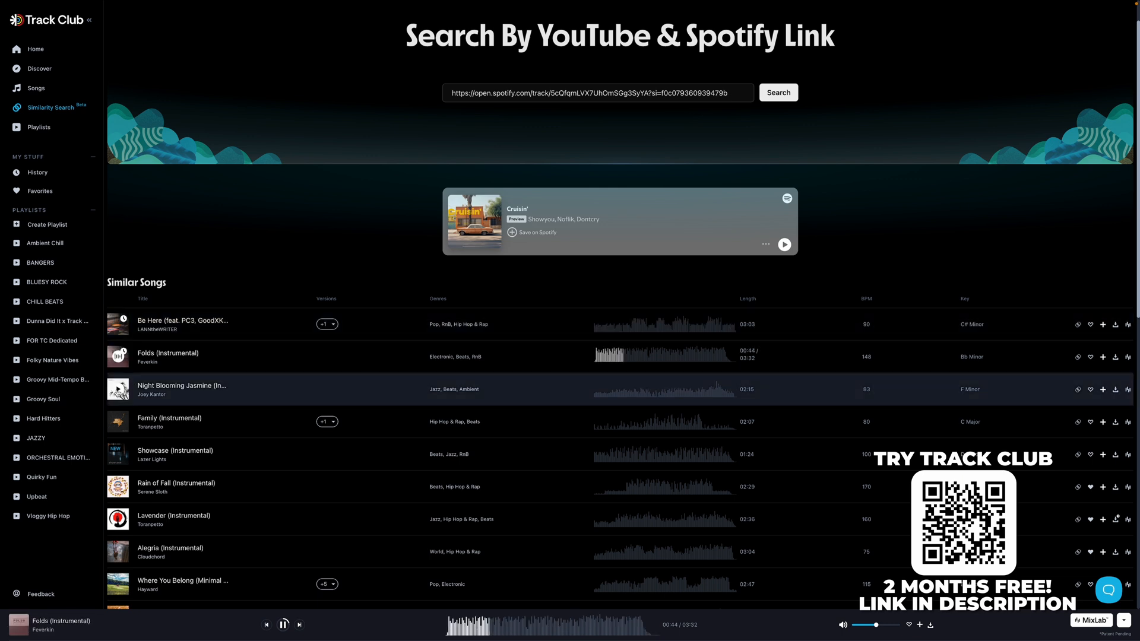
click(117, 390)
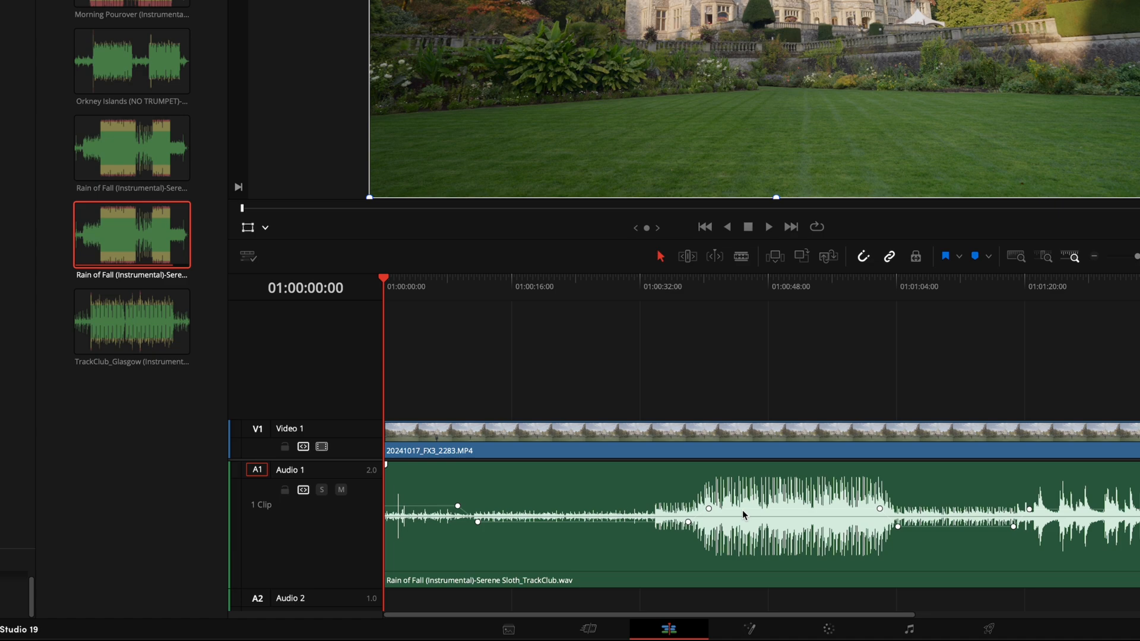
- Select the Rain of Fall music clip to replace the timeline music
click(750, 629)
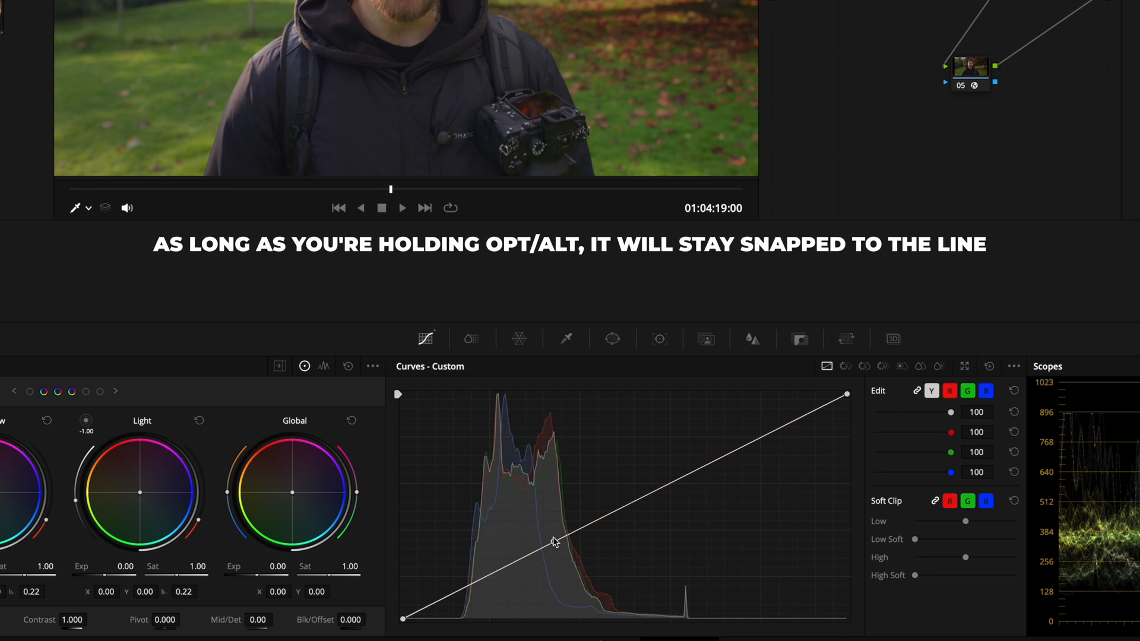
- Add a control point on the custom curve and slide it along the line
click(534, 548)
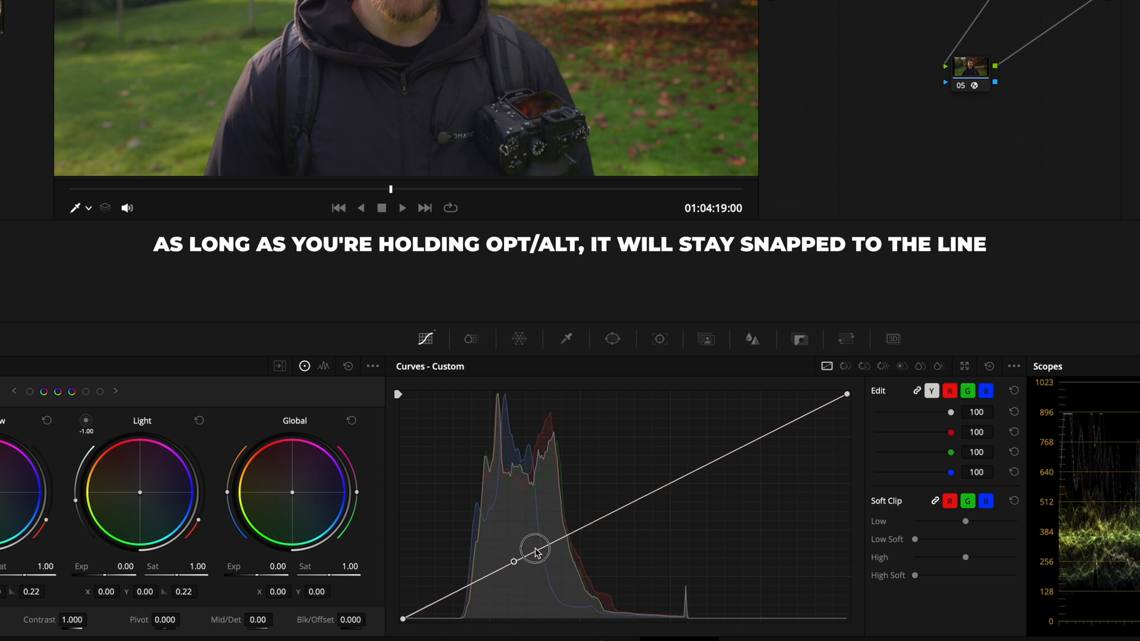
drag(517, 559, 552, 544)
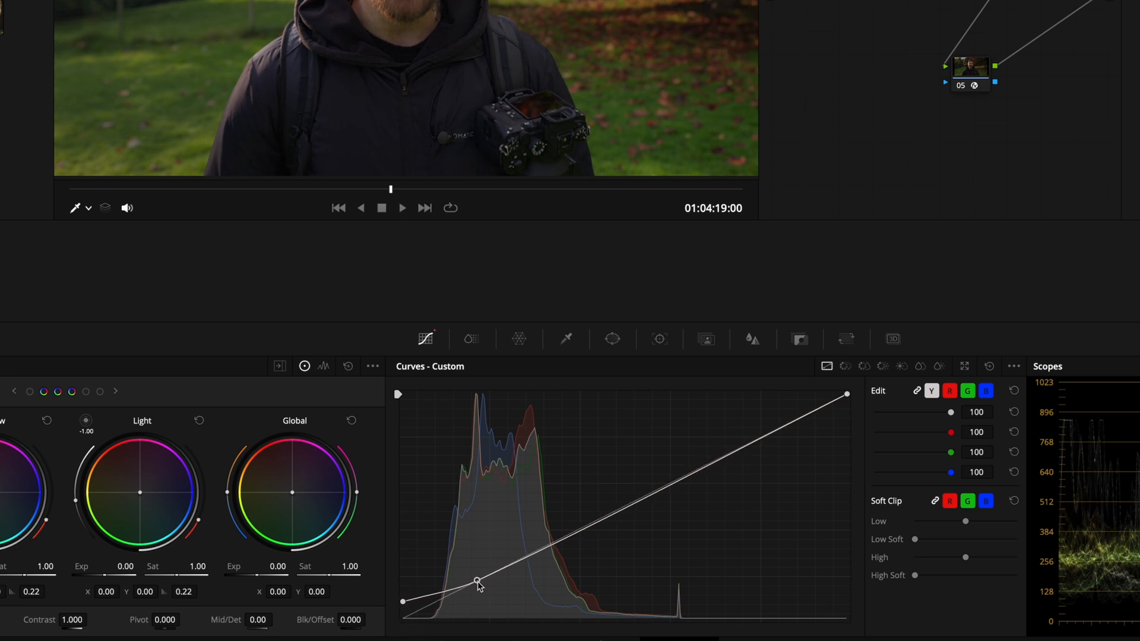
- Lift the curve's bottom-left point slightly to soften the darkest shadows
drag(476, 581, 485, 577)
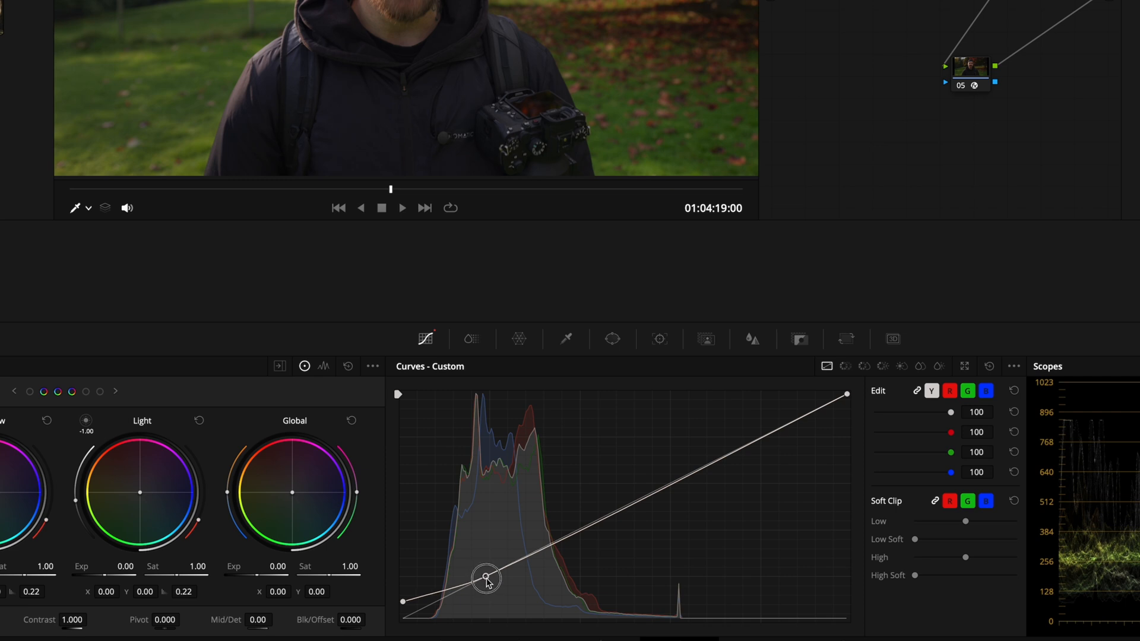
drag(486, 577, 451, 589)
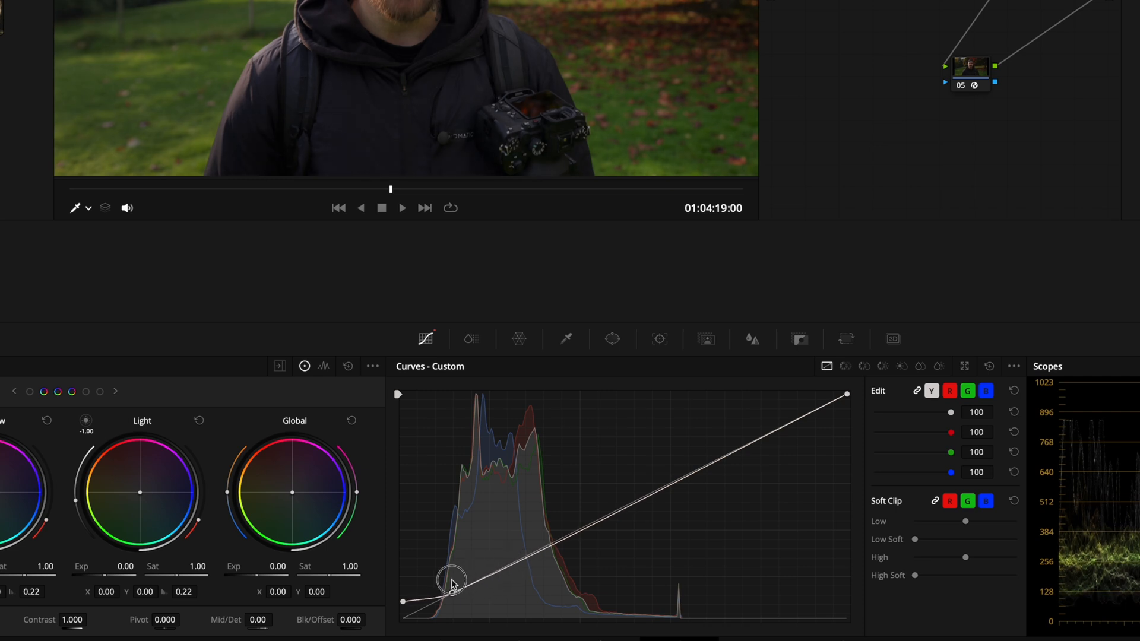
drag(451, 586, 487, 572)
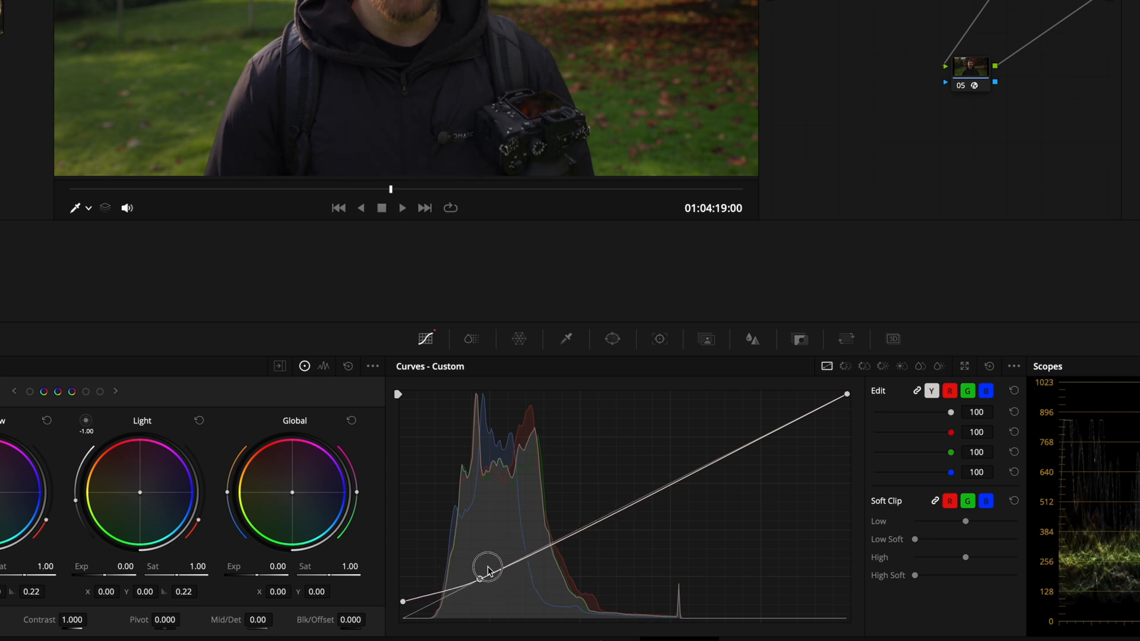
drag(487, 569, 496, 568)
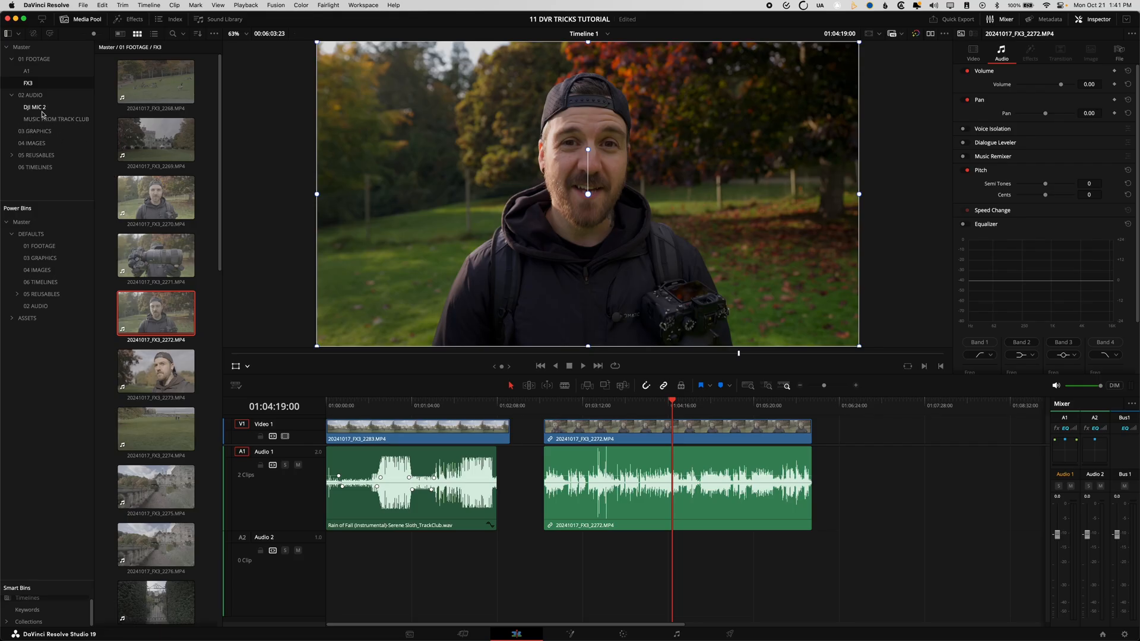
- Check the DJI MIC 2 audio bin, then return to the FX3 footage bin
click(34, 107)
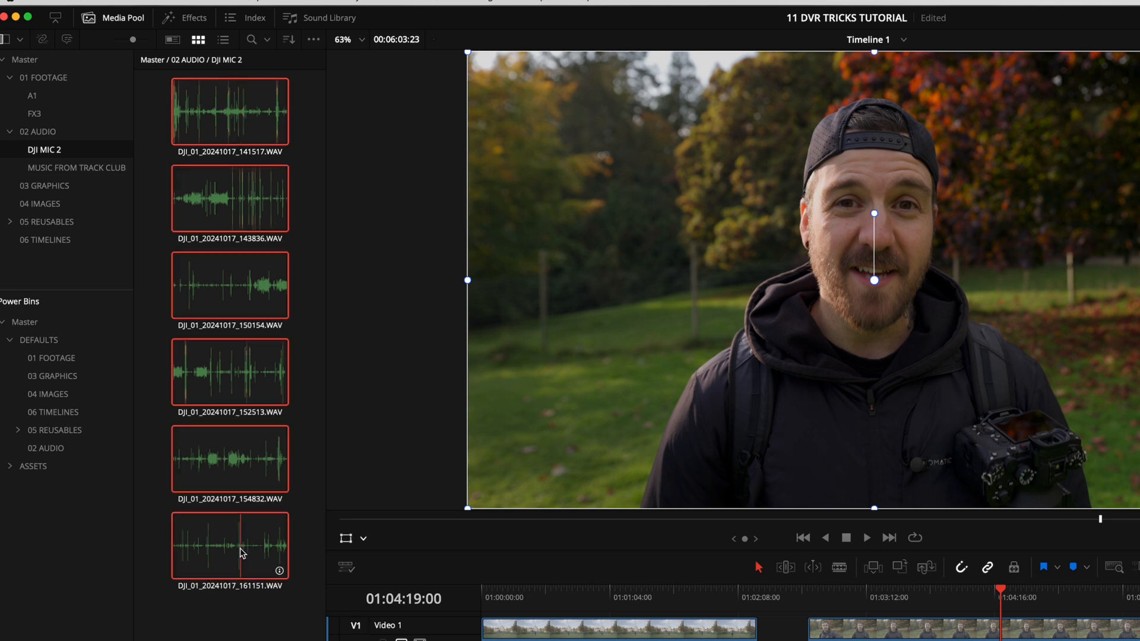
mouse_move(925, 475)
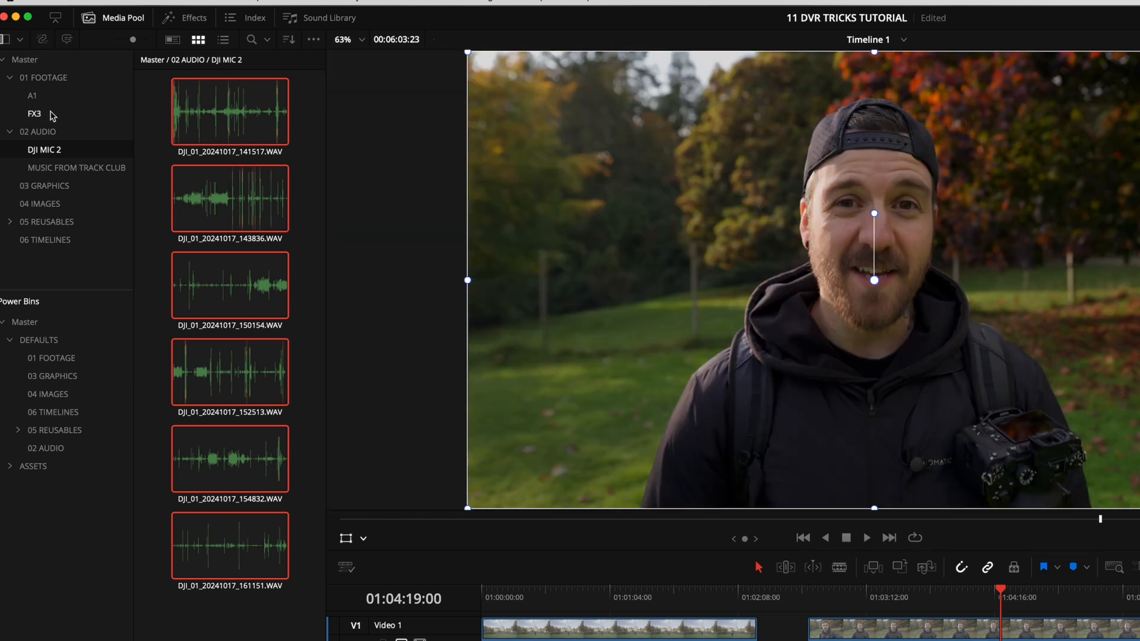
click(33, 114)
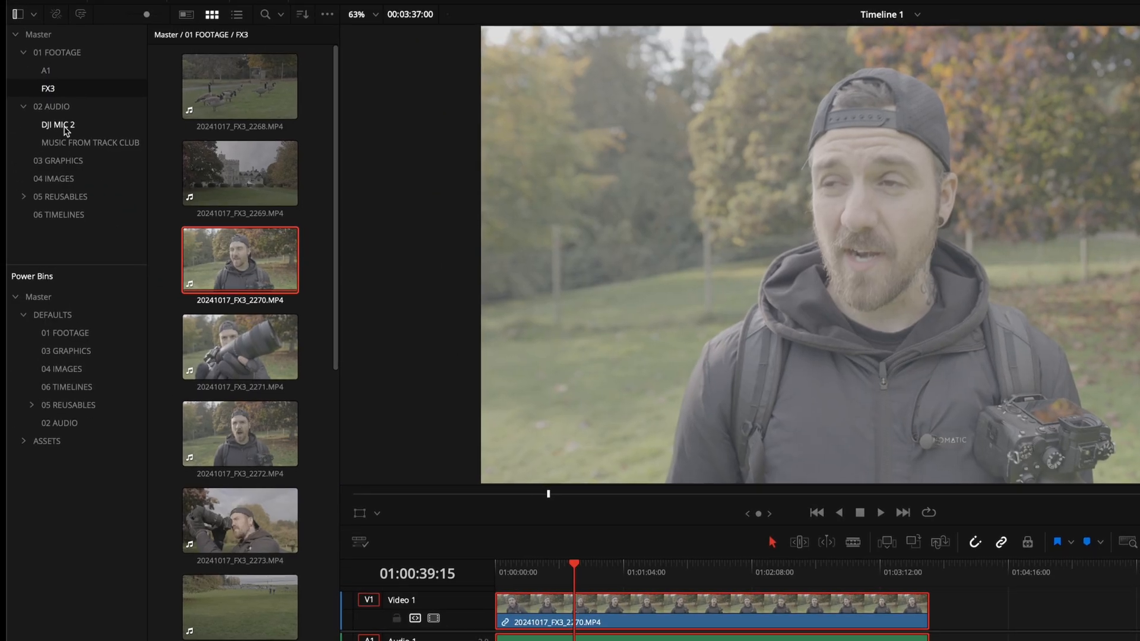
- Auto Align the FX3 clip and DJI mic recording by waveform and sync them
click(57, 125)
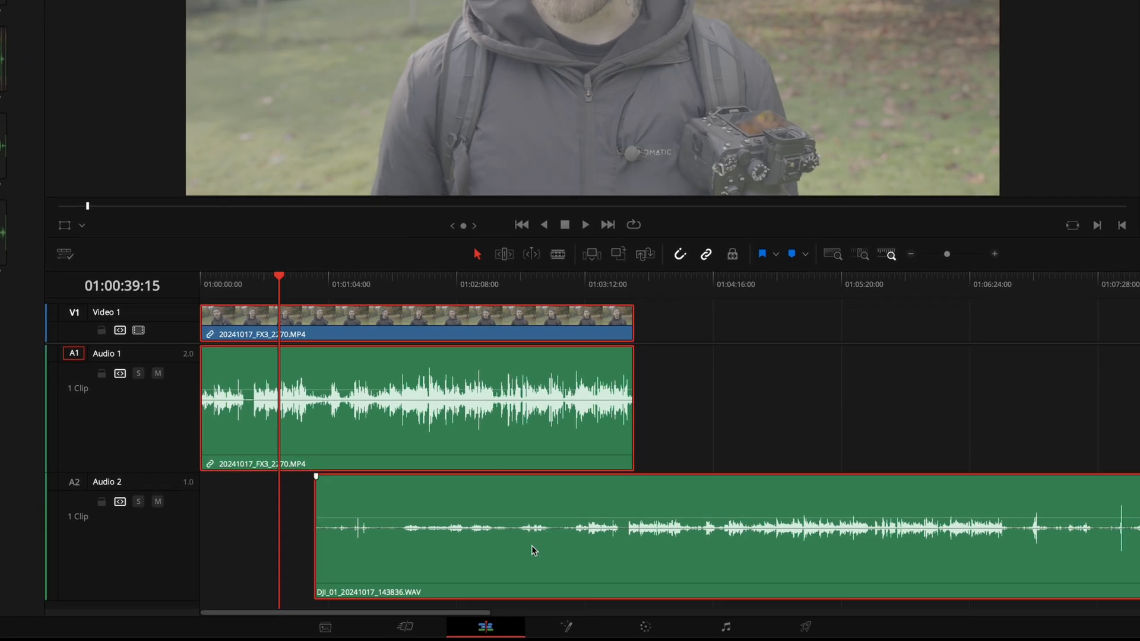
right_click(534, 549)
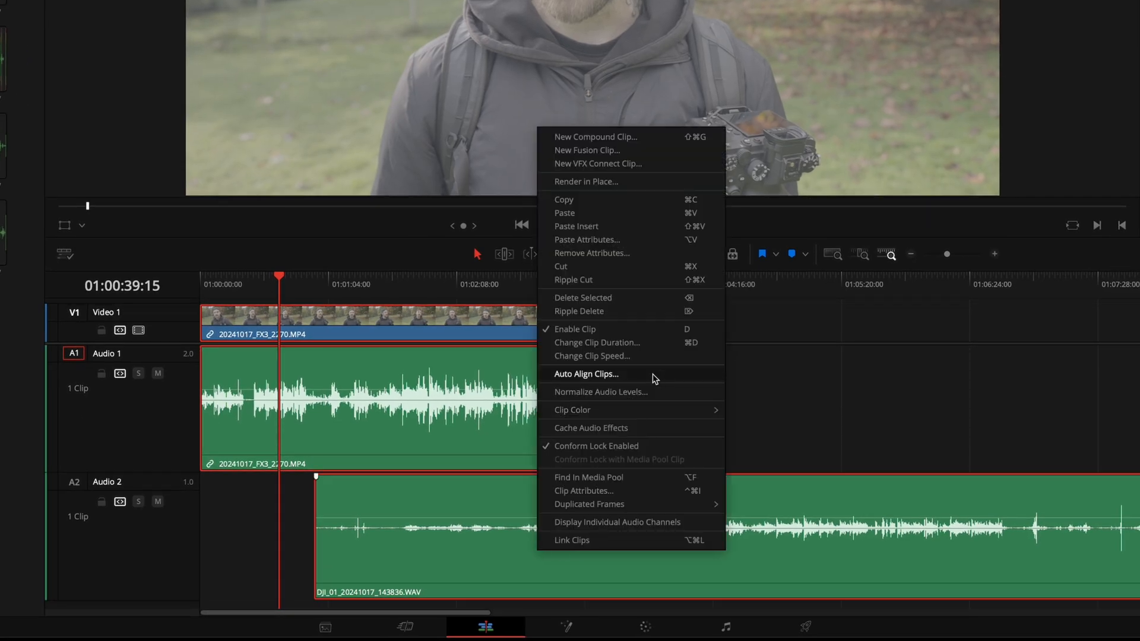
click(585, 374)
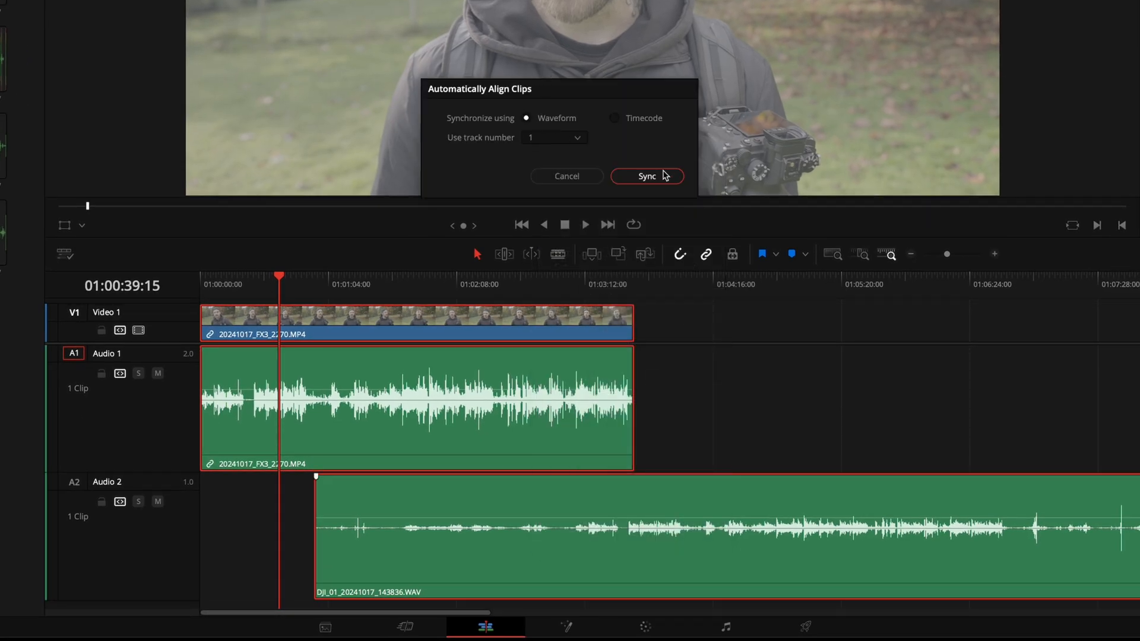
click(646, 176)
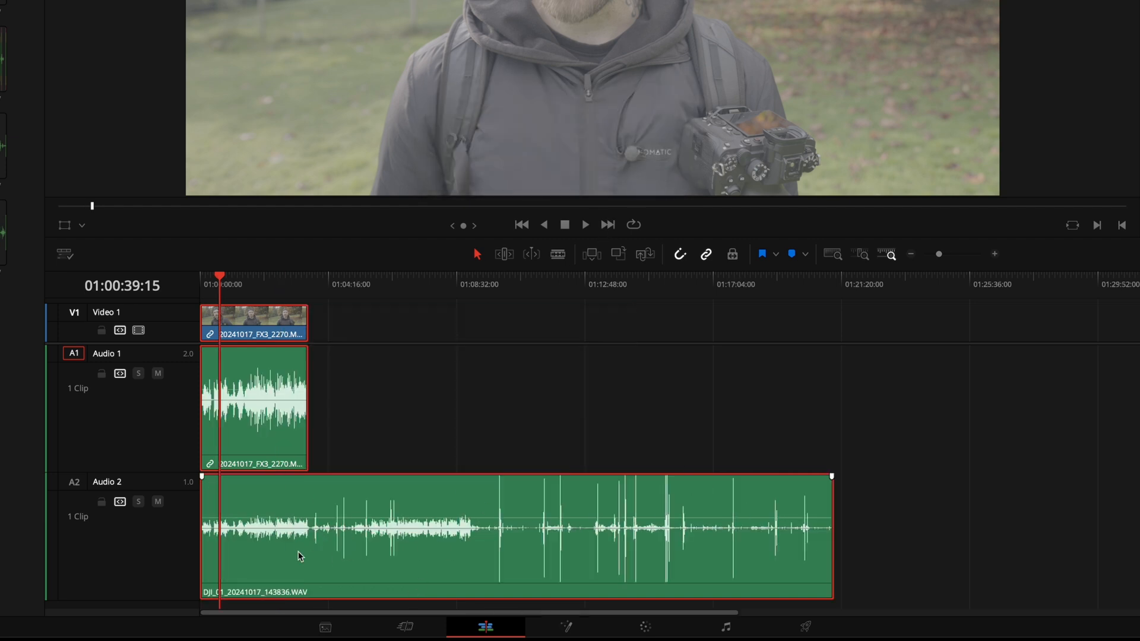
mouse_move(398, 531)
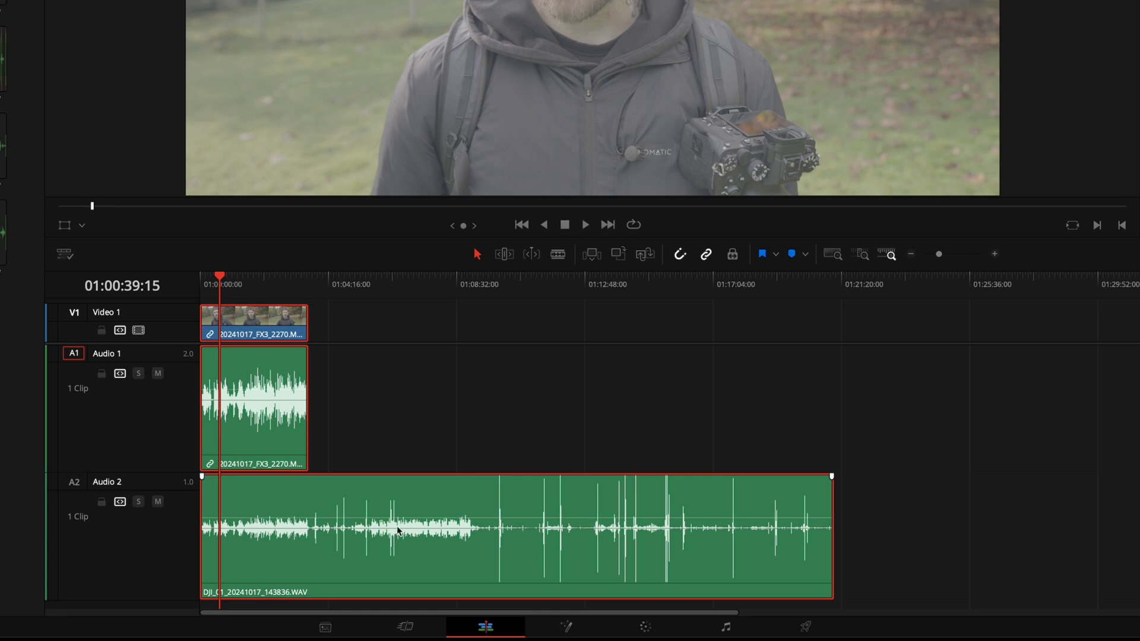
mouse_move(452, 507)
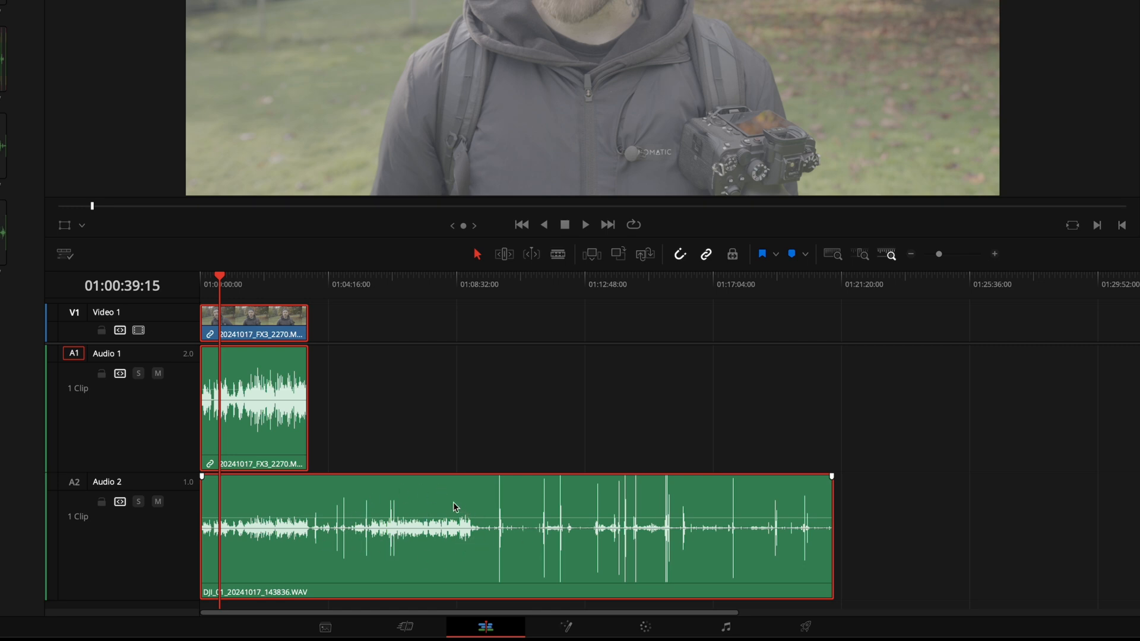
mouse_move(400, 500)
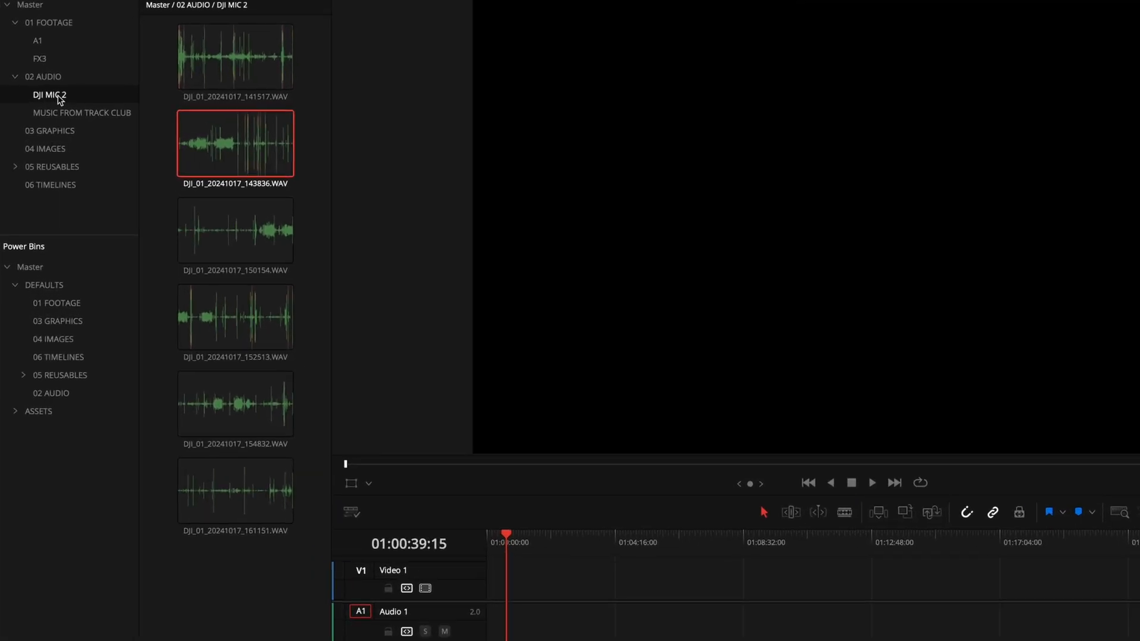
mouse_move(45, 59)
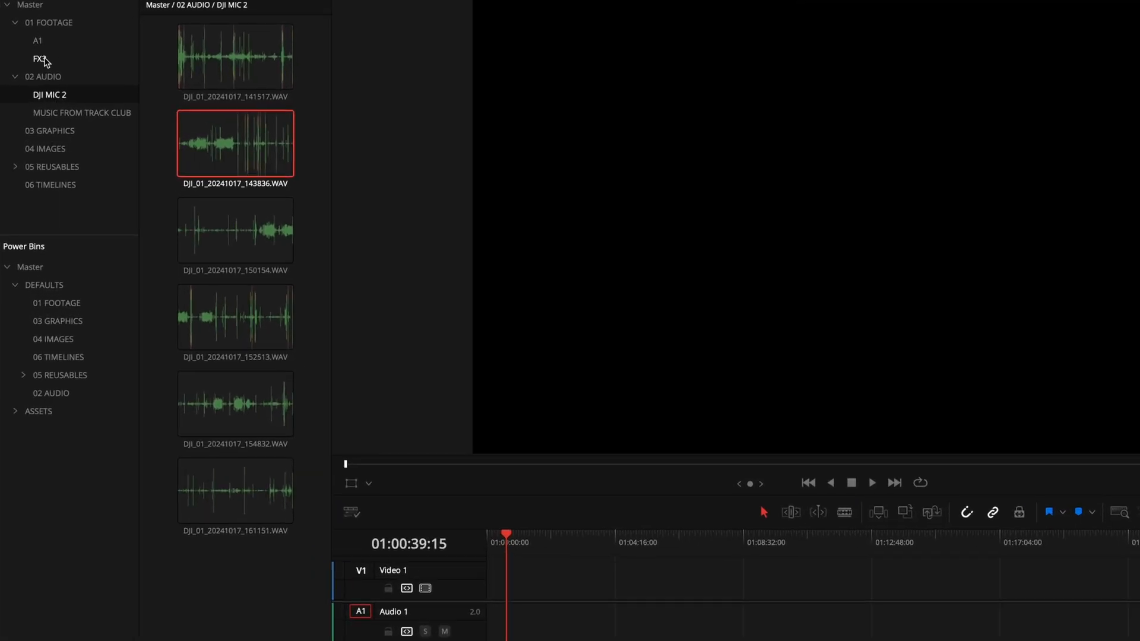
- Select the FX3 bin clips and start Auto Sync Audio from the Media Pool
click(40, 59)
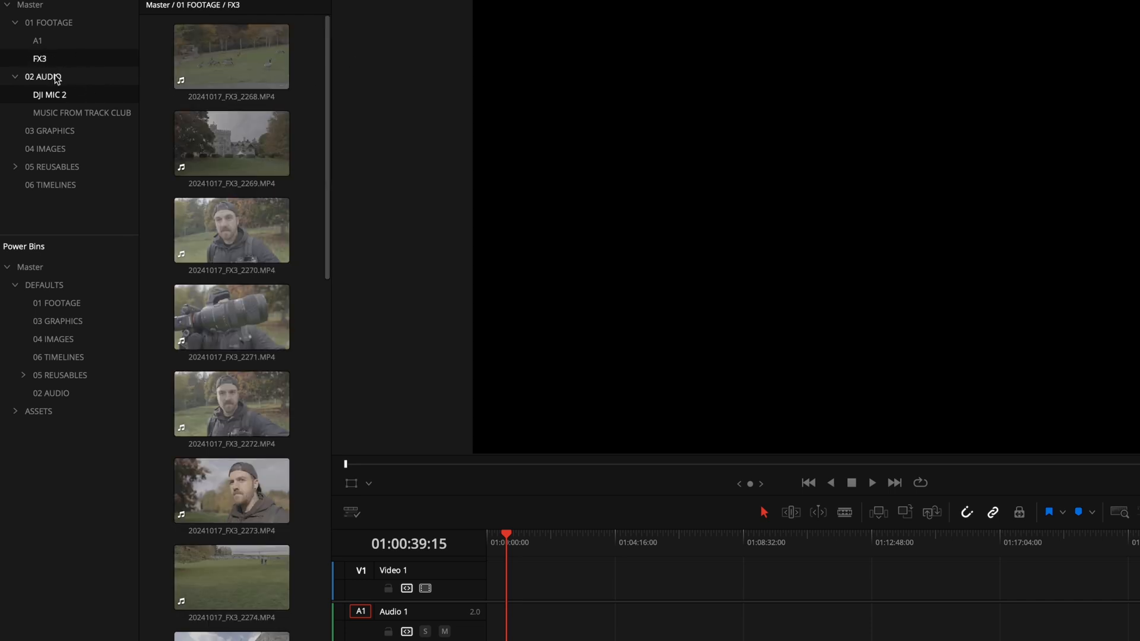
scroll(down, 3)
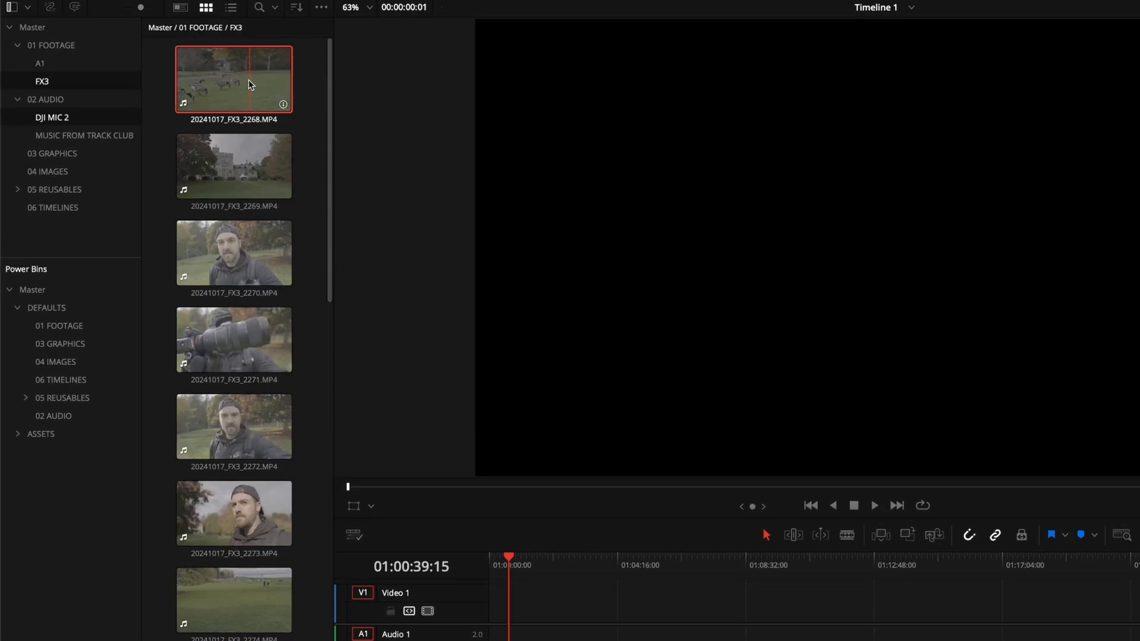
scroll(down, 3)
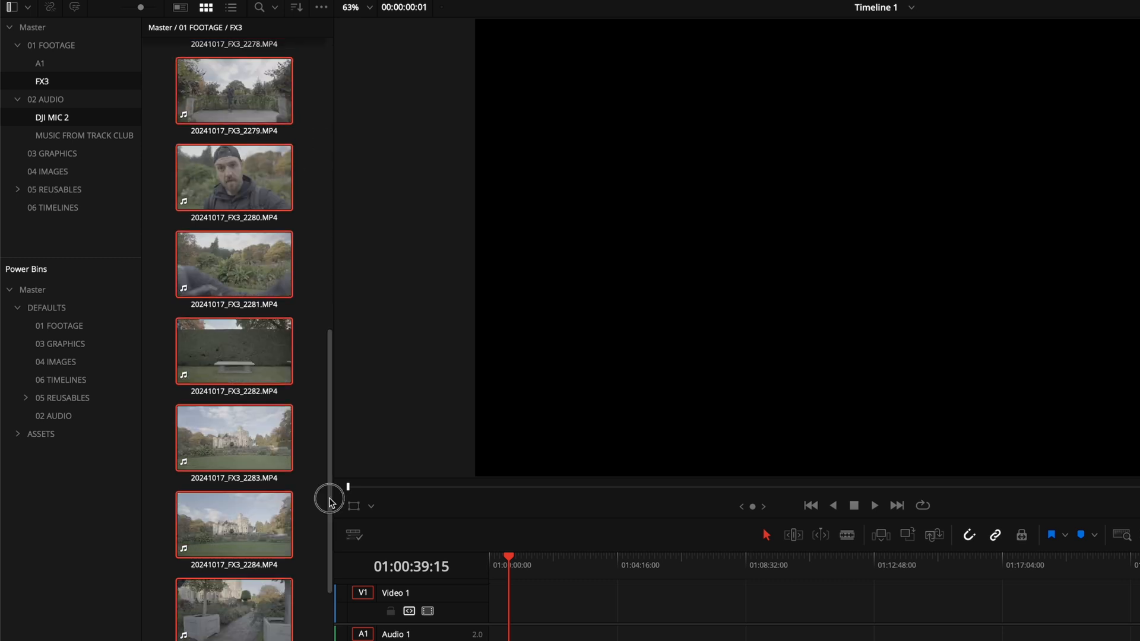
right_click(233, 196)
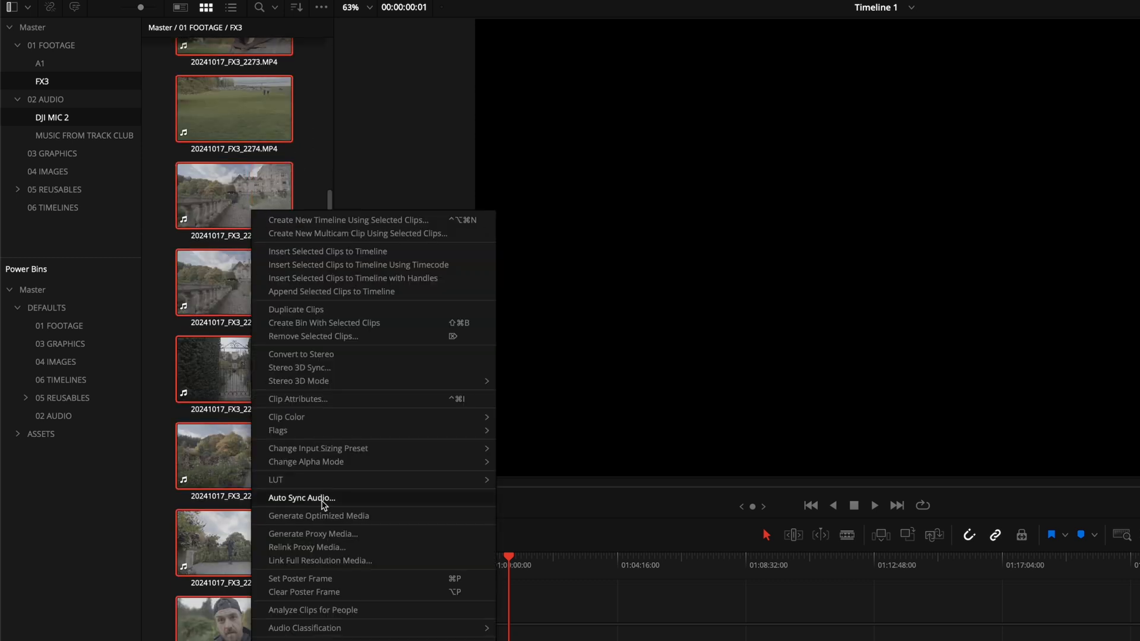
click(301, 497)
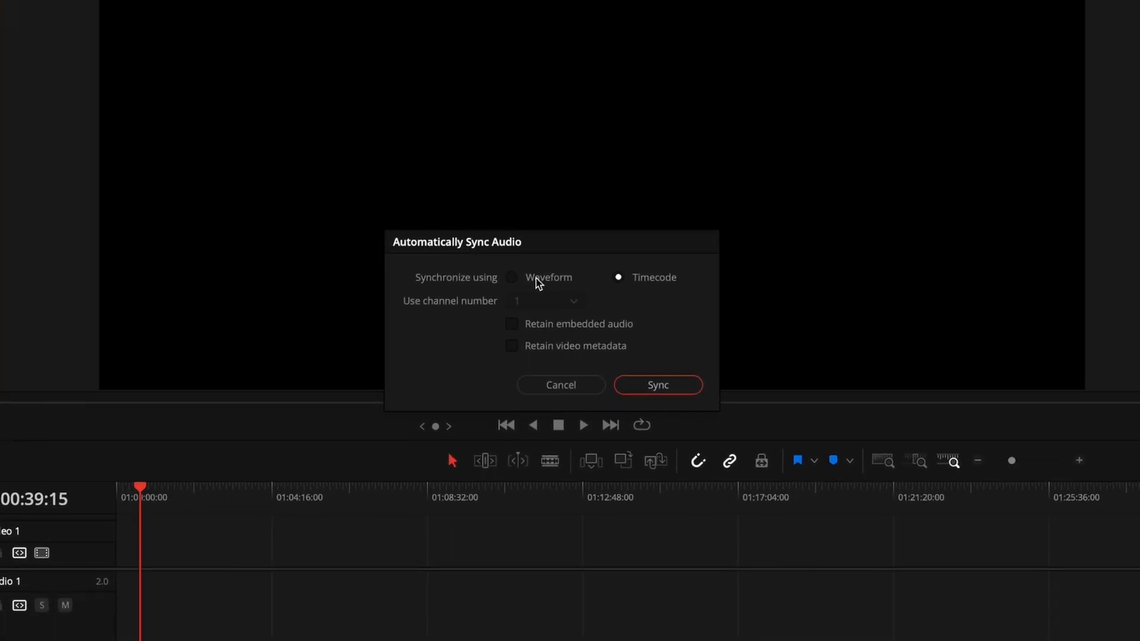
- Set the sync to Waveform with the channel number on Automatic
click(511, 277)
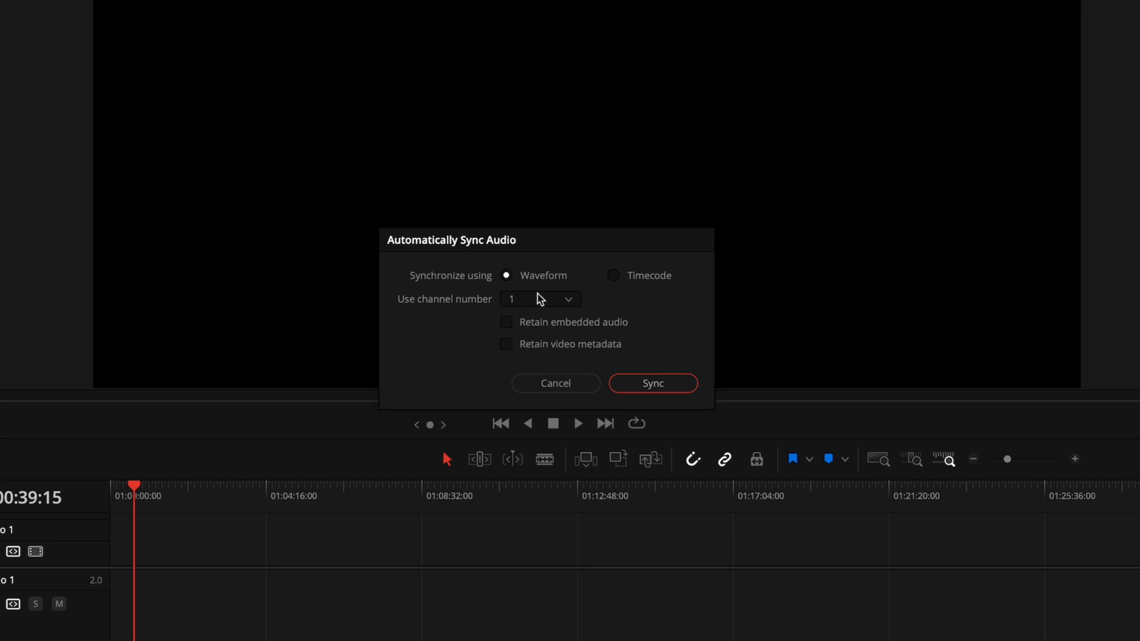
click(539, 300)
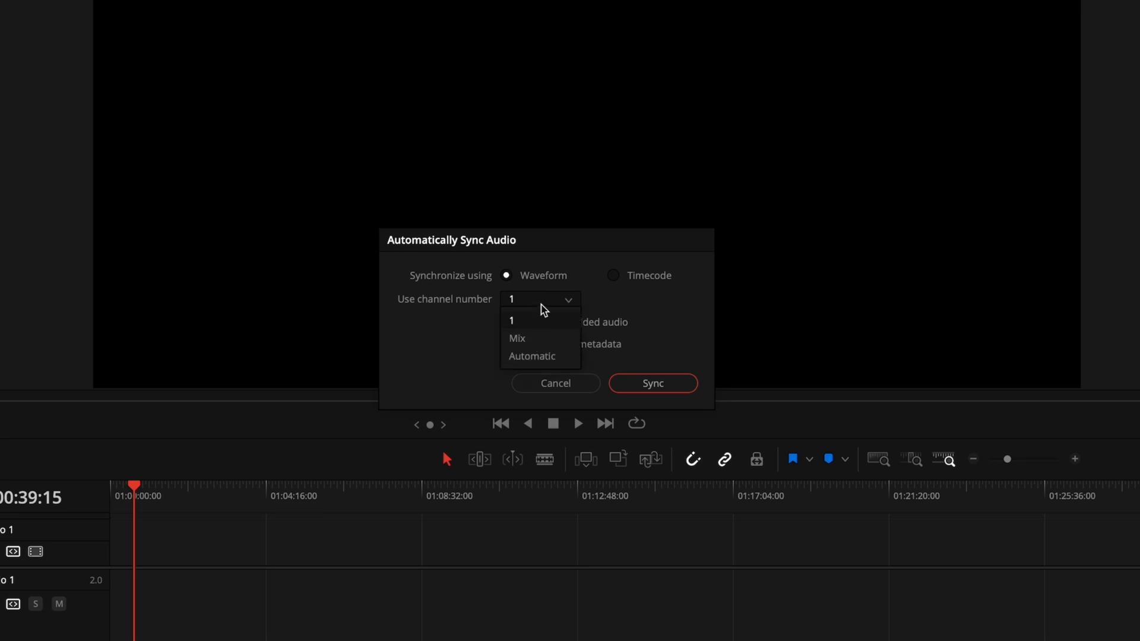
mouse_move(542, 357)
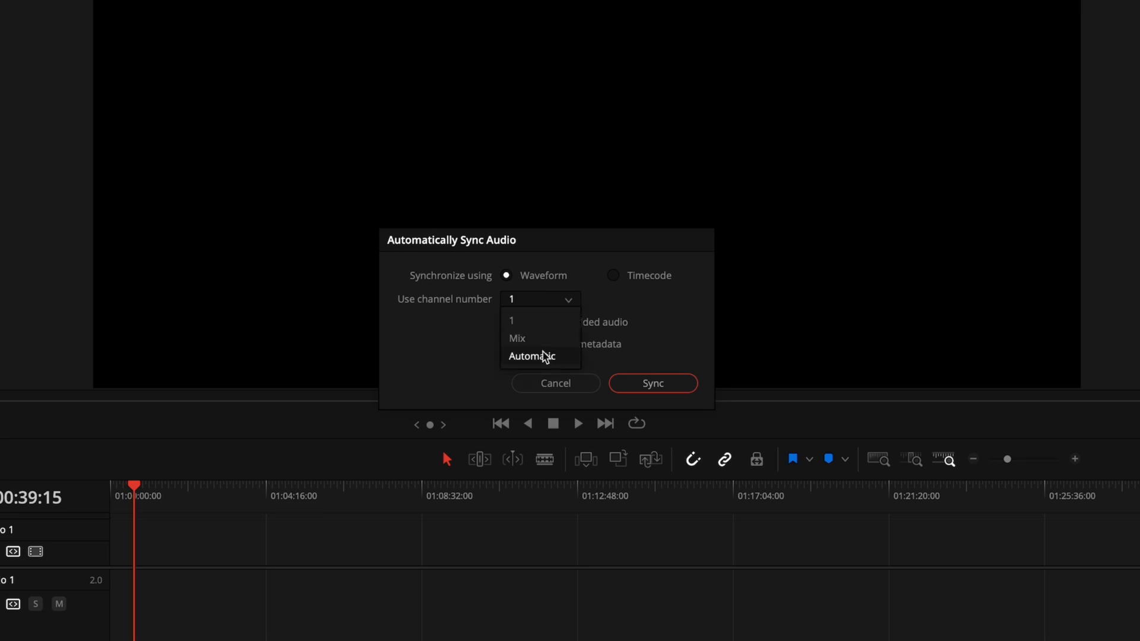
click(532, 356)
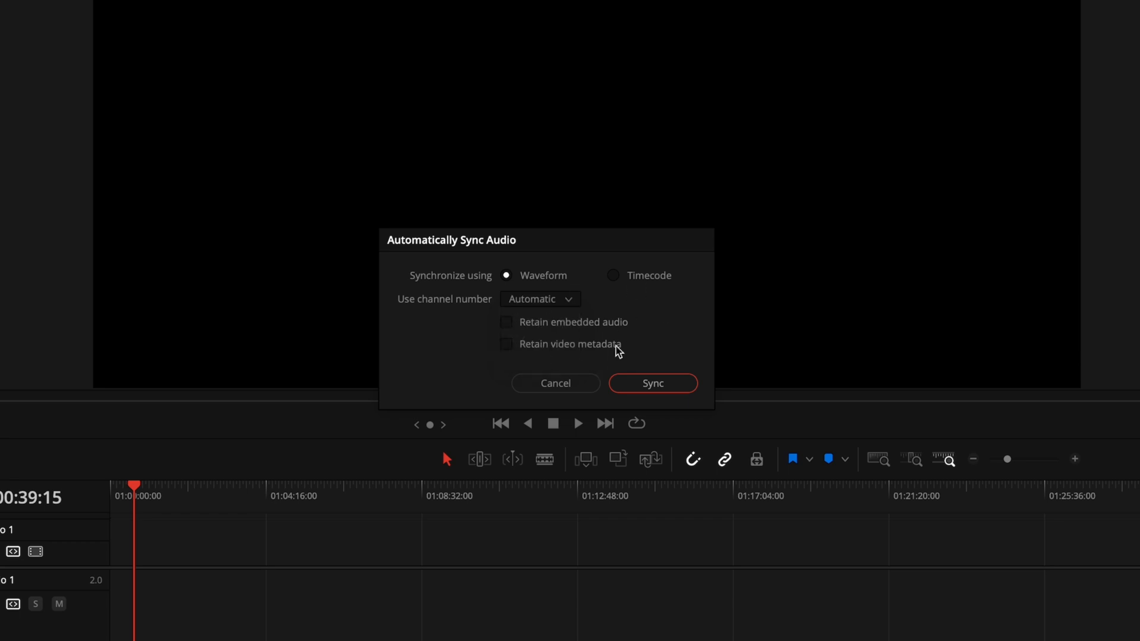
mouse_move(500, 332)
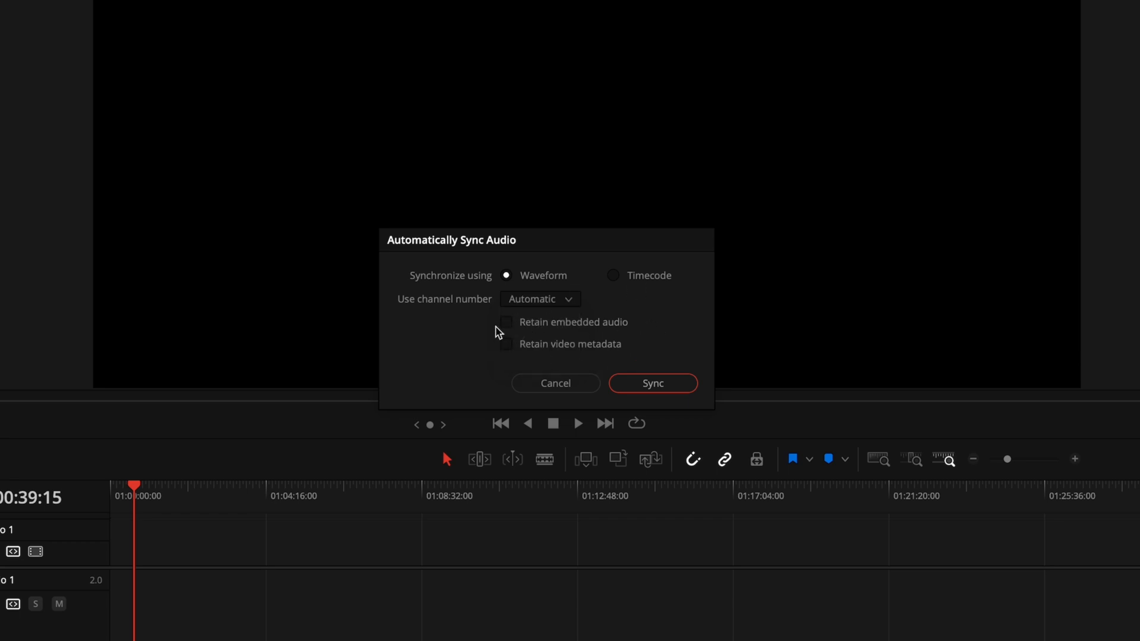
mouse_move(520, 354)
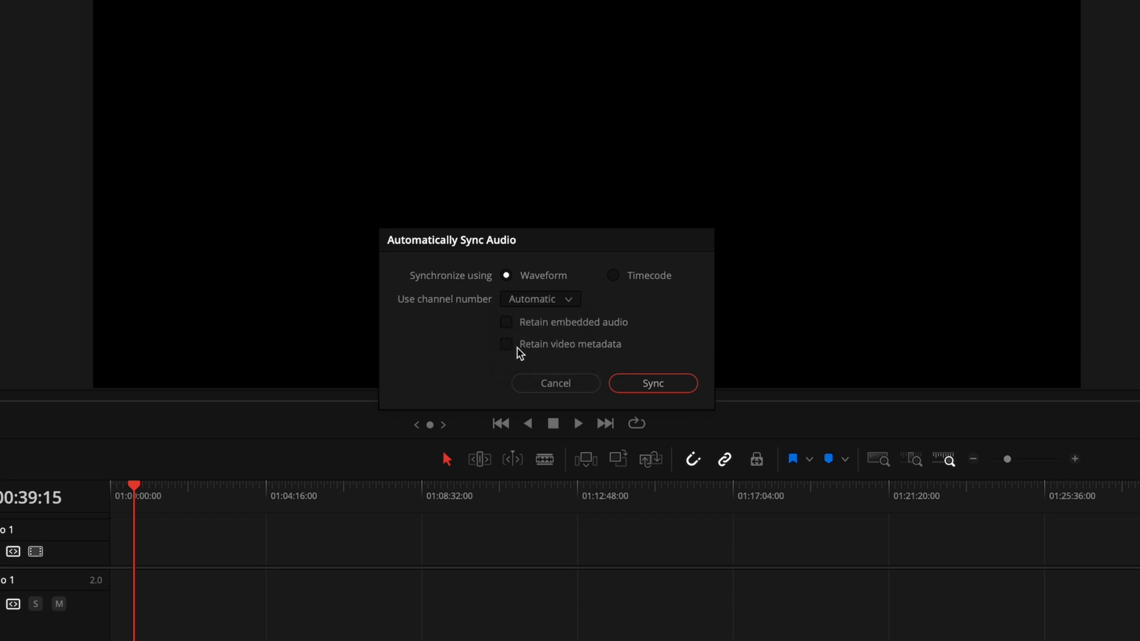
mouse_move(569, 353)
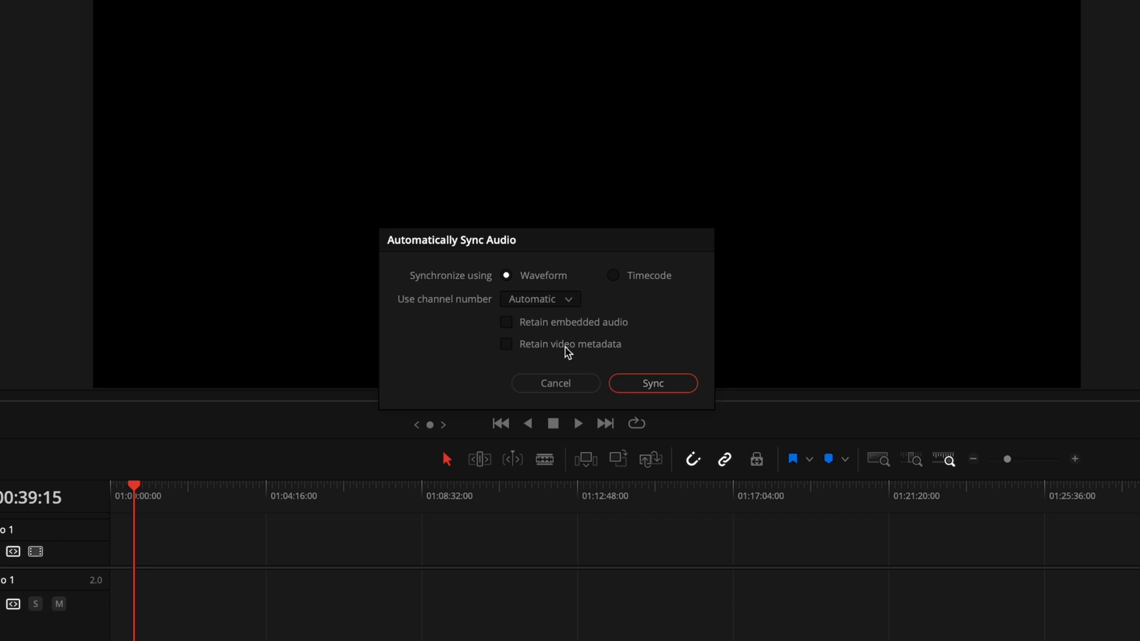
mouse_move(587, 357)
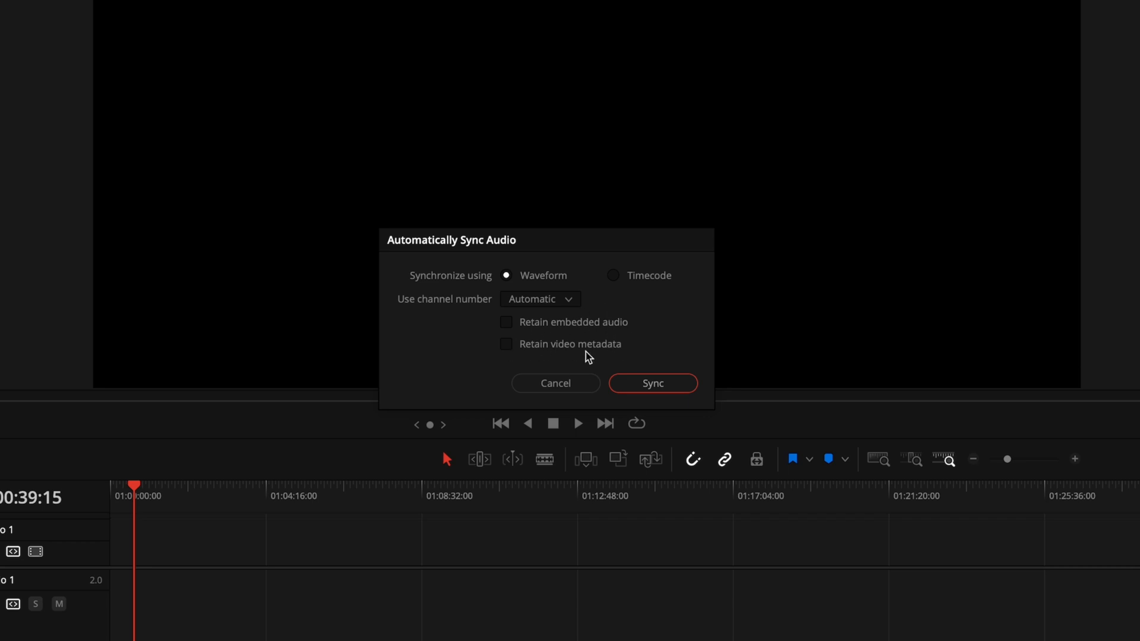
mouse_move(586, 332)
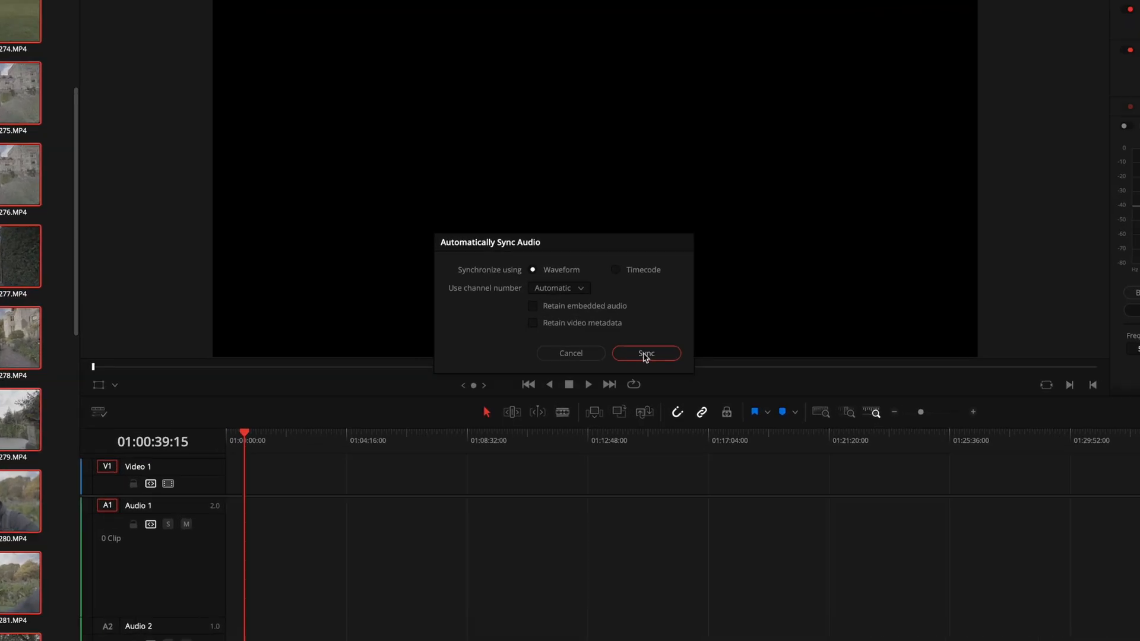
- Run the waveform sync and dismiss the Auto Sync Failed notice
click(643, 353)
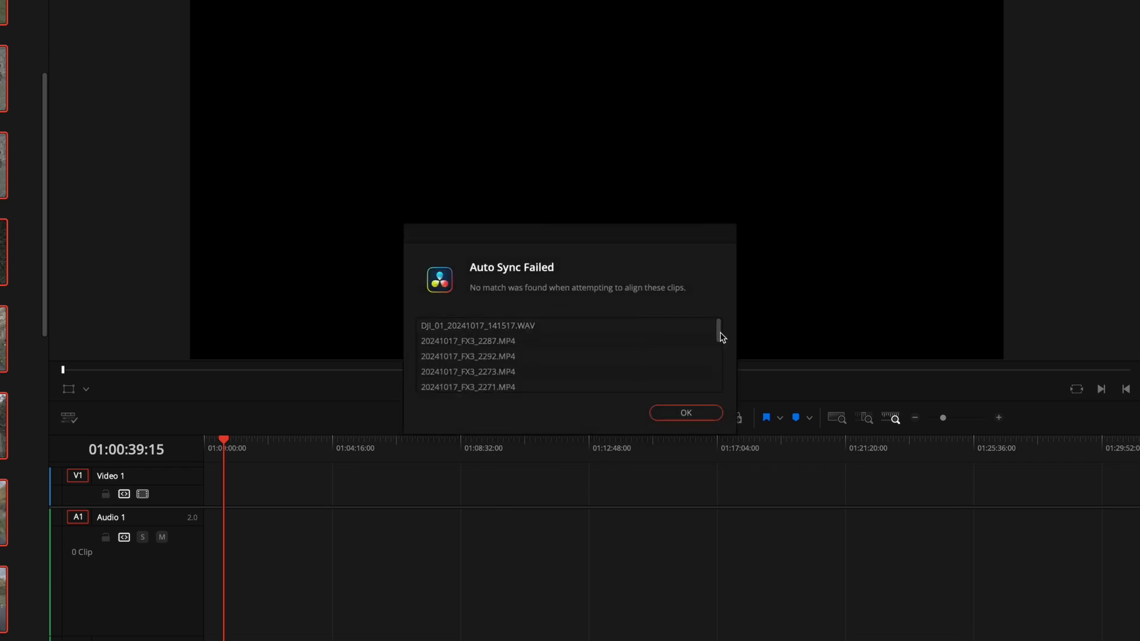
click(468, 356)
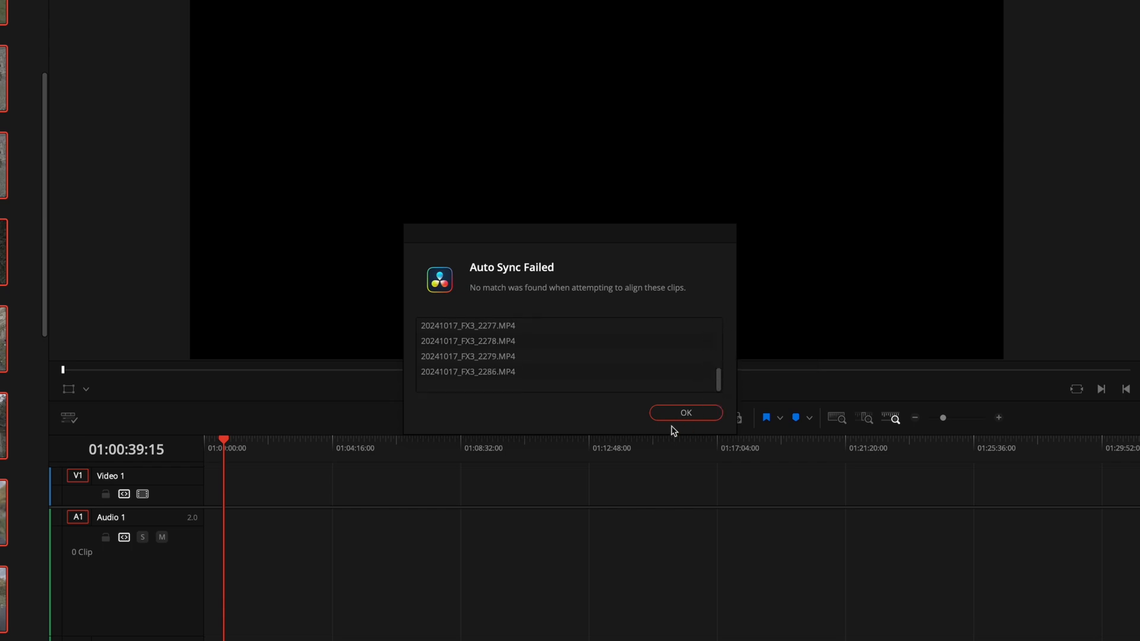
click(684, 411)
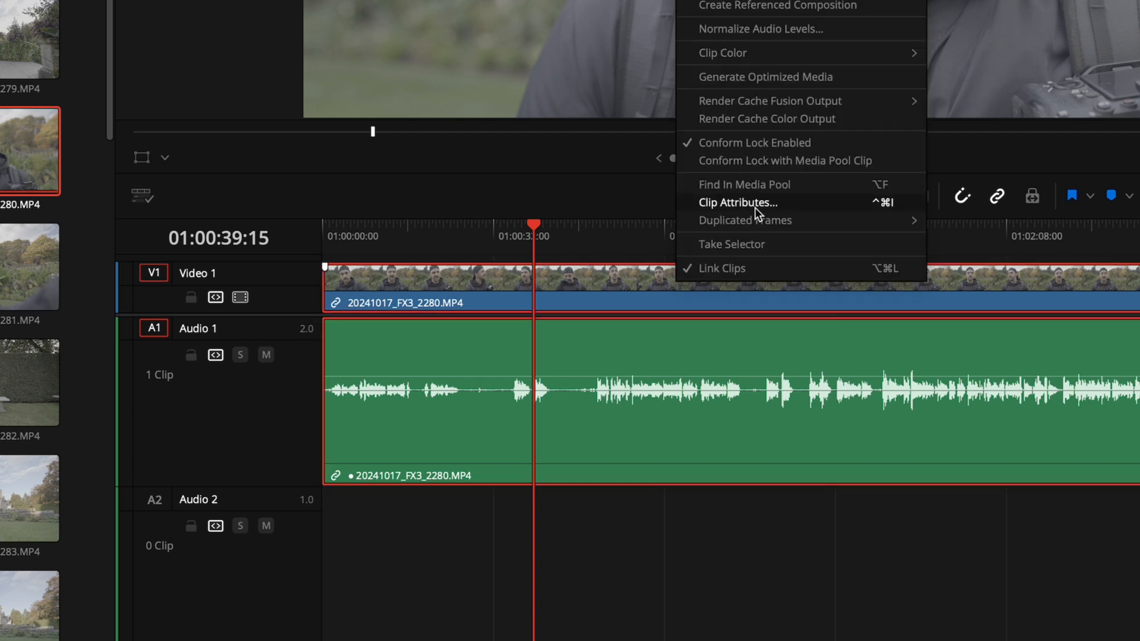
- Set the clip's audio source to Embedded Channel 1 in Clip Attributes
click(737, 202)
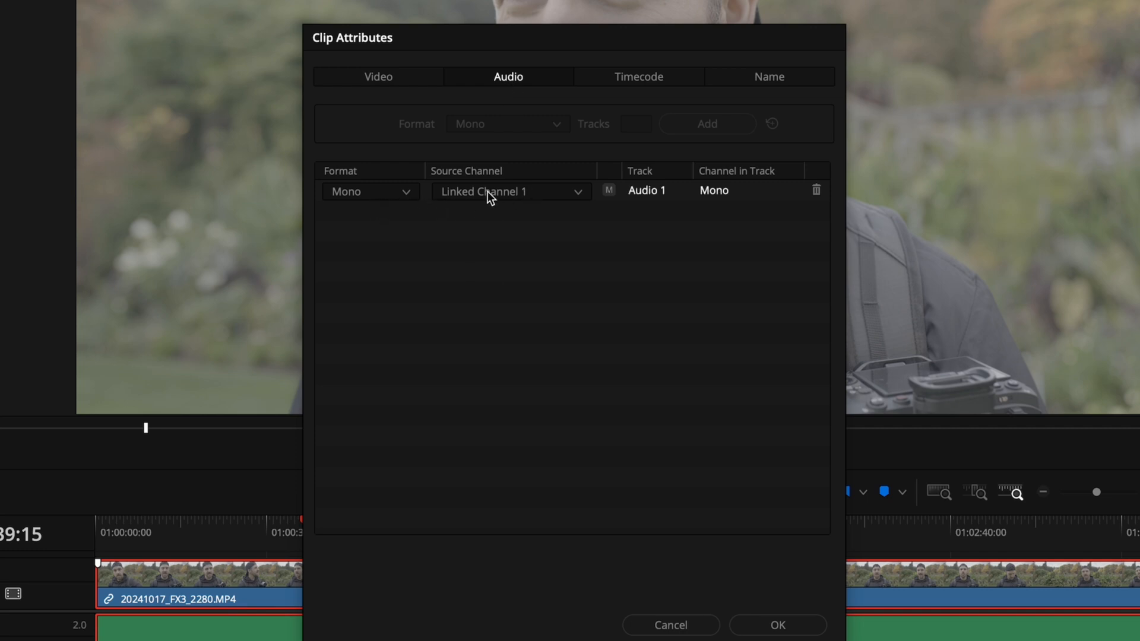
mouse_move(541, 201)
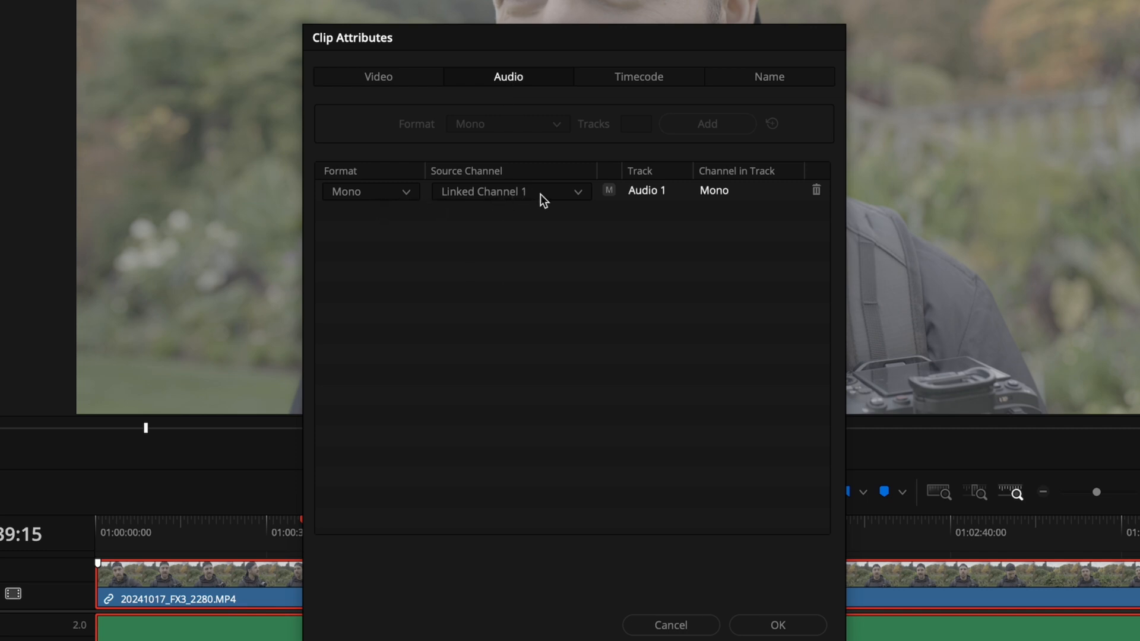
click(509, 191)
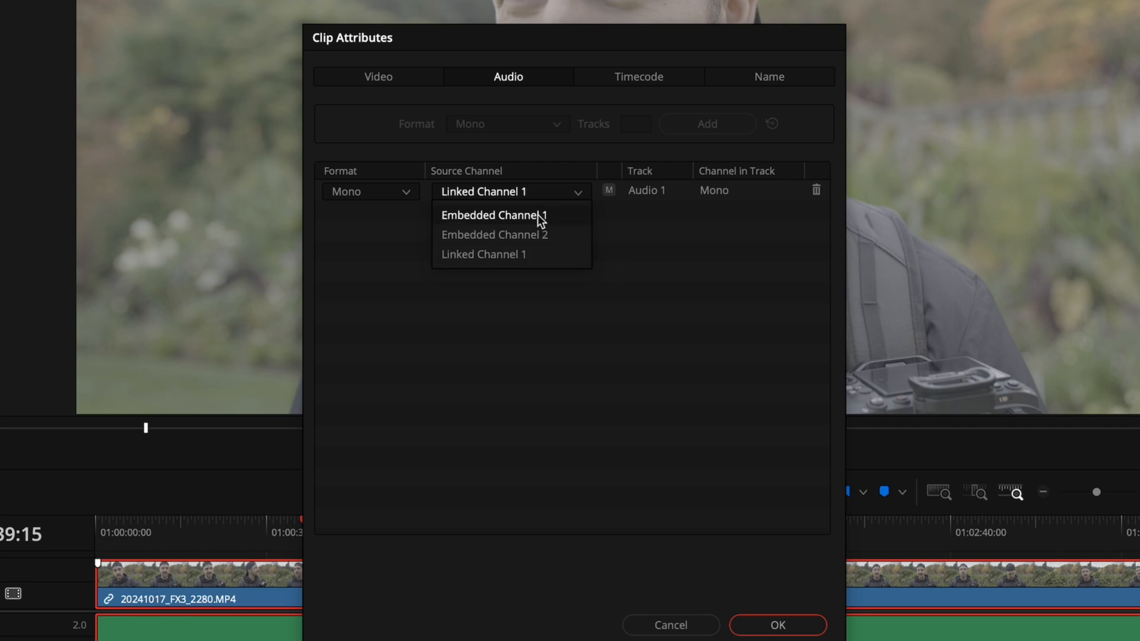
click(494, 215)
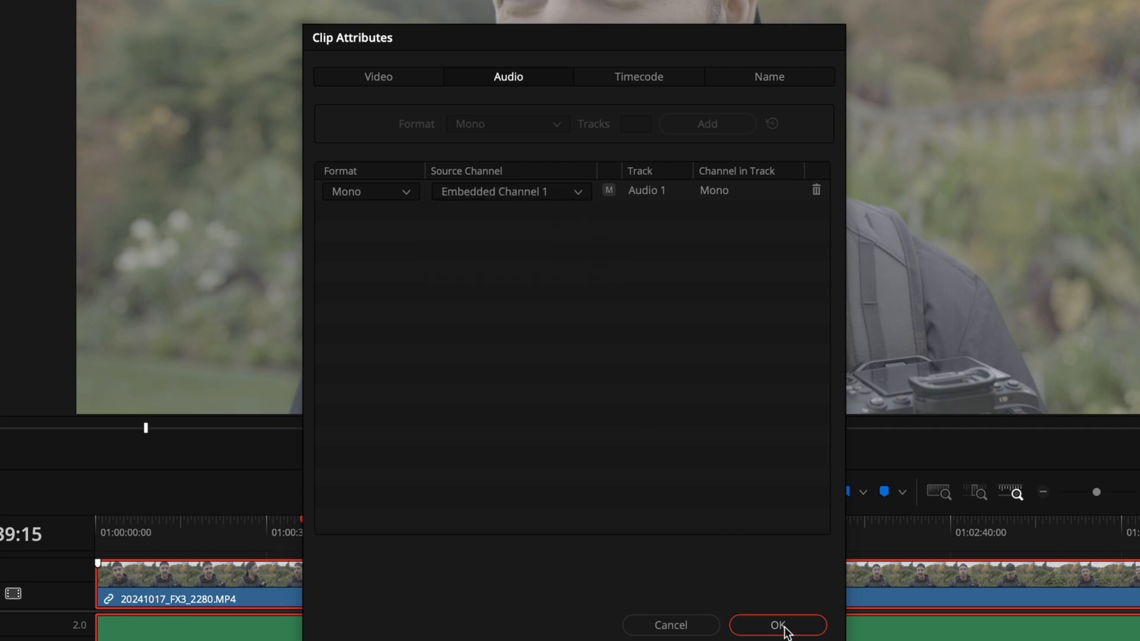
click(776, 626)
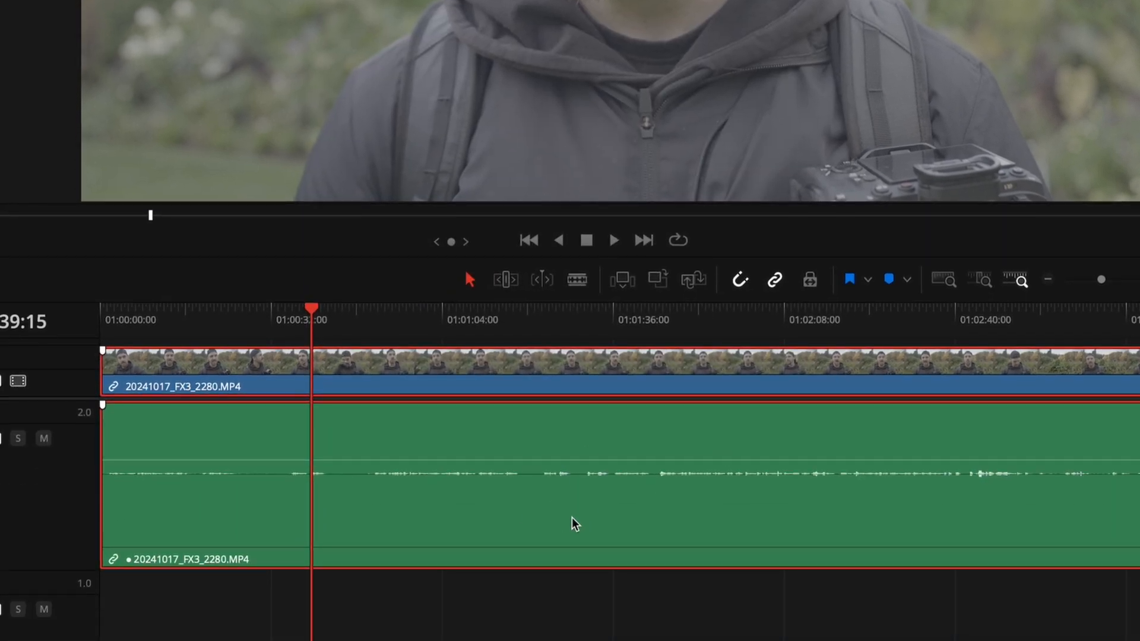
- Switch the audio source back to Linked Channel 1
click(488, 169)
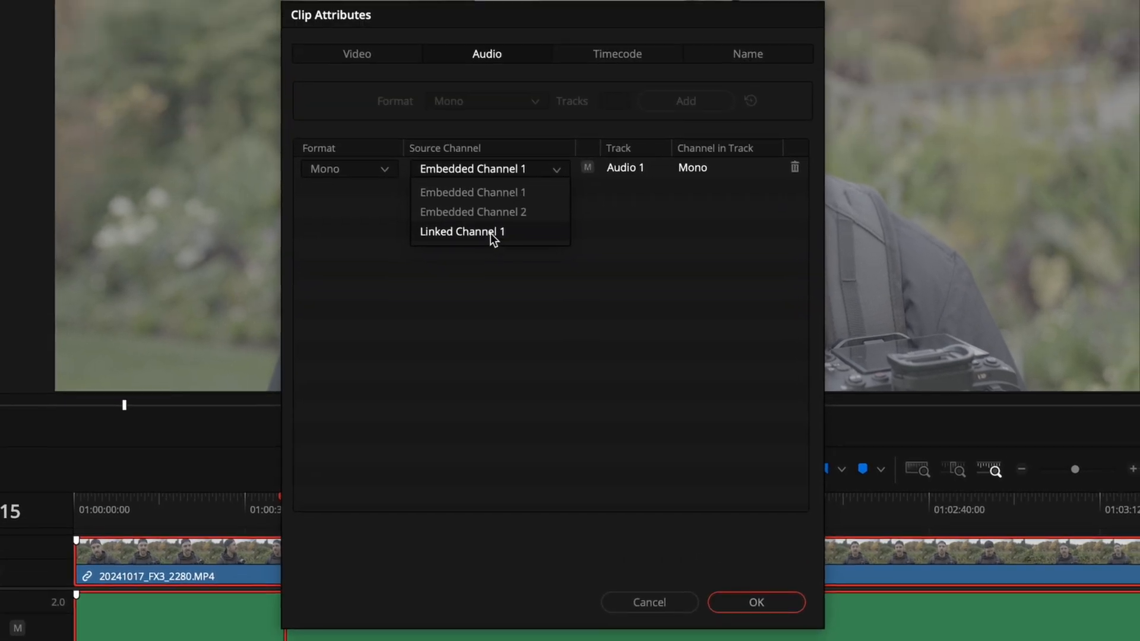
click(755, 602)
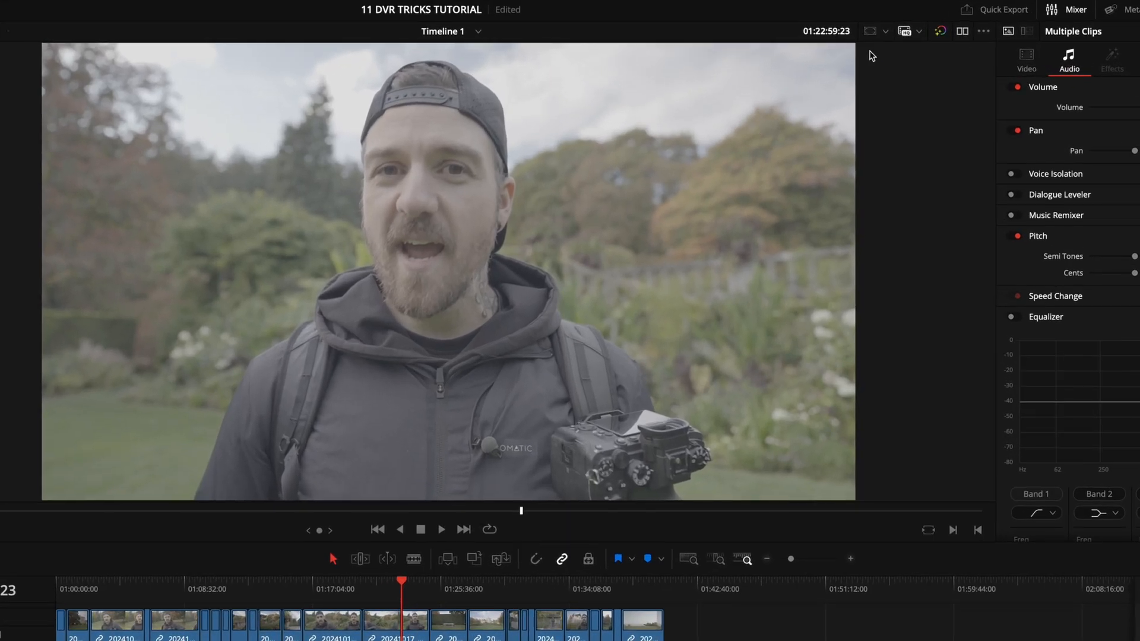
- Show a safe-area guide, trying 1.33 then settling on 1.77 widescreen
click(869, 30)
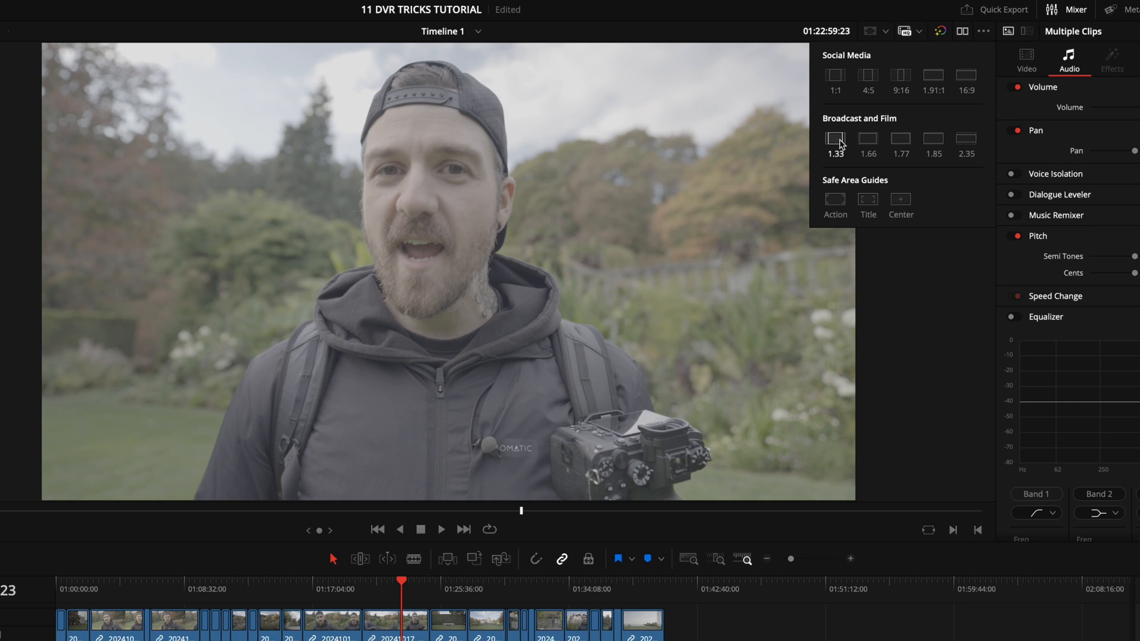
click(835, 139)
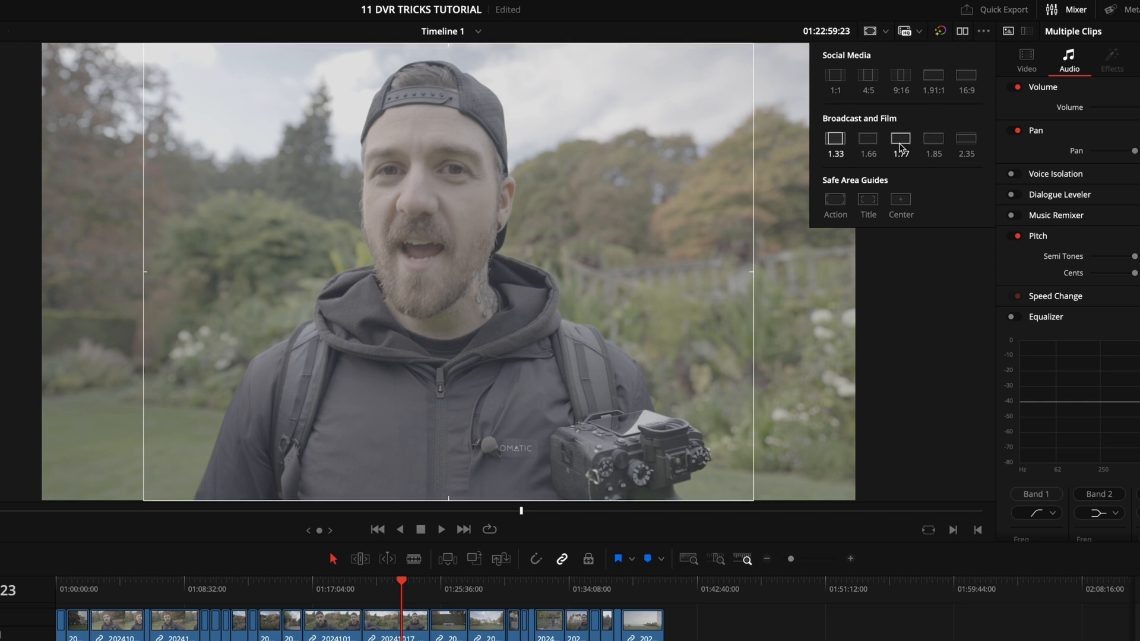
click(900, 137)
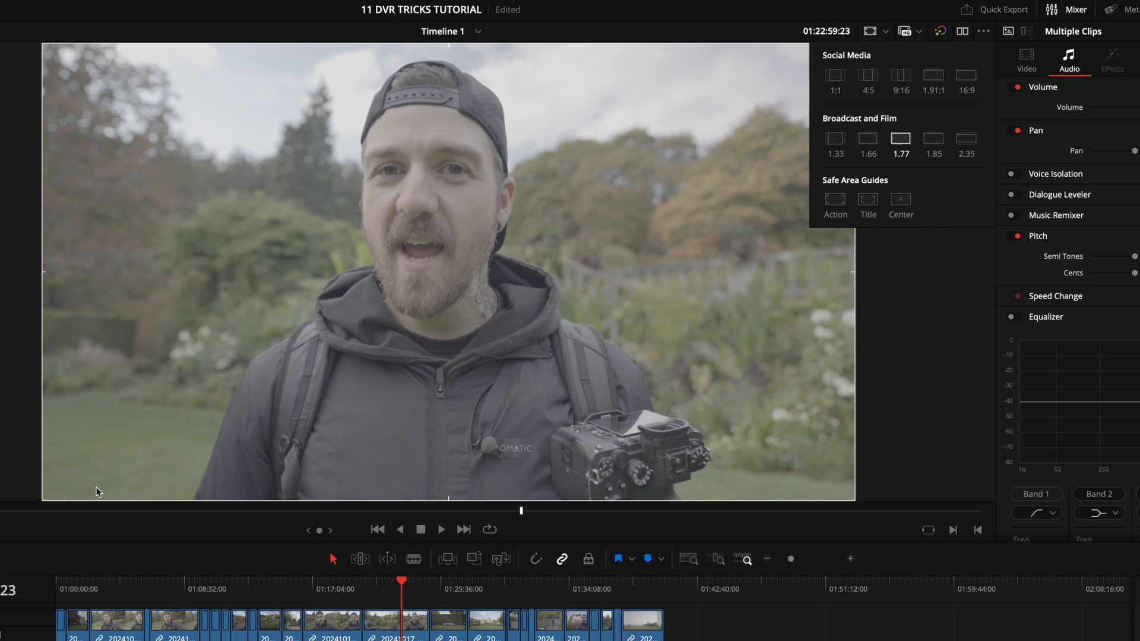
mouse_move(862, 274)
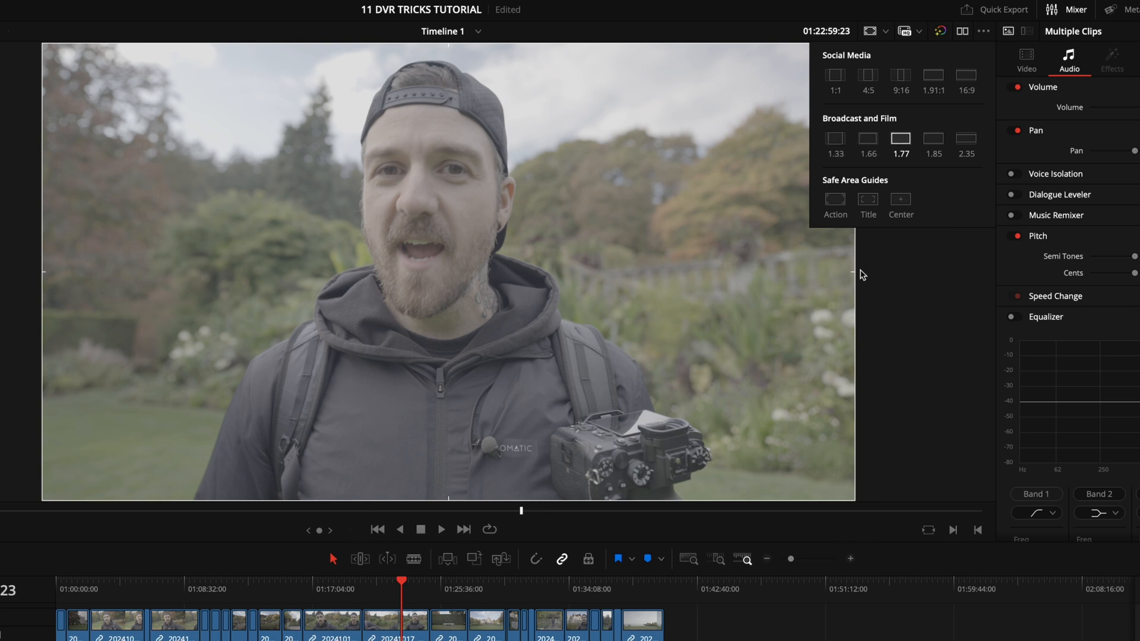
mouse_move(449, 497)
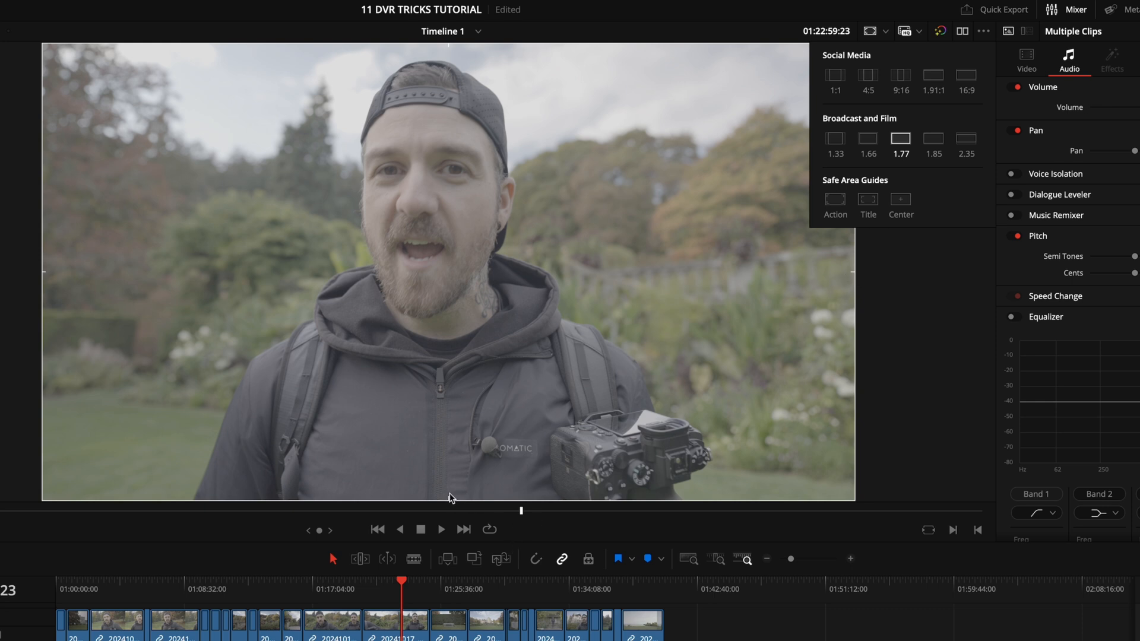
mouse_move(56, 265)
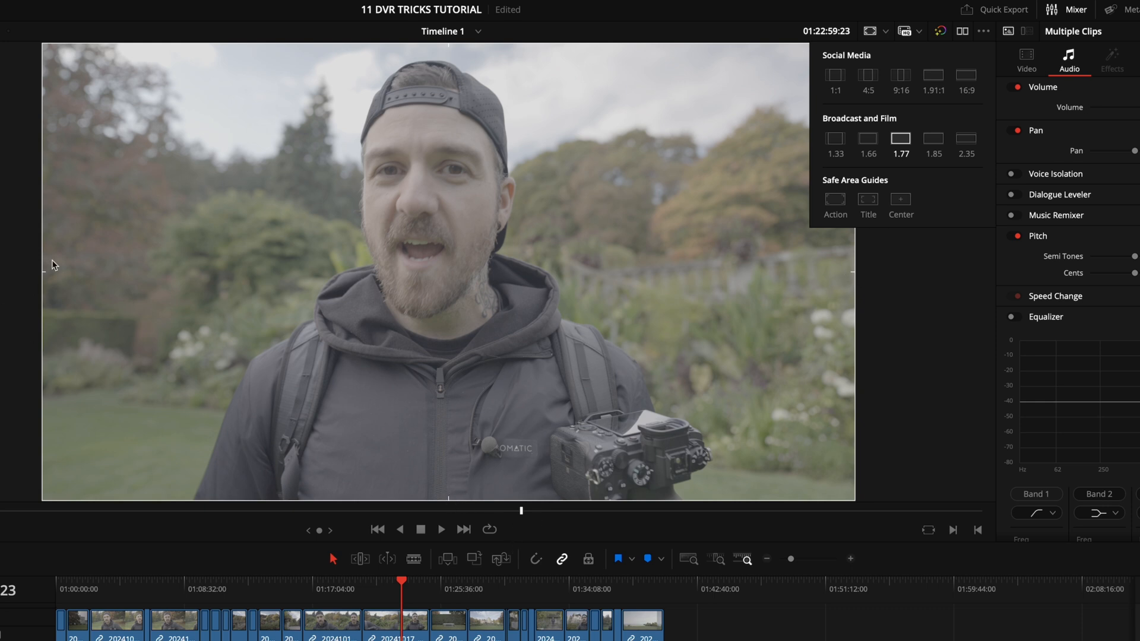
mouse_move(817, 200)
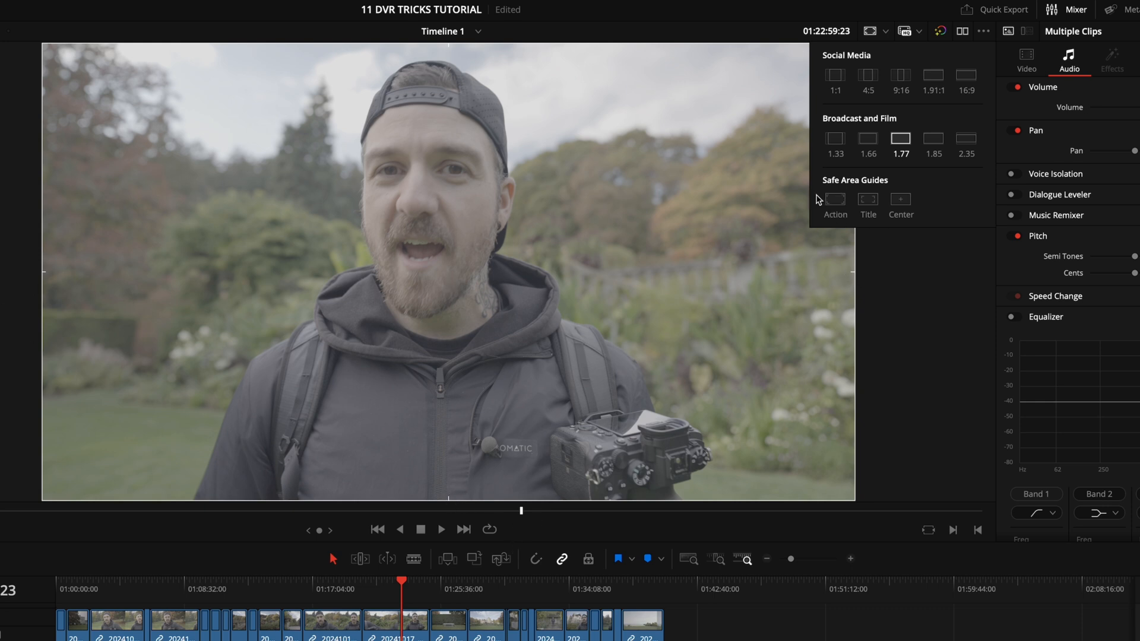
- Enable action-safe and title-safe guides plus the vertical 9:16 social guide
click(834, 199)
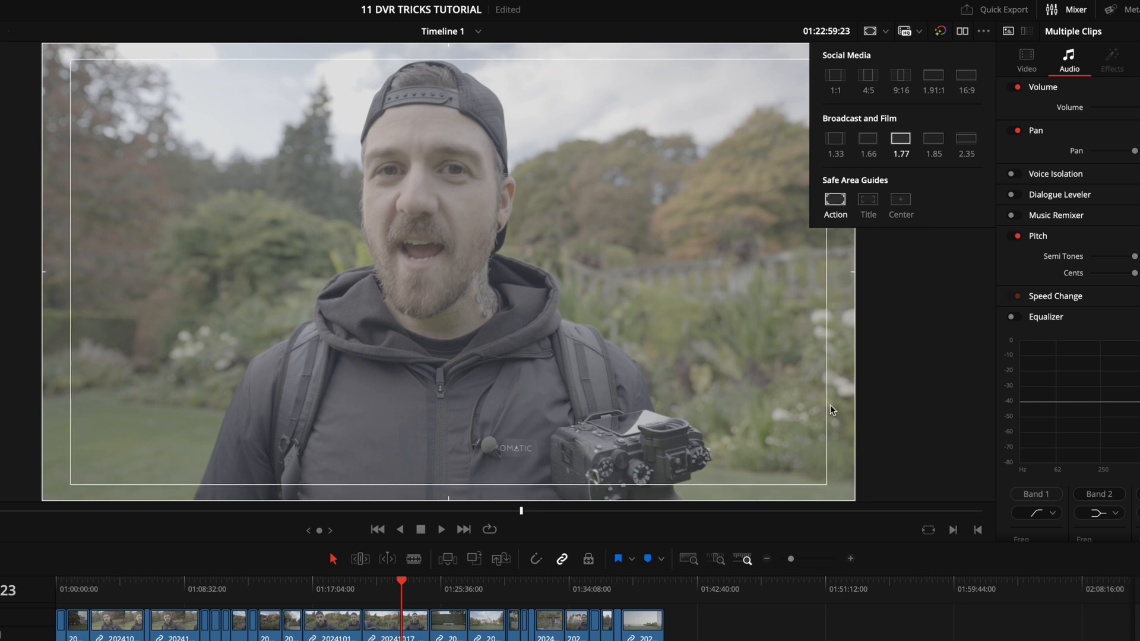
mouse_move(209, 92)
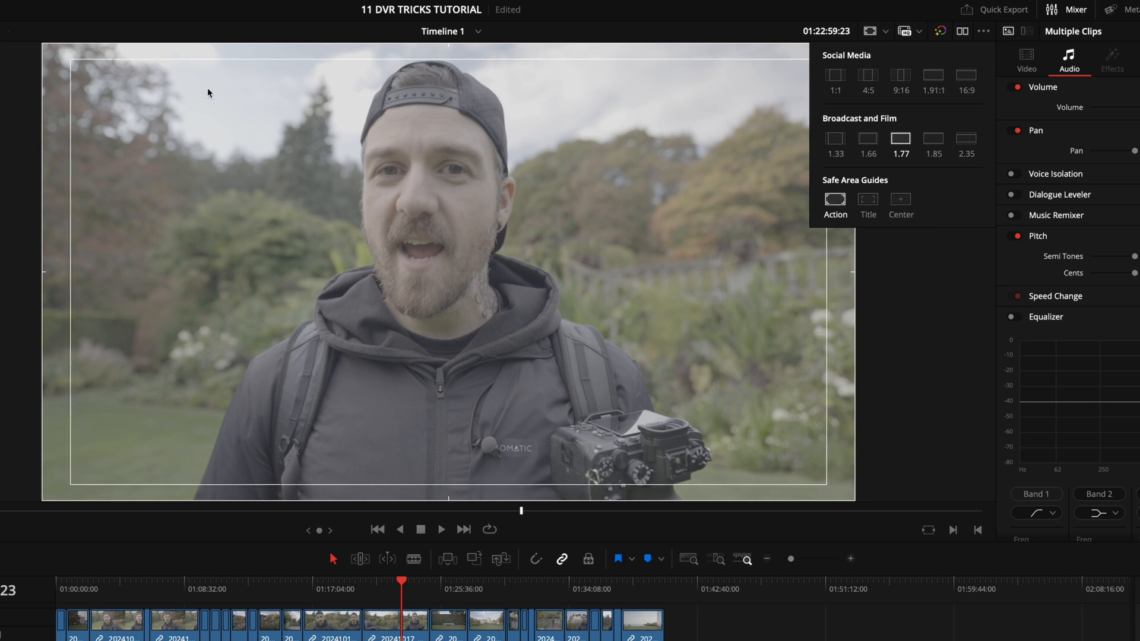
click(867, 200)
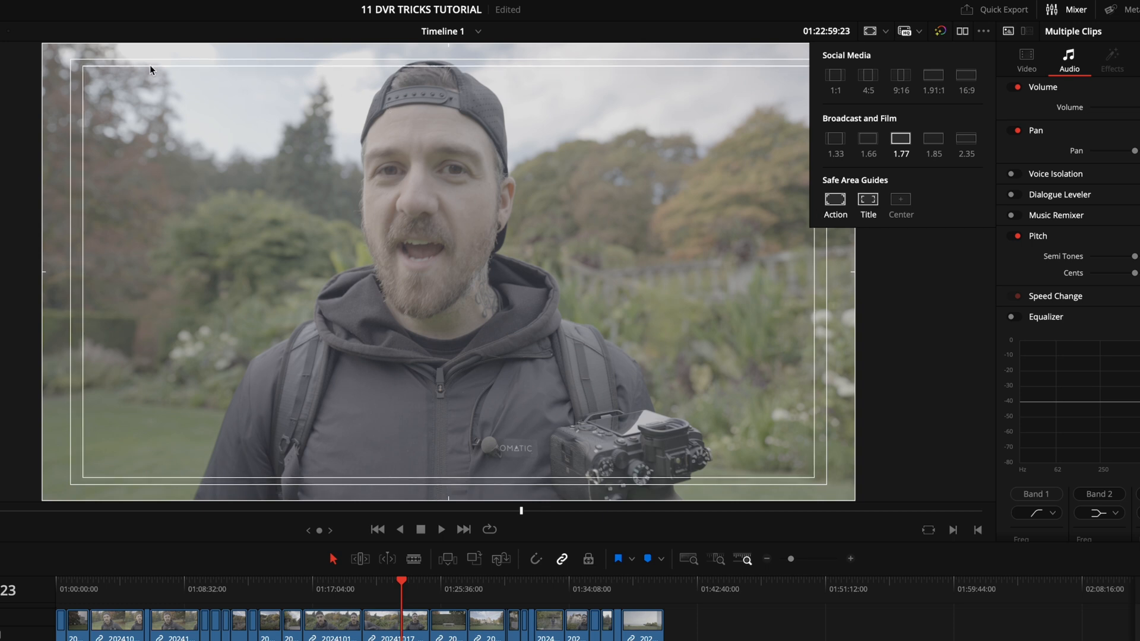
mouse_move(914, 173)
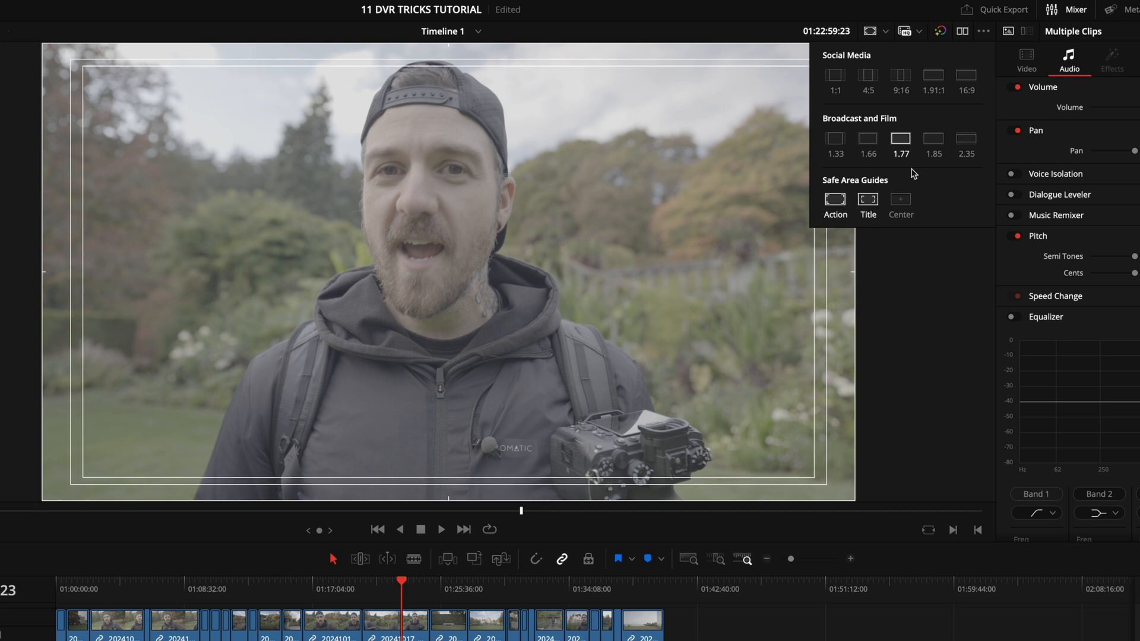
mouse_move(448, 271)
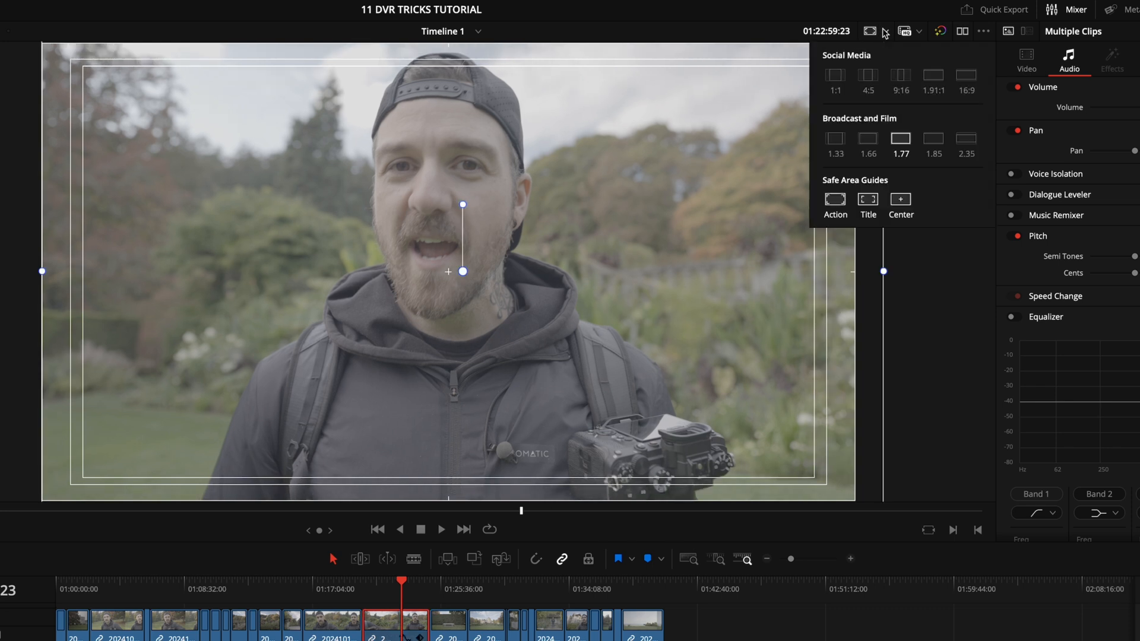
mouse_move(899, 79)
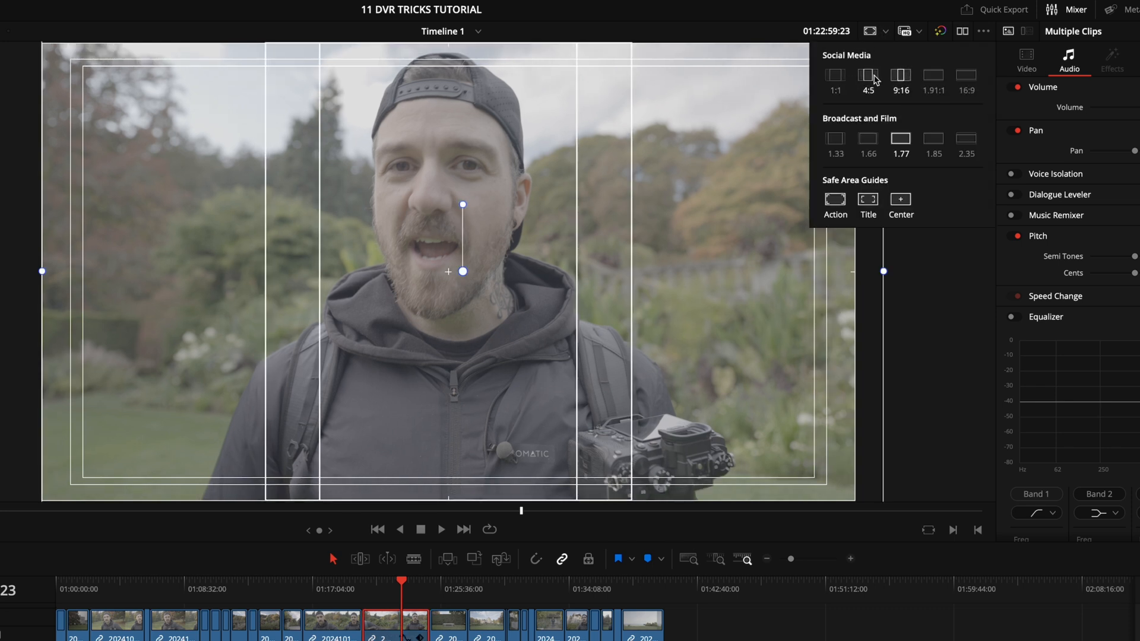
click(900, 79)
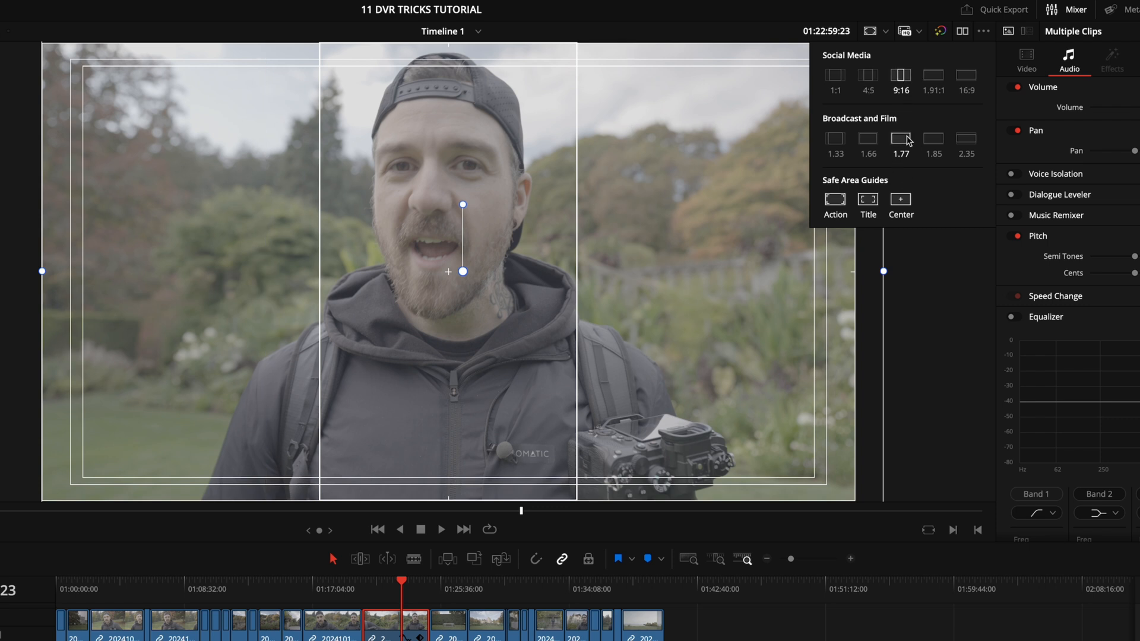
click(834, 199)
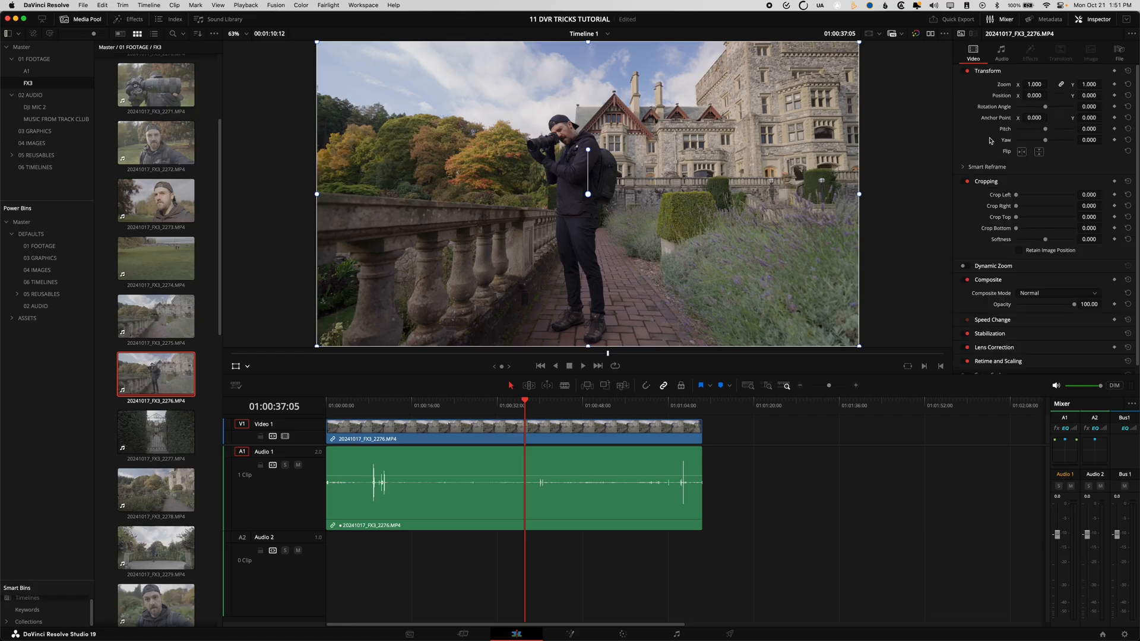
mouse_move(451, 417)
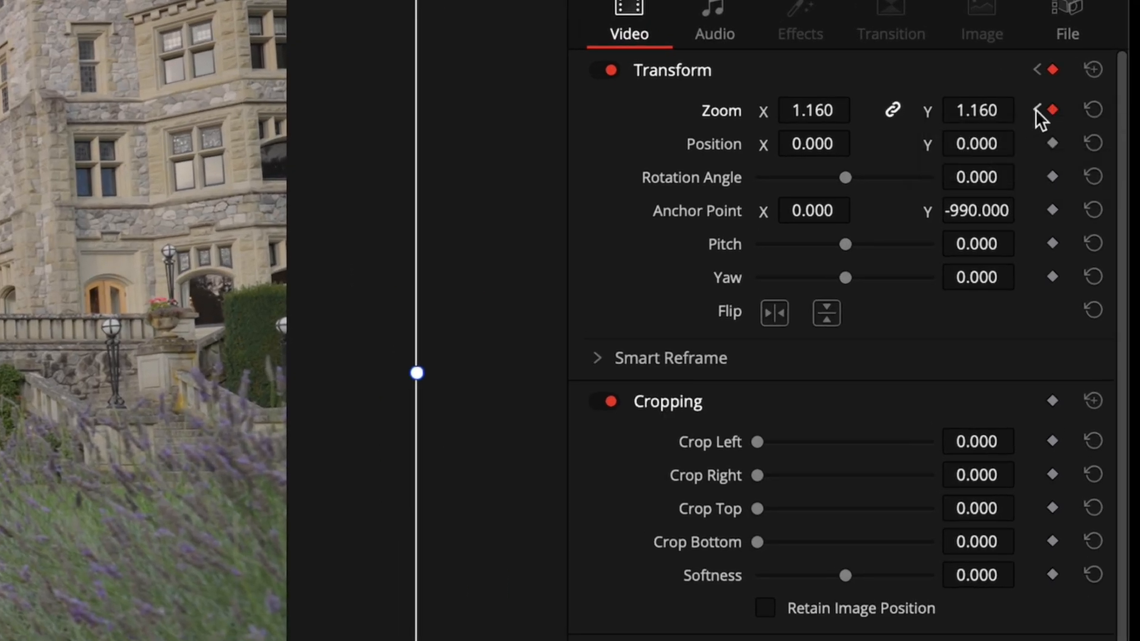
- Jump to the previous zoom keyframe on the castle clip
click(1038, 110)
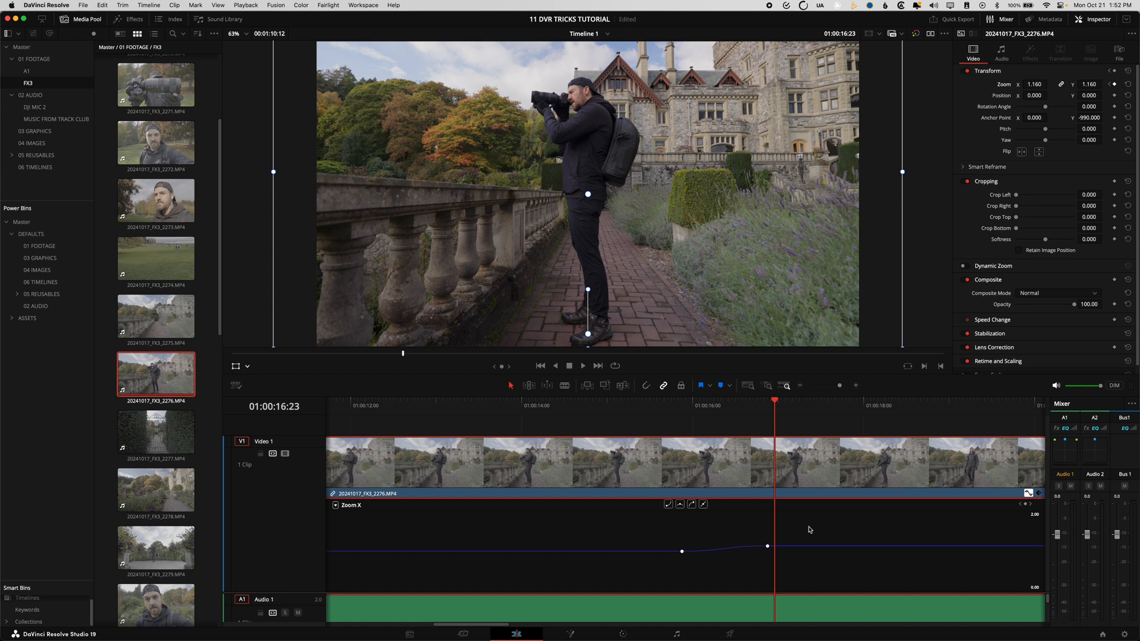
mouse_move(1071, 100)
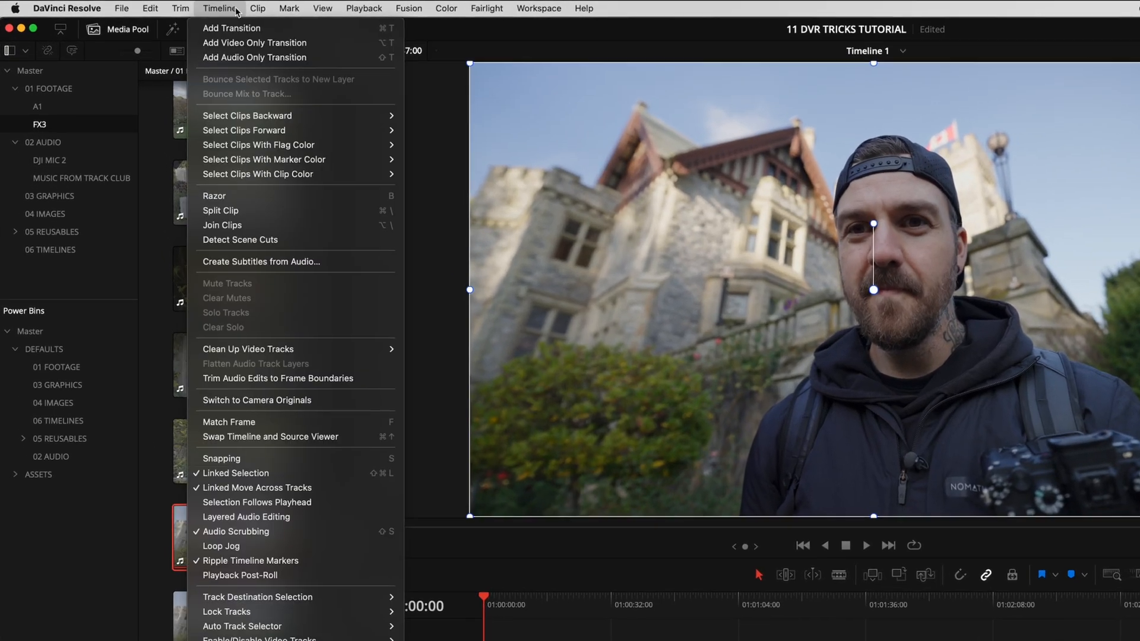
- Create subtitles from the clip's audio with default settings and inspect one caption
click(260, 262)
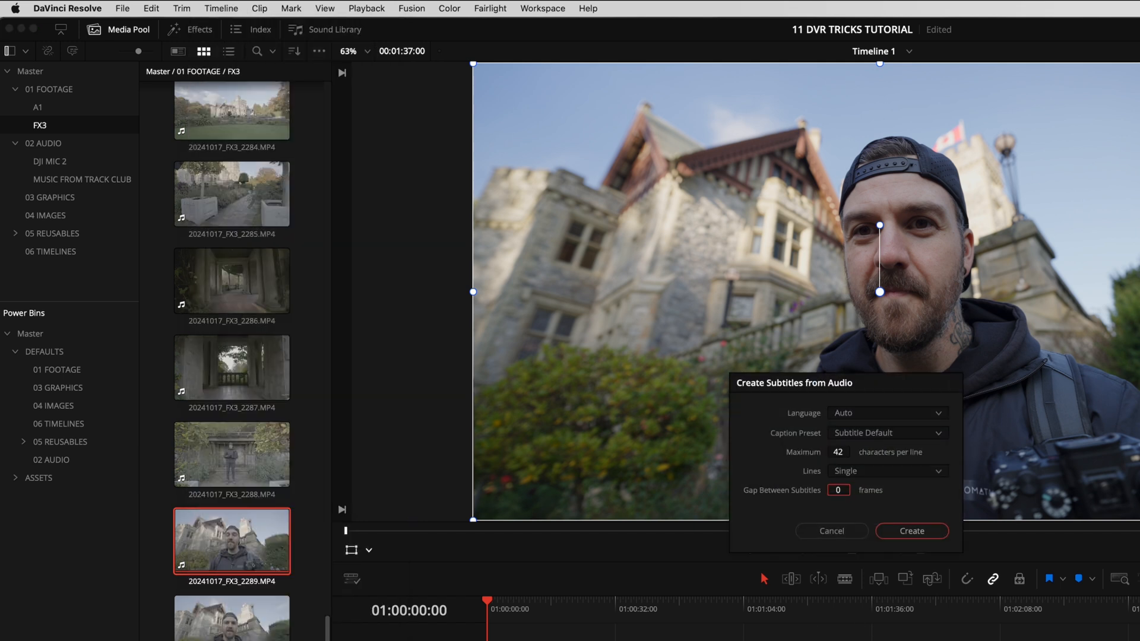
click(911, 531)
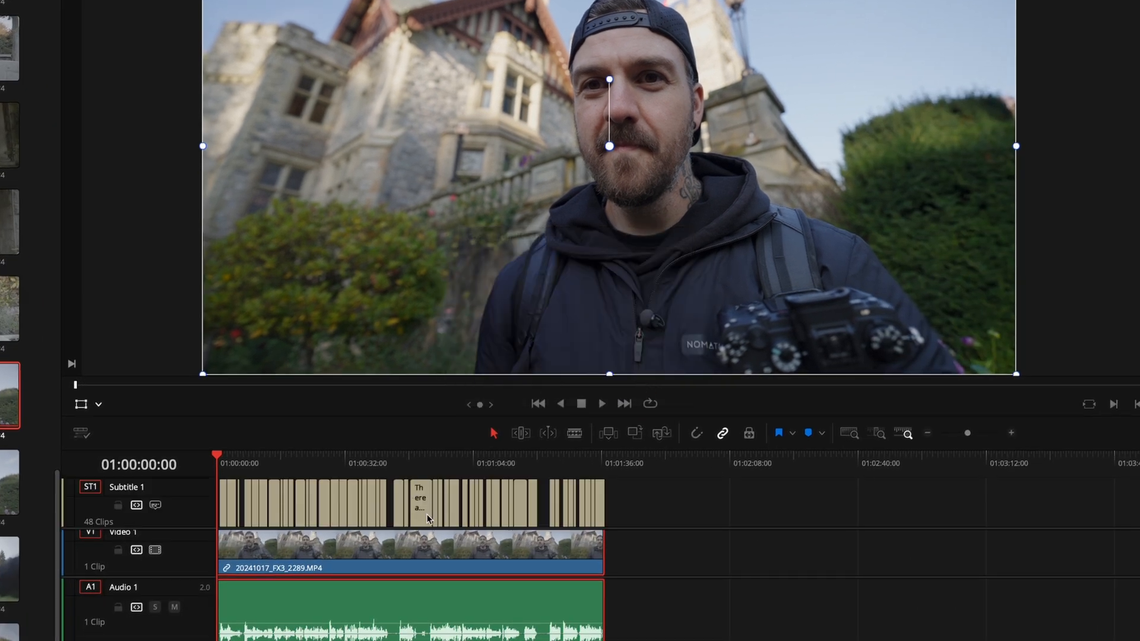
click(419, 501)
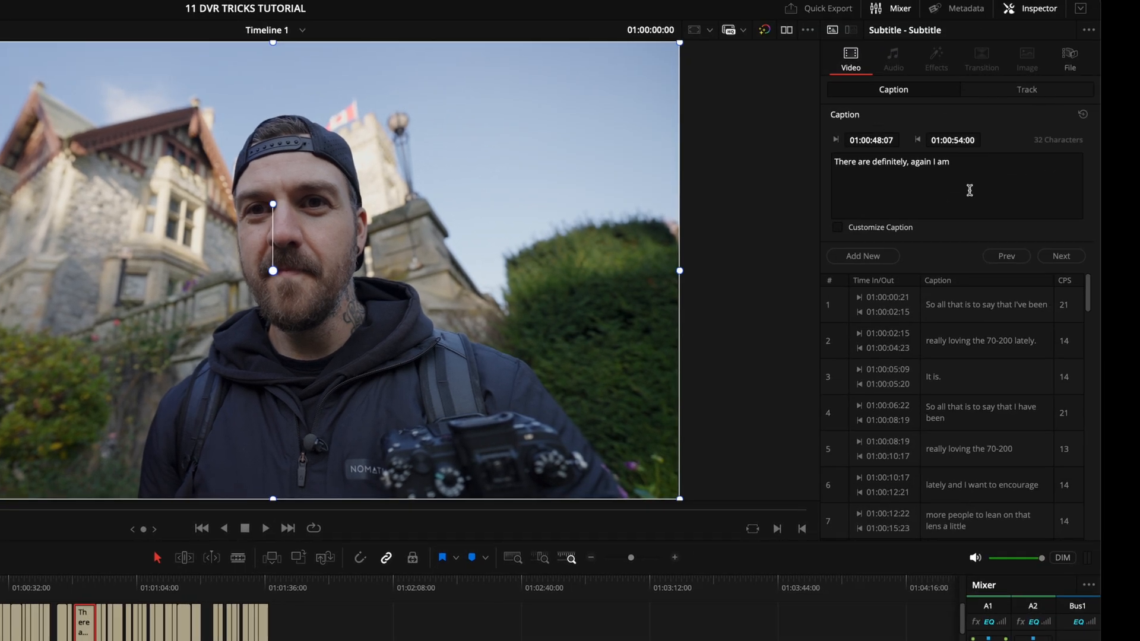
mouse_move(967, 240)
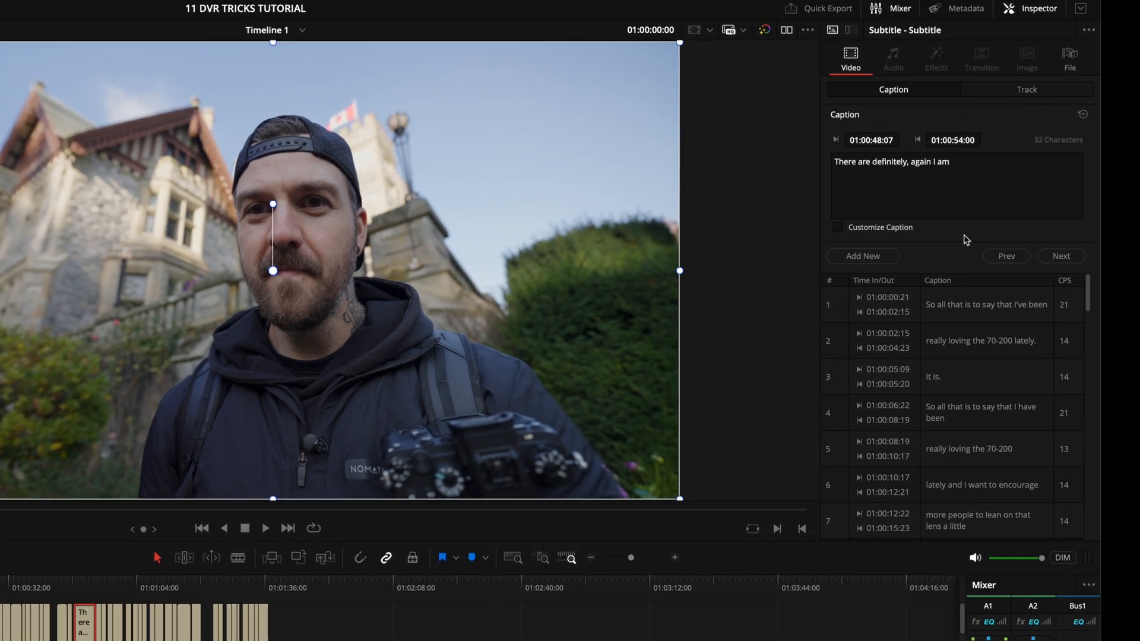
- Set the subtitle track's font to Montserrat Black in all caps
click(1026, 89)
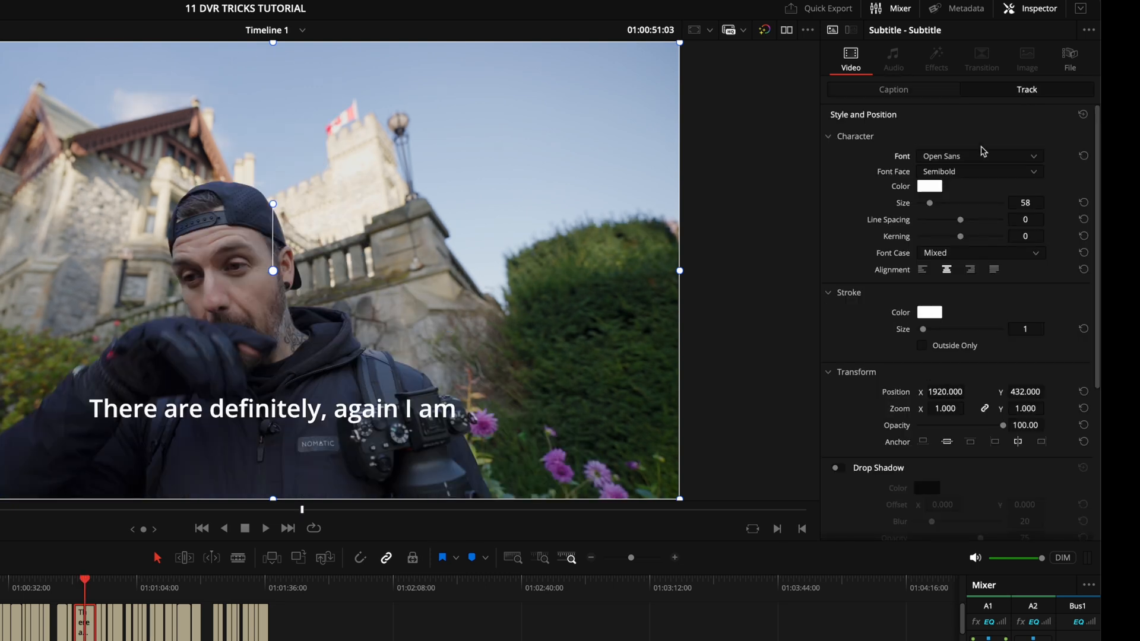
click(977, 155)
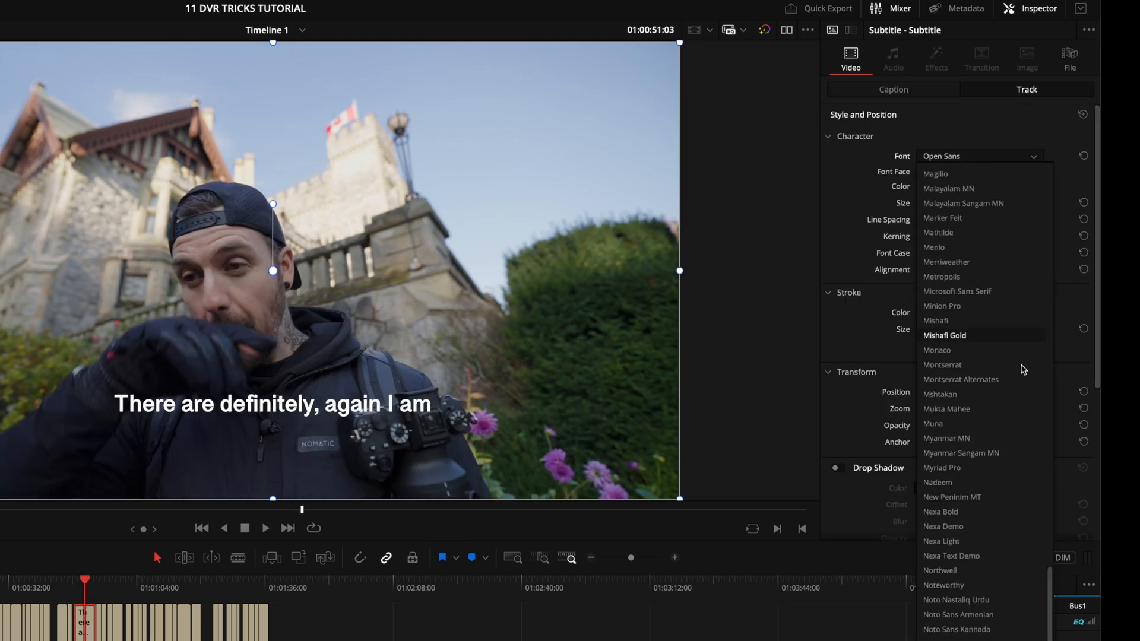
click(941, 365)
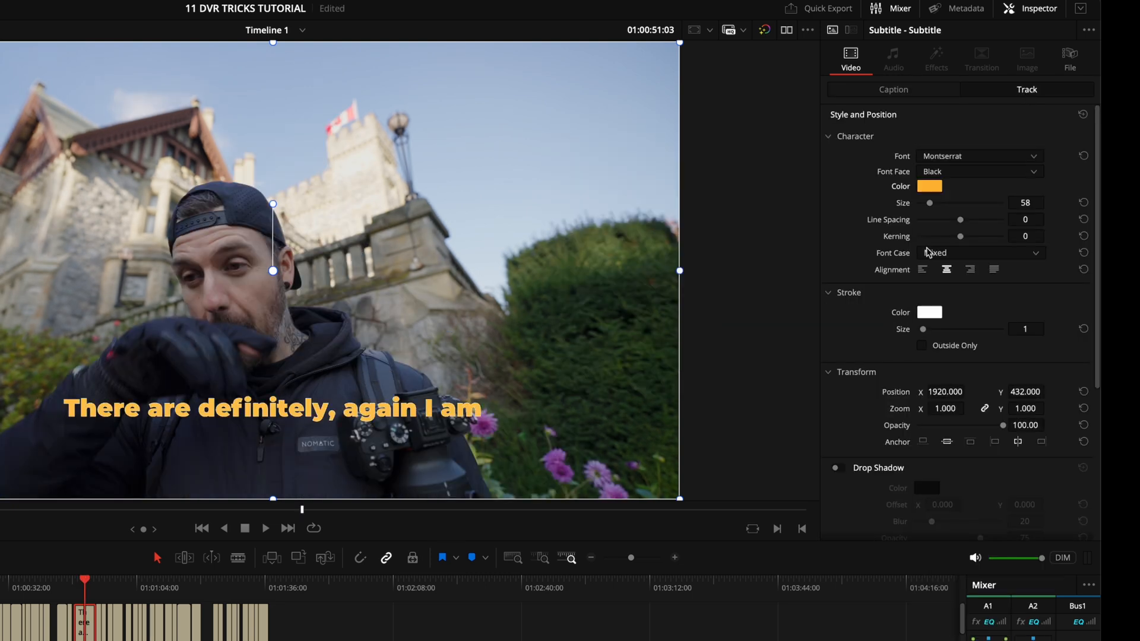
click(979, 252)
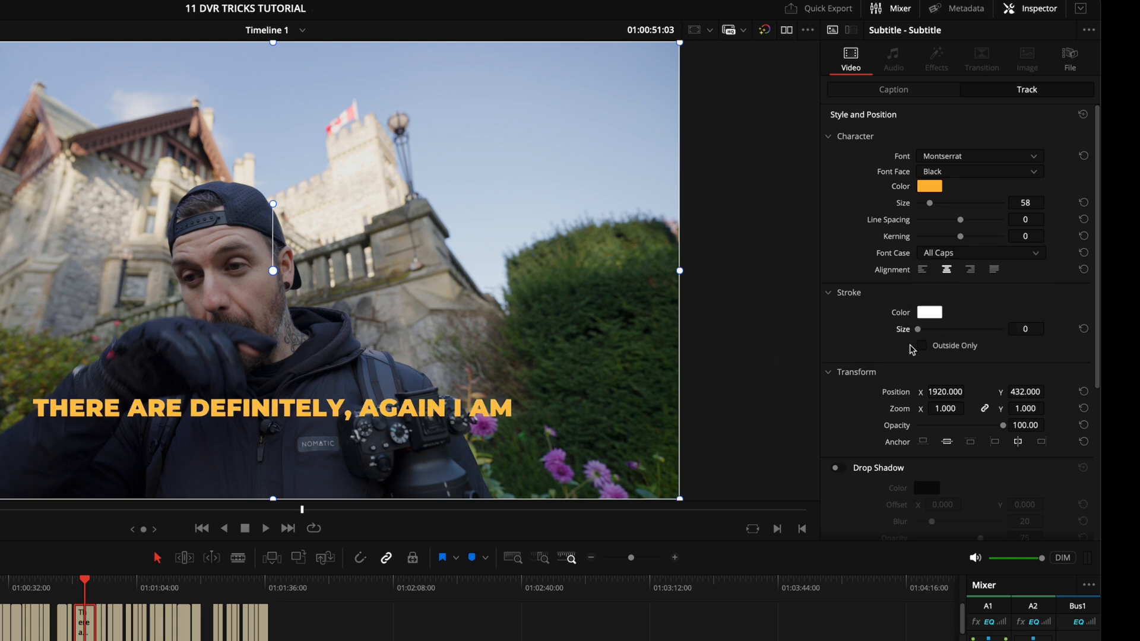
- Lower the subtitles toward the bottom of the frame and check the style on another caption
scroll(down, 3)
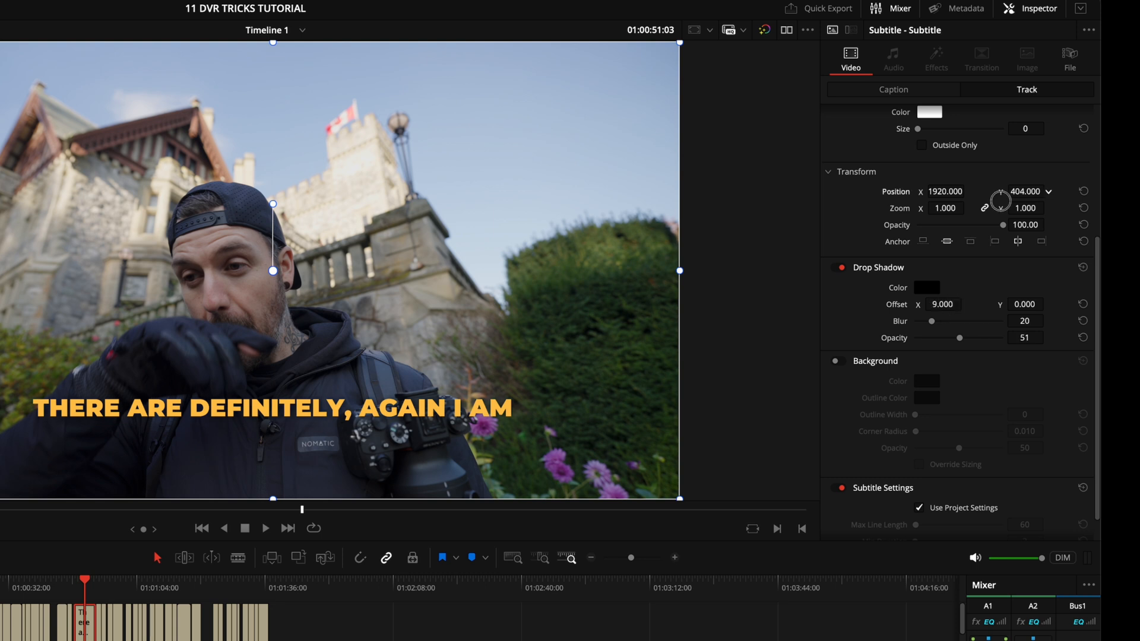
drag(999, 200, 999, 196)
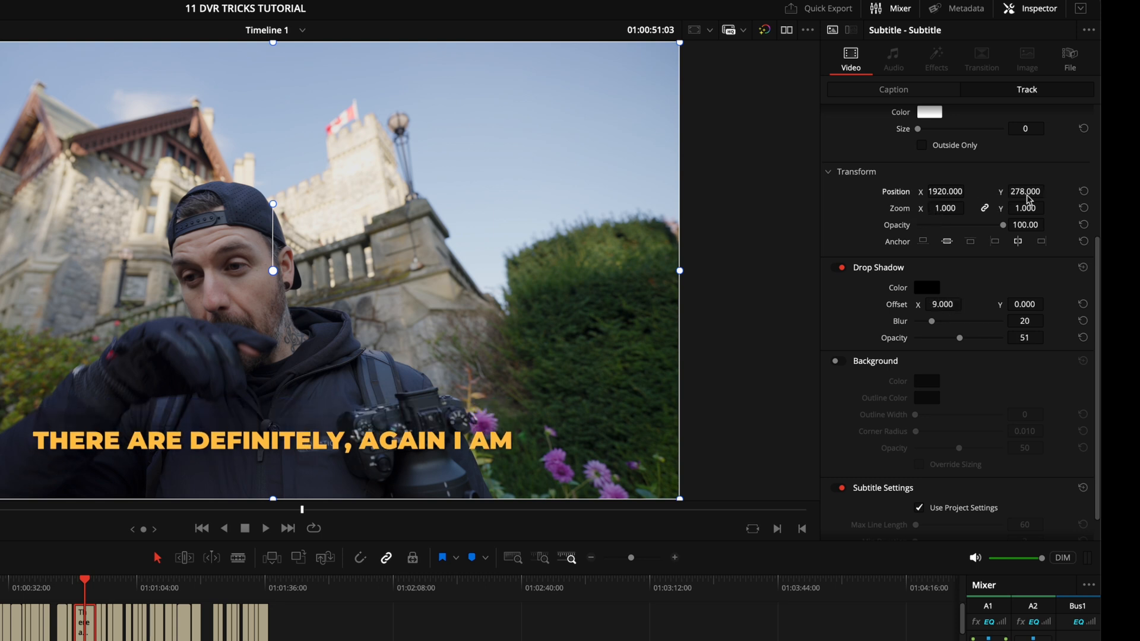
drag(1023, 191, 1023, 199)
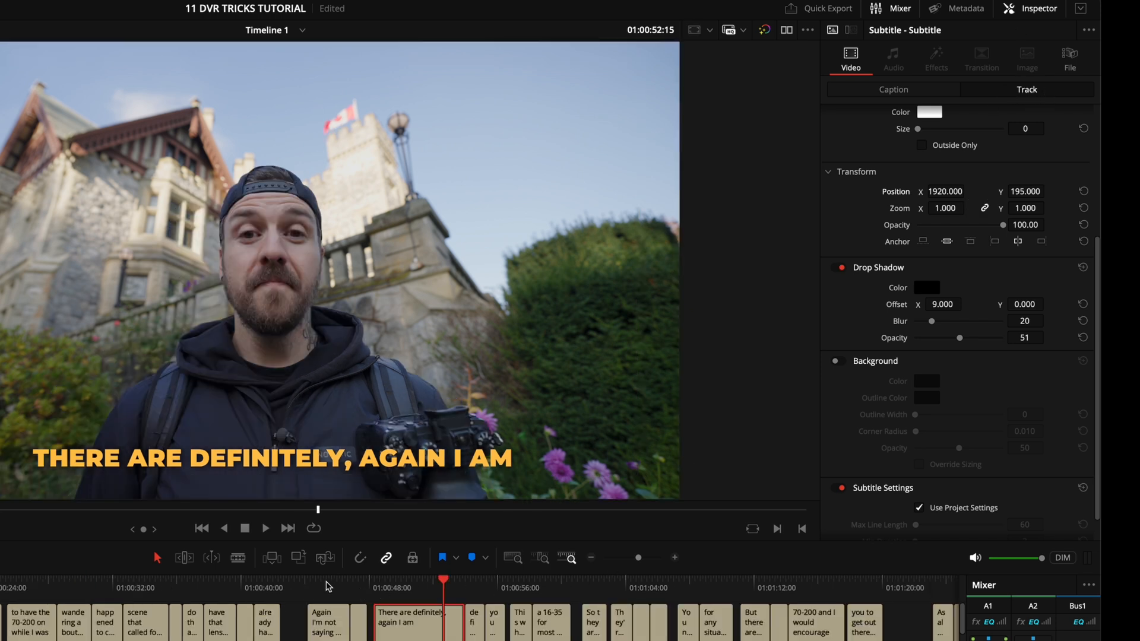
click(202, 588)
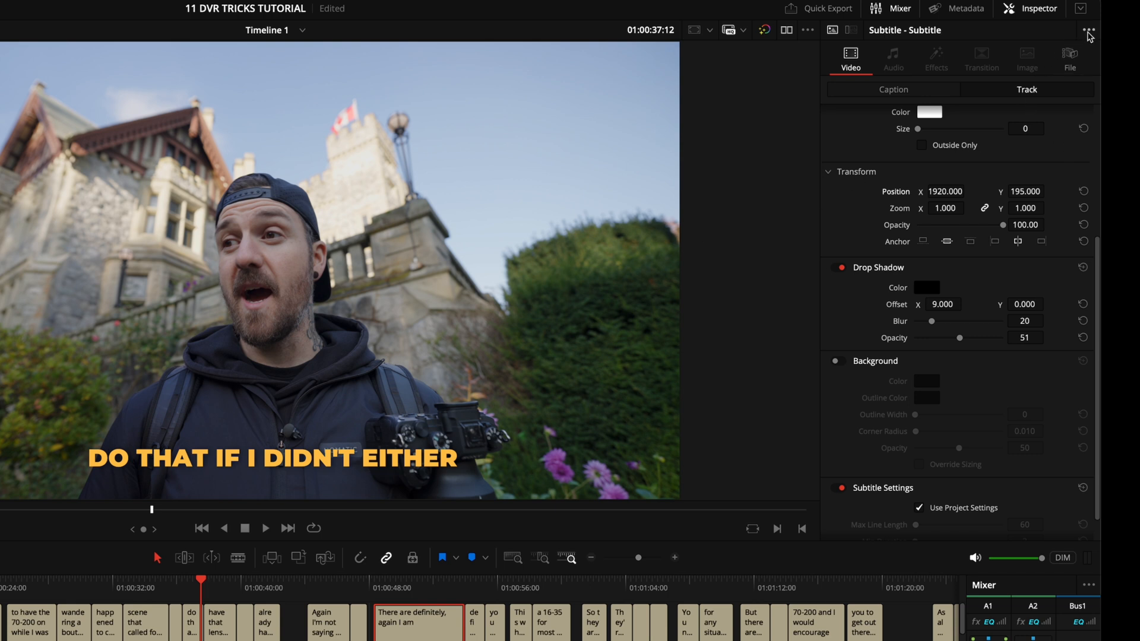
- Save the subtitle track styling as a preset named YELLOW CAPS 01
click(1088, 34)
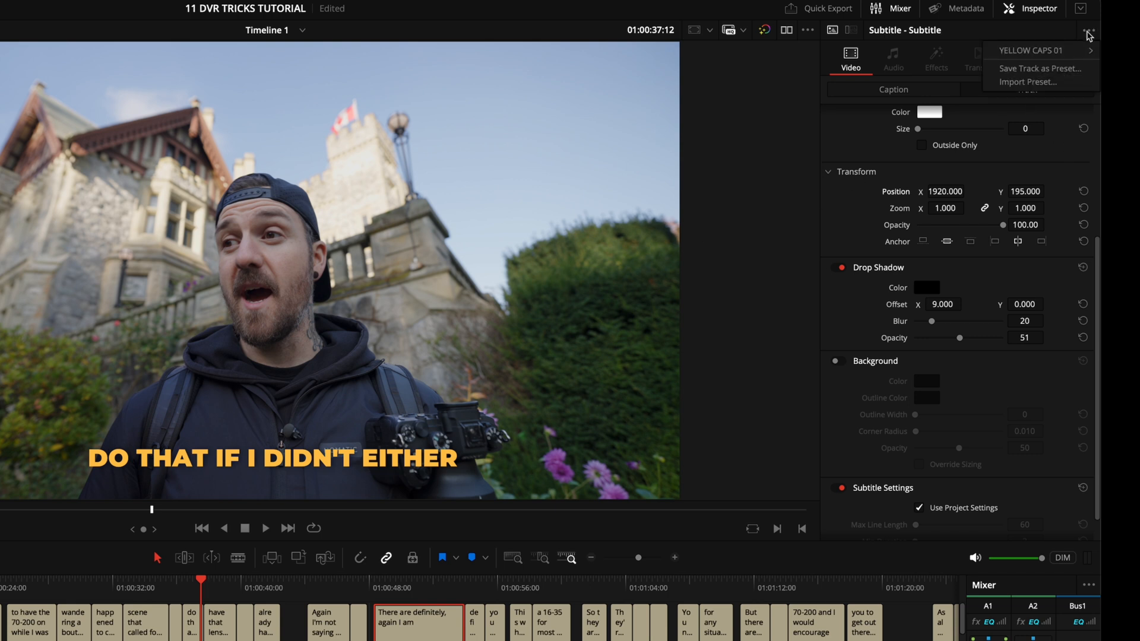
mouse_move(1024, 68)
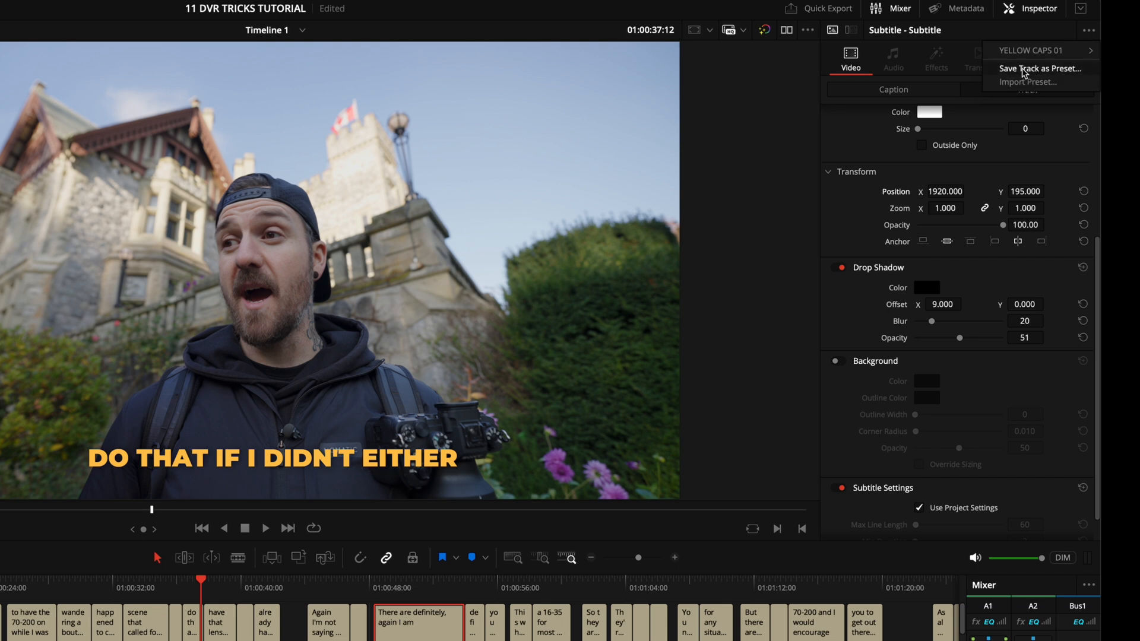
click(1038, 68)
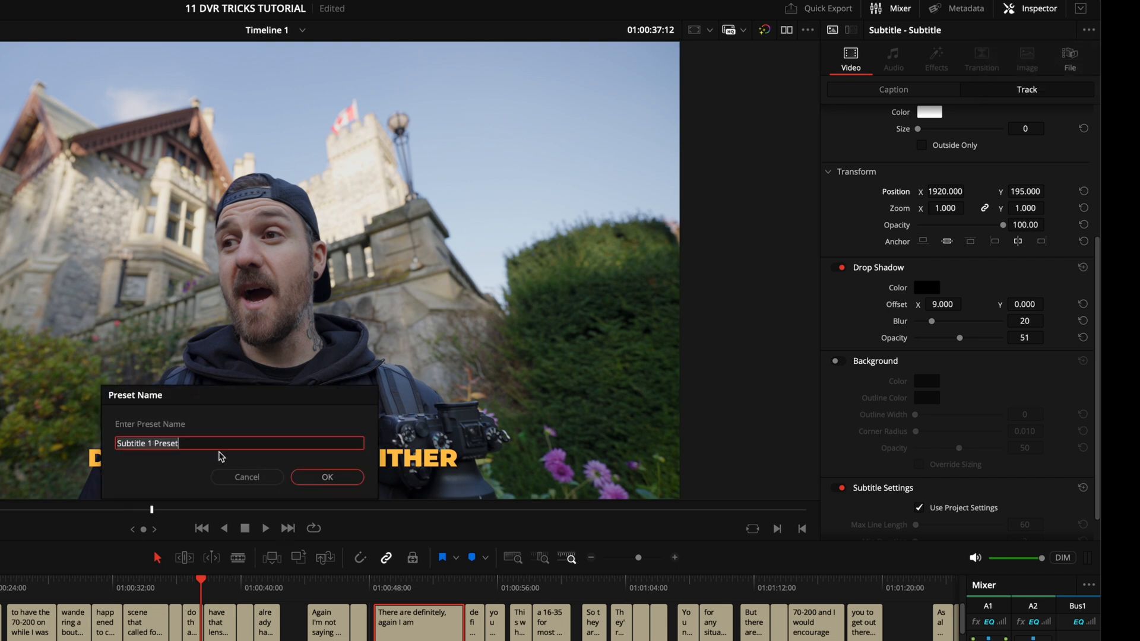
text(YELLOW CAPS 01)
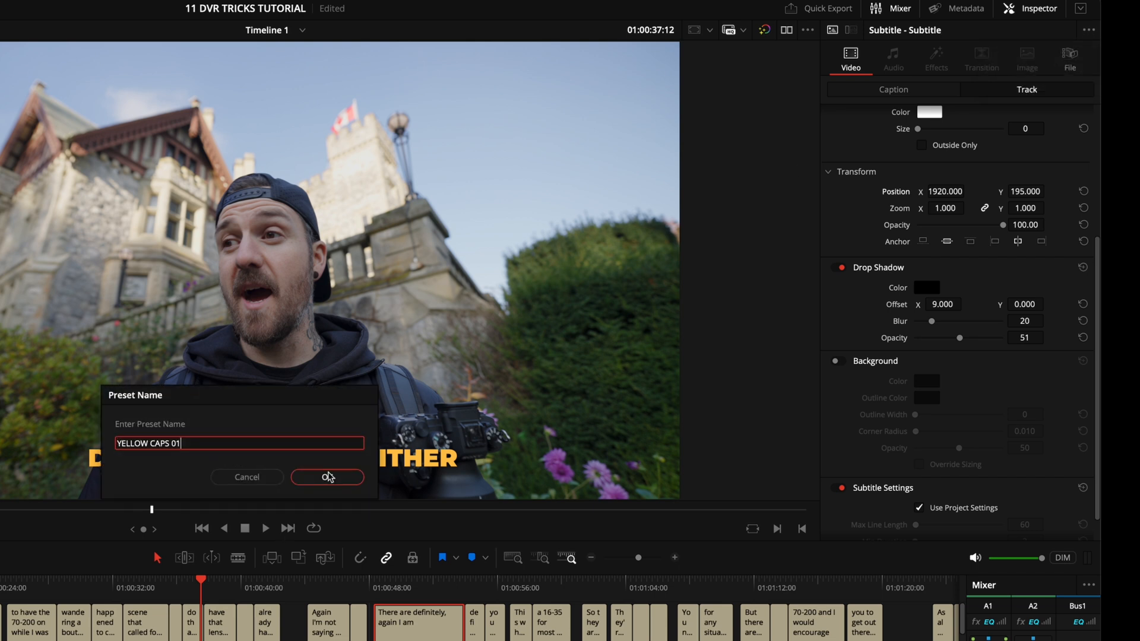
click(327, 477)
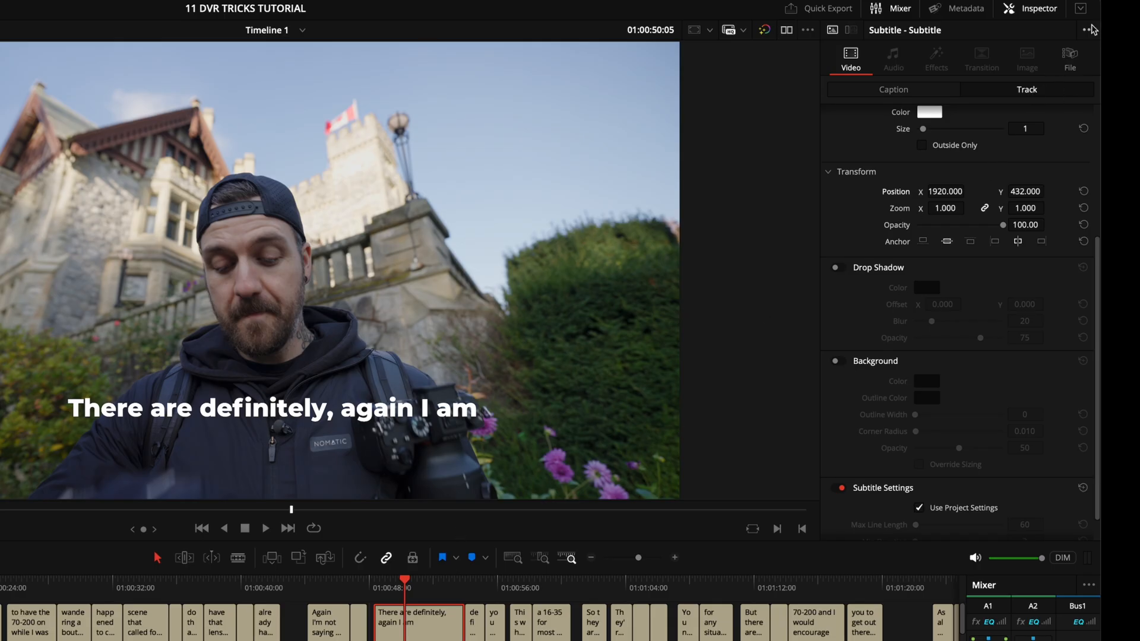
- Show the actions available for the YELLOW CAPS 01 preset
click(1089, 30)
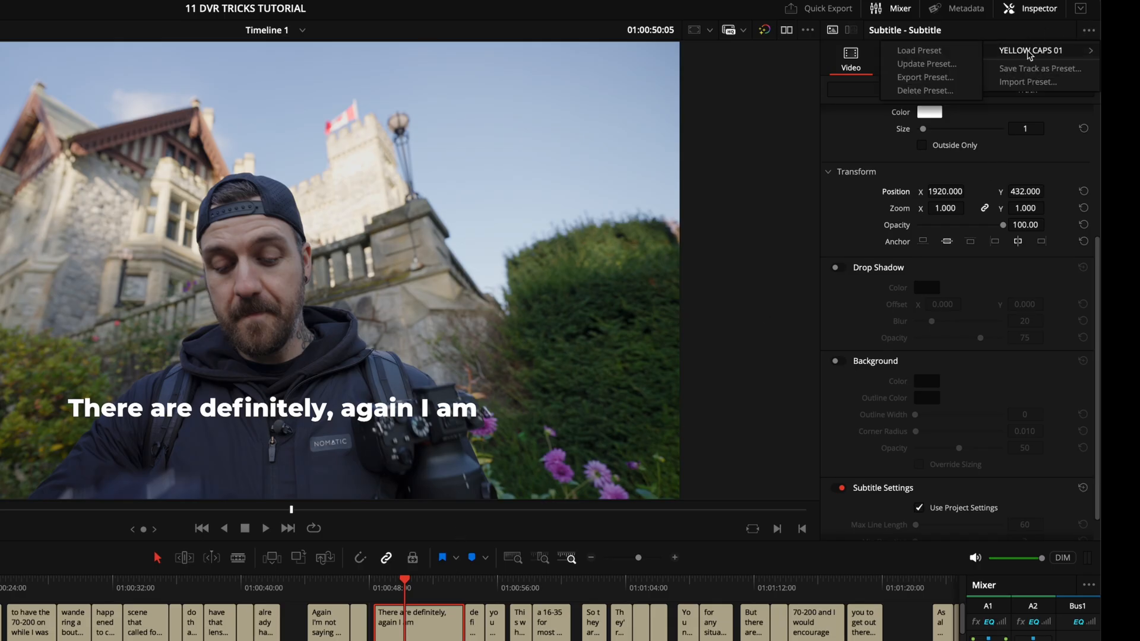
click(1031, 50)
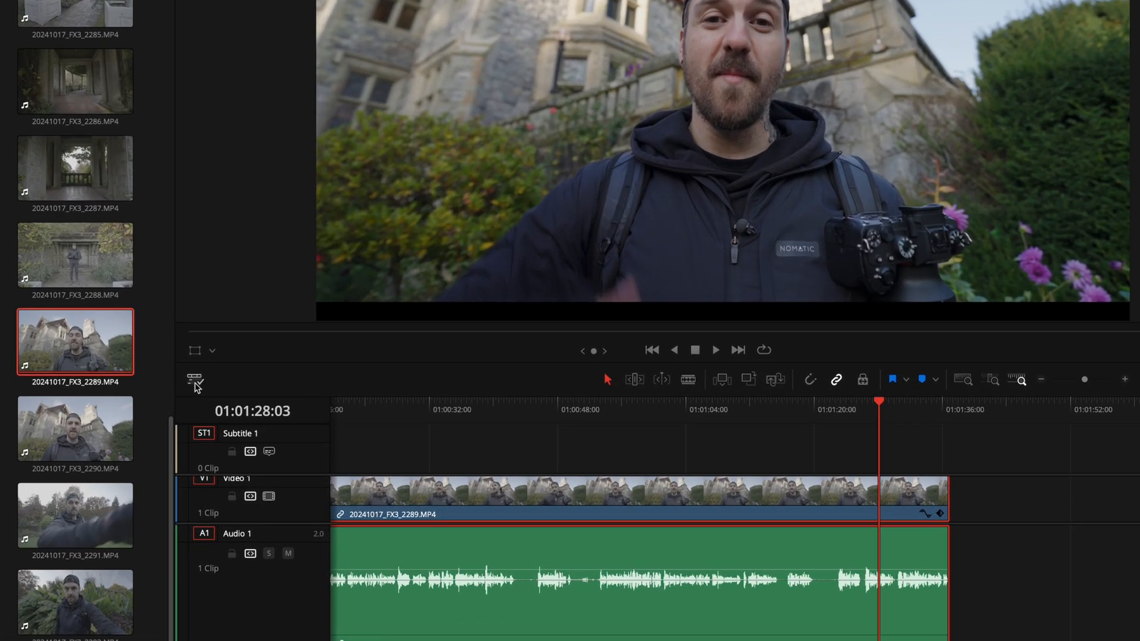
- Add a Text+ title after the clip and switch the viewer background to black
click(194, 380)
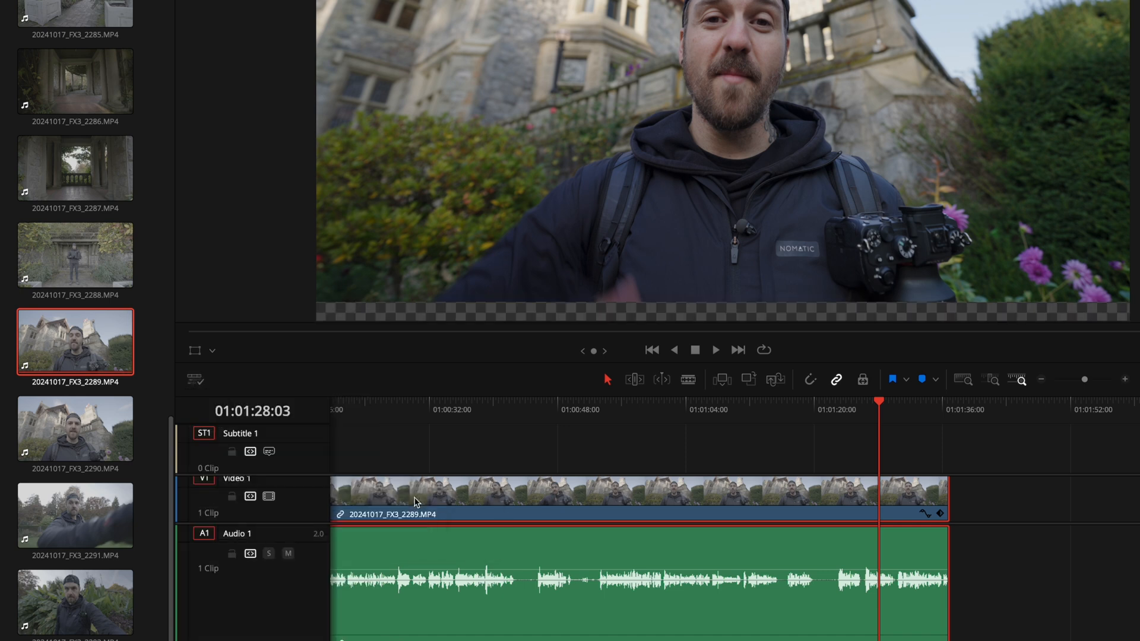
mouse_move(883, 323)
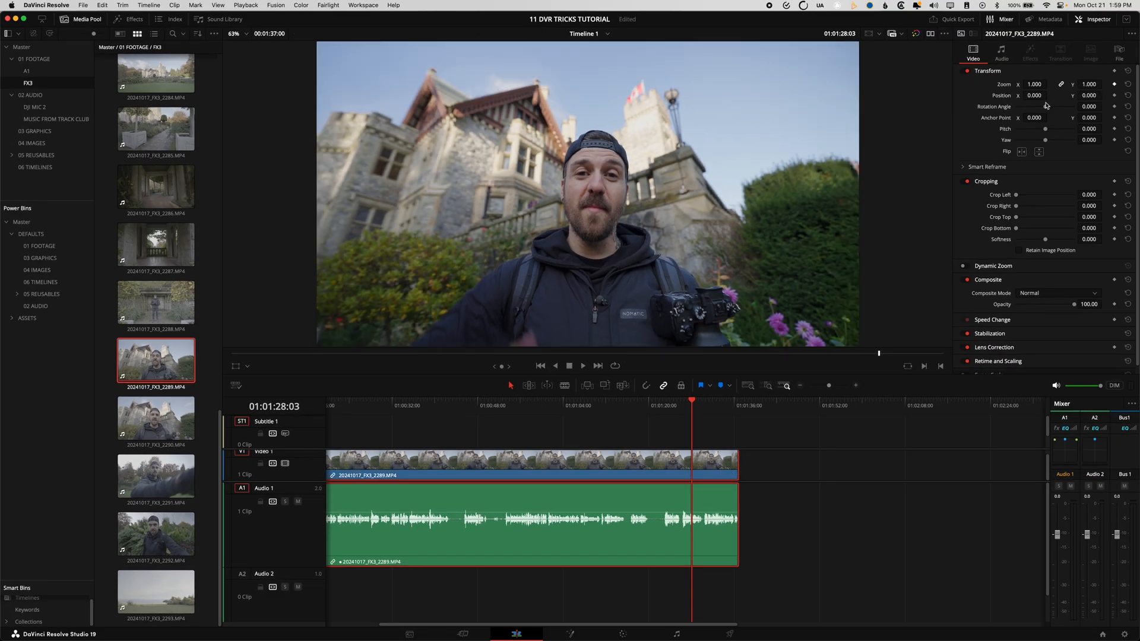
click(127, 19)
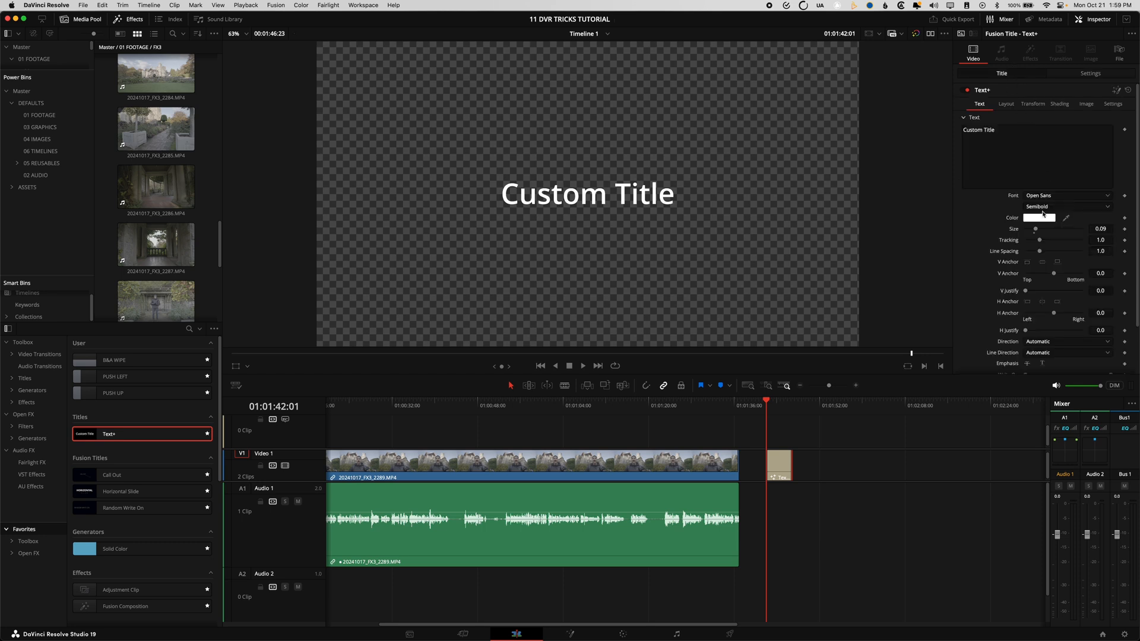
click(235, 385)
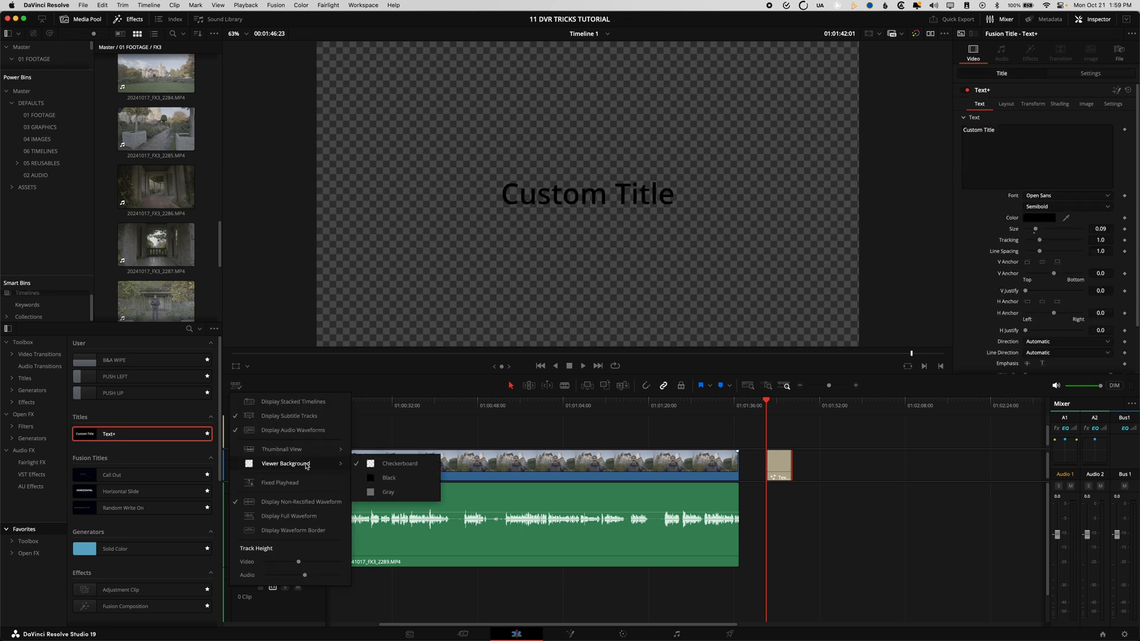
click(388, 477)
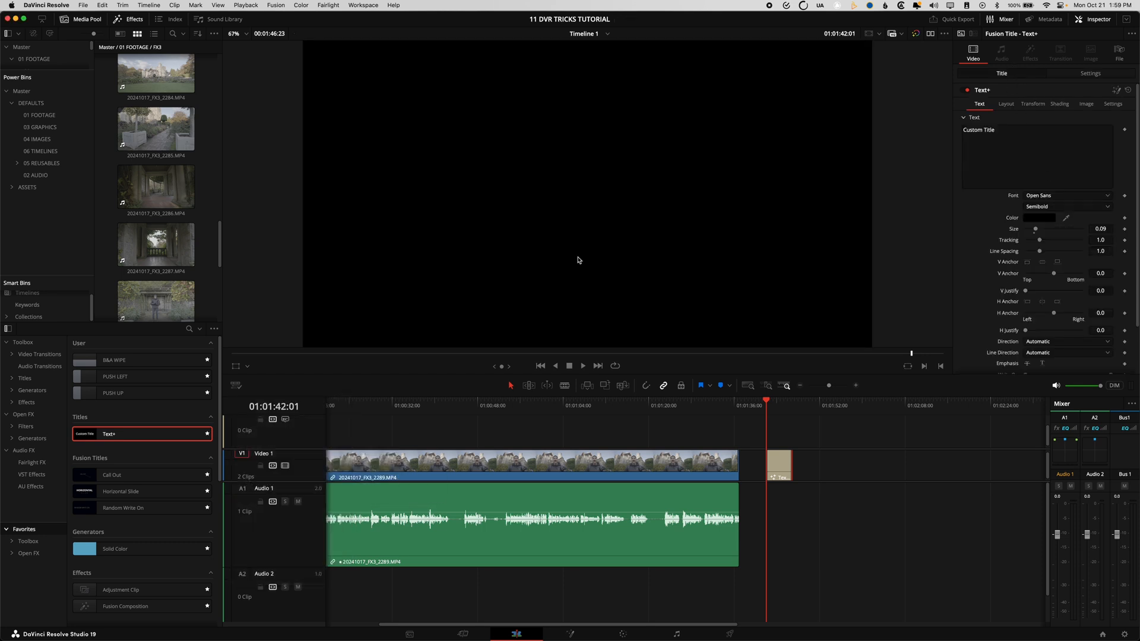
- Set the viewer background back to checkerboard
click(235, 385)
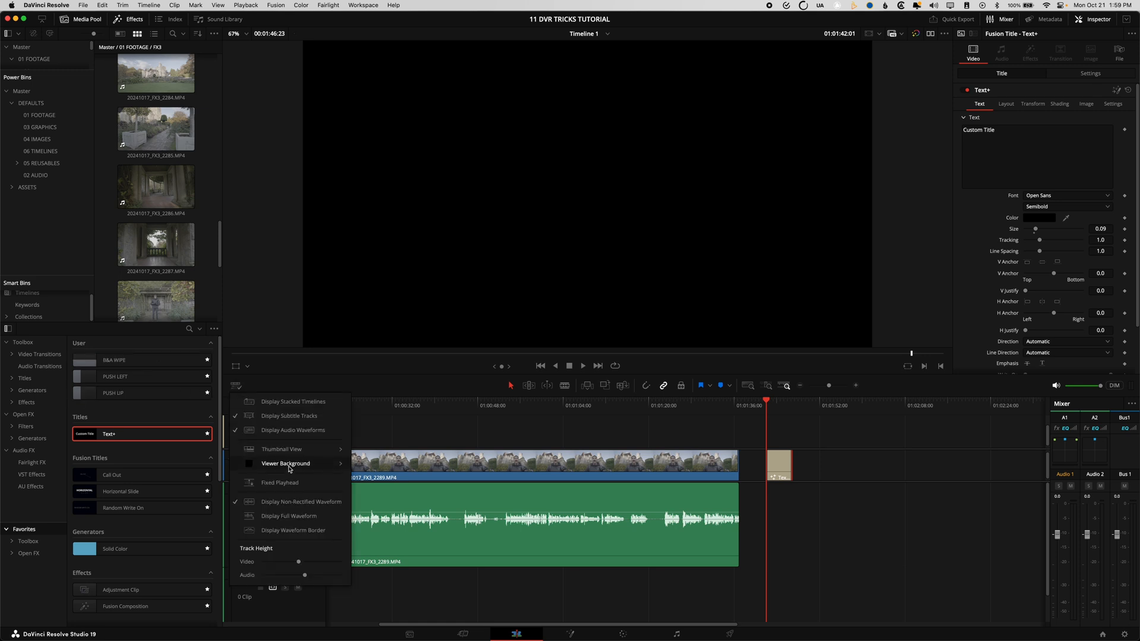
click(285, 463)
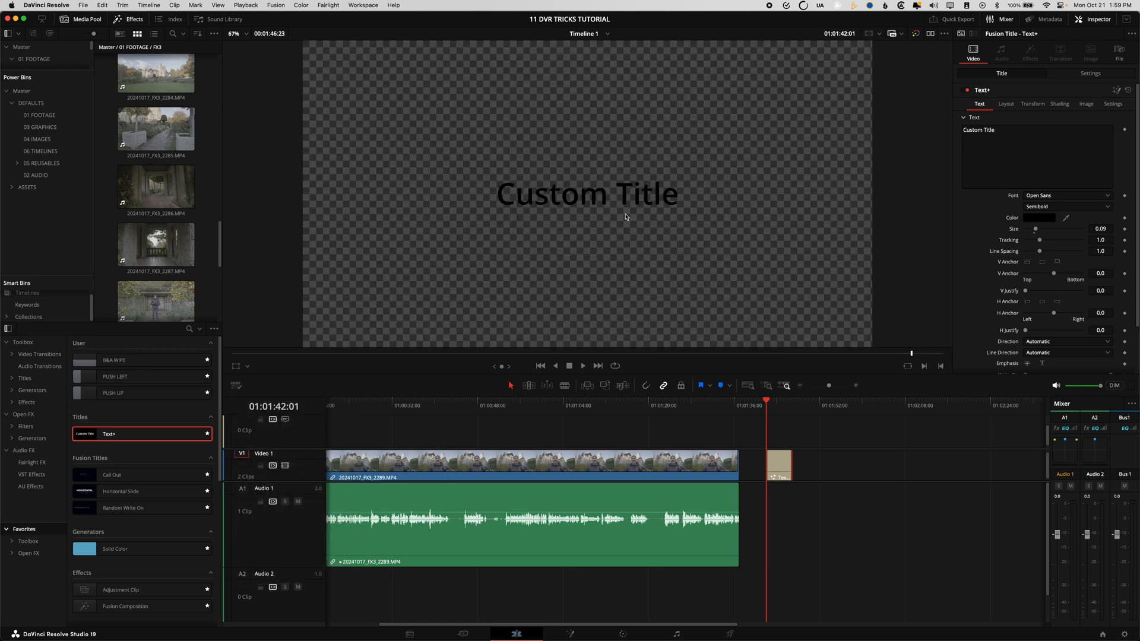